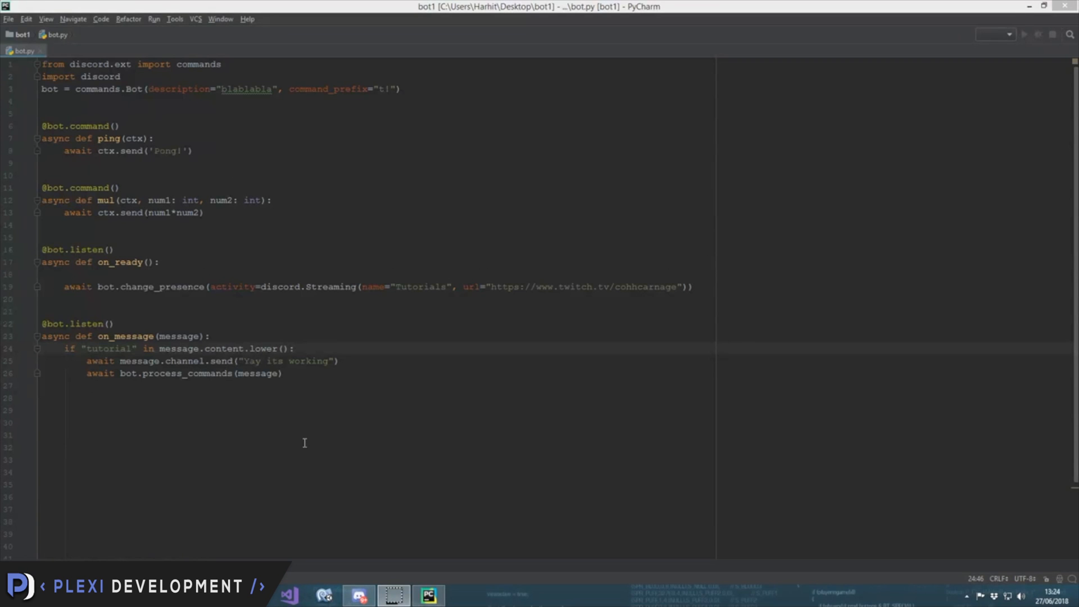
pyautogui.moveTo(576, 145)
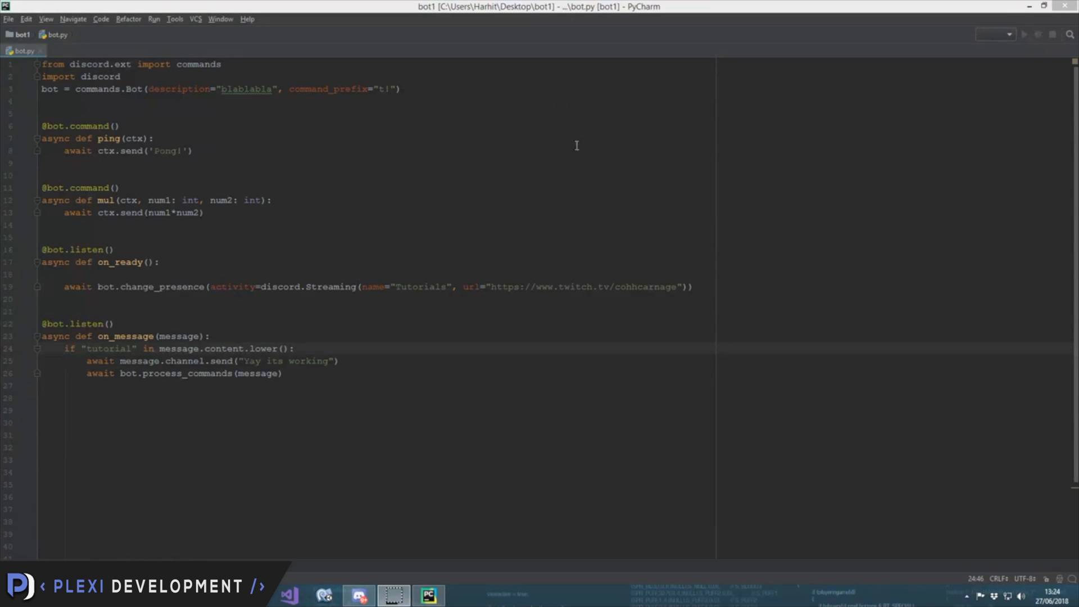
pyautogui.moveTo(181, 266)
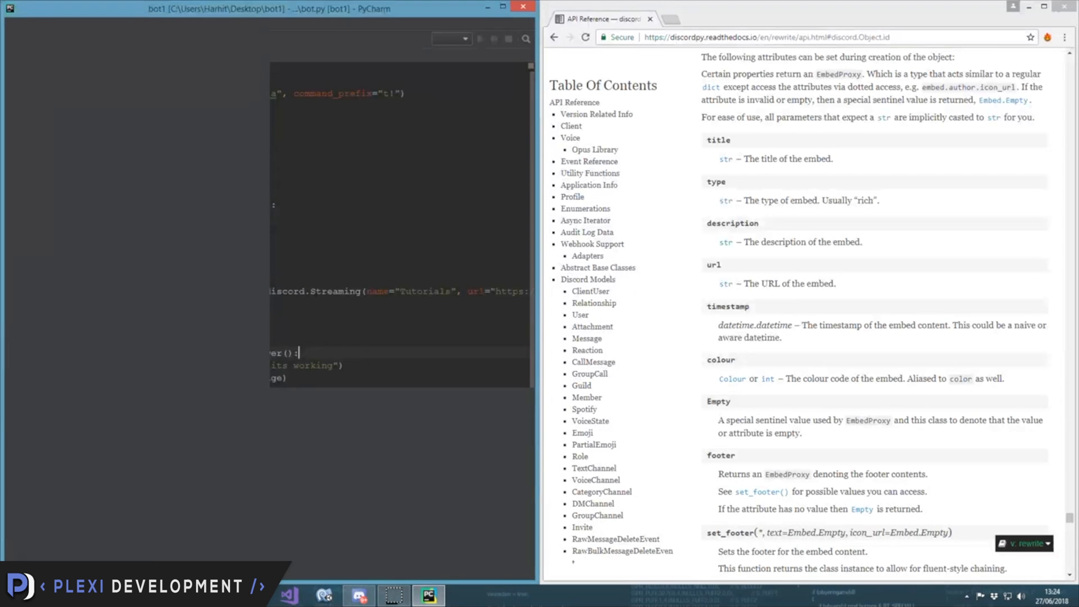
# Step: Send t!serverinfo in Discord to view an existing bot's server-info embed
pyautogui.click(358, 596)
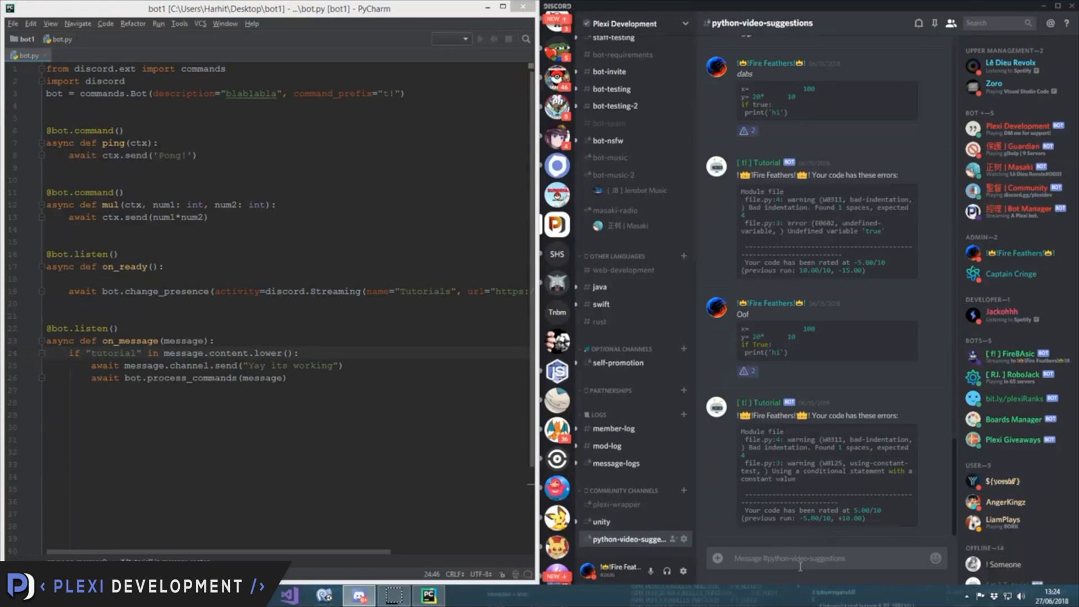
pyautogui.write('t')
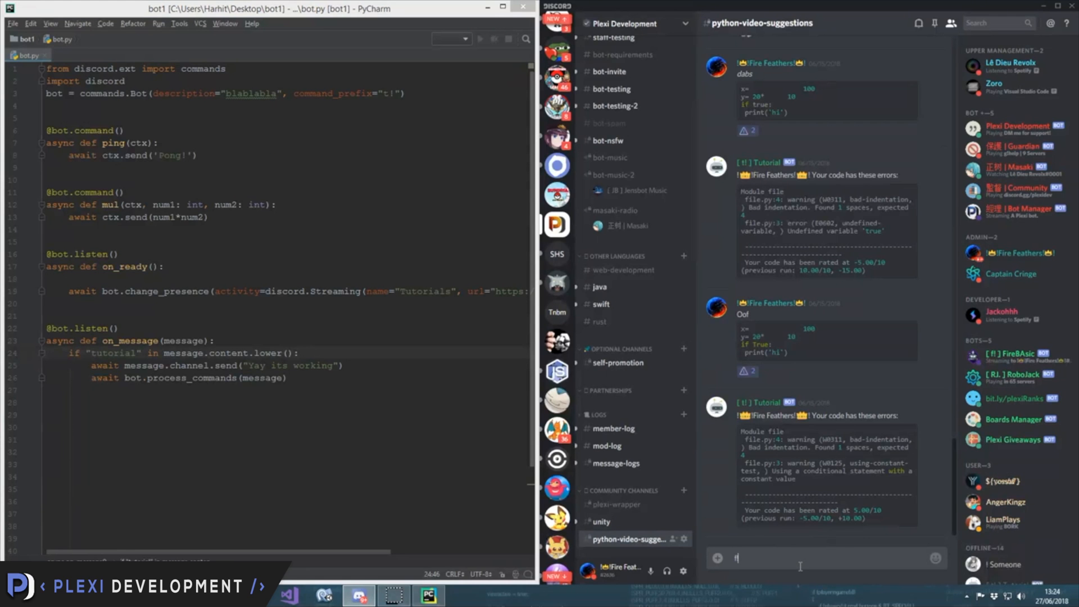
pyautogui.write('!serv')
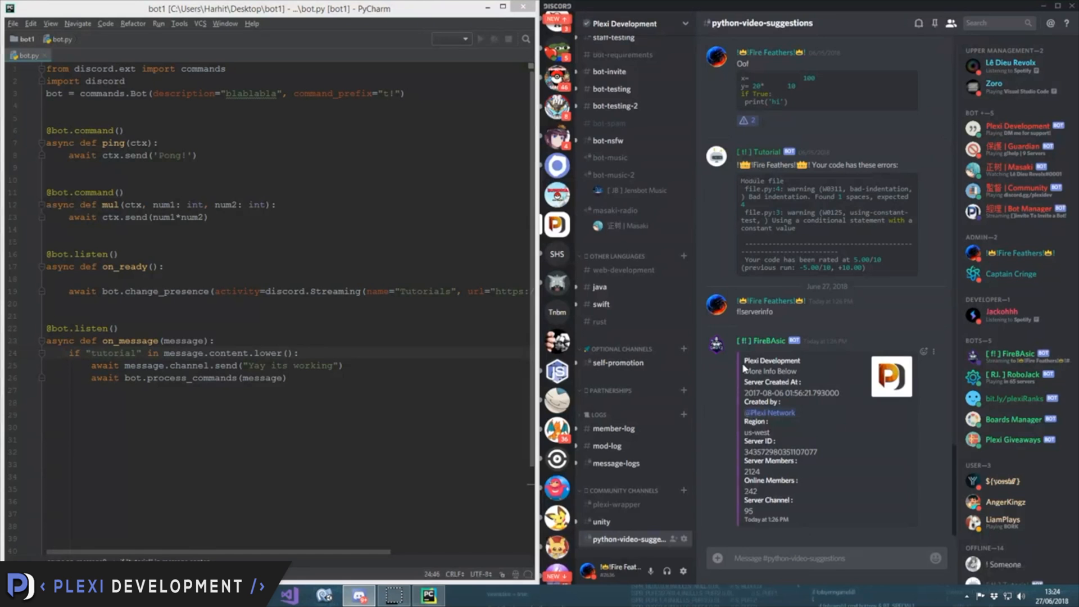
pyautogui.moveTo(730, 546)
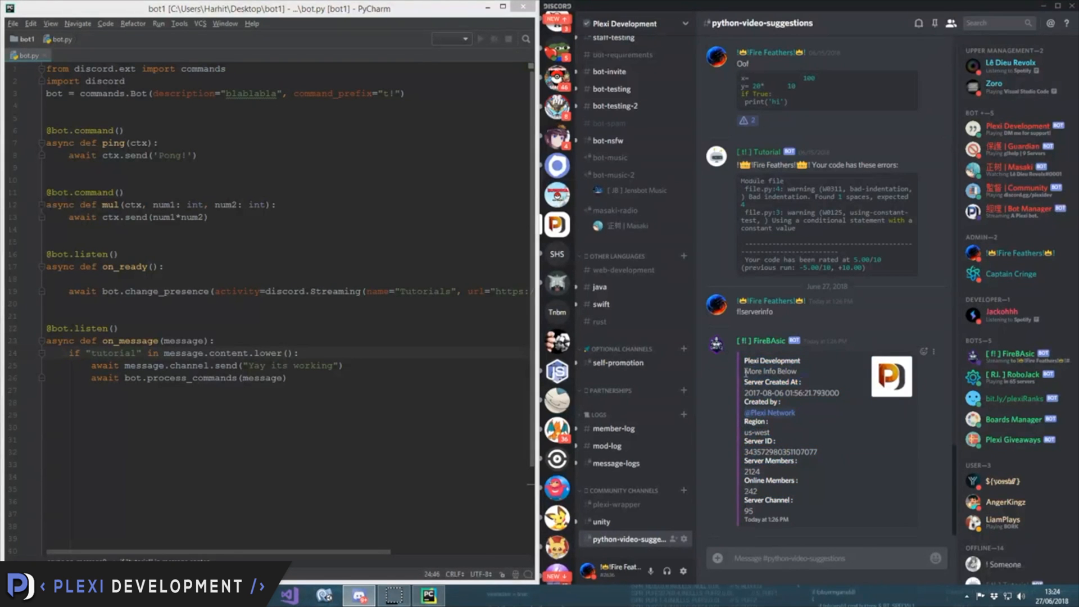
pyautogui.moveTo(742, 331)
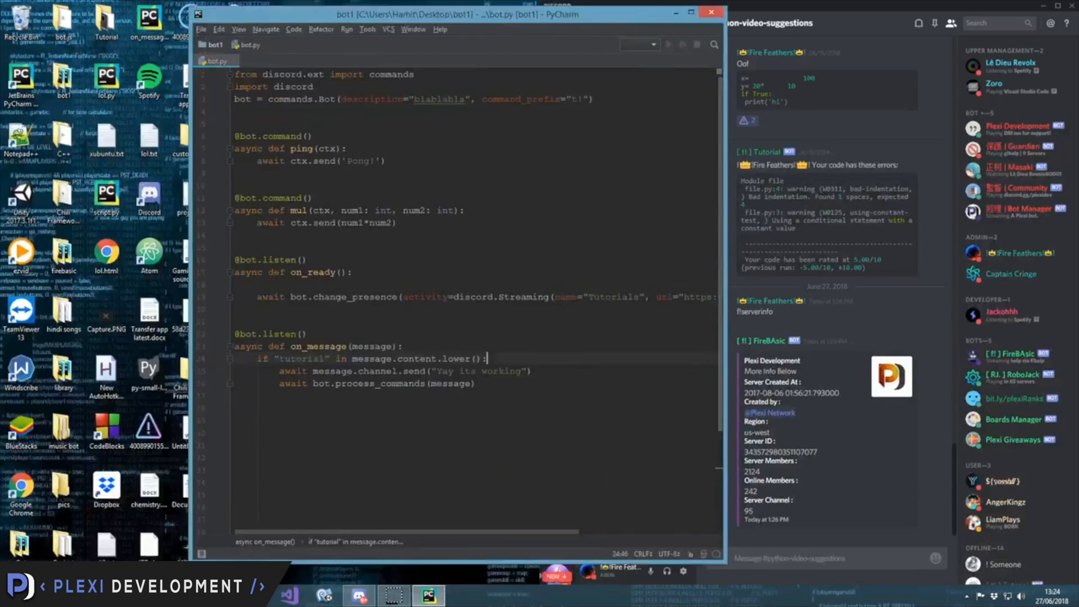
pyautogui.click(695, 12)
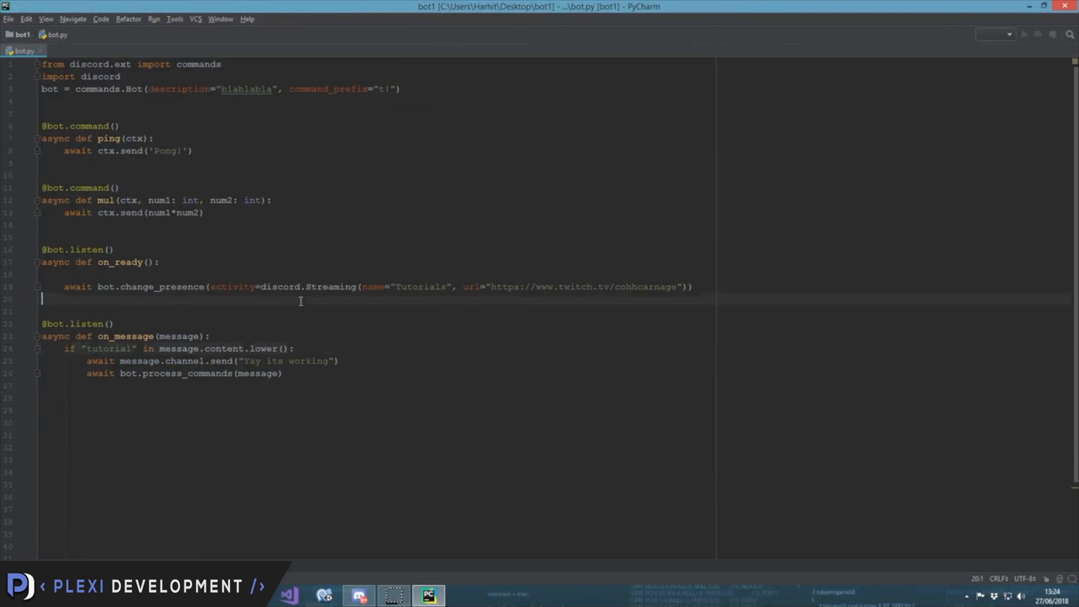
pyautogui.click(112, 249)
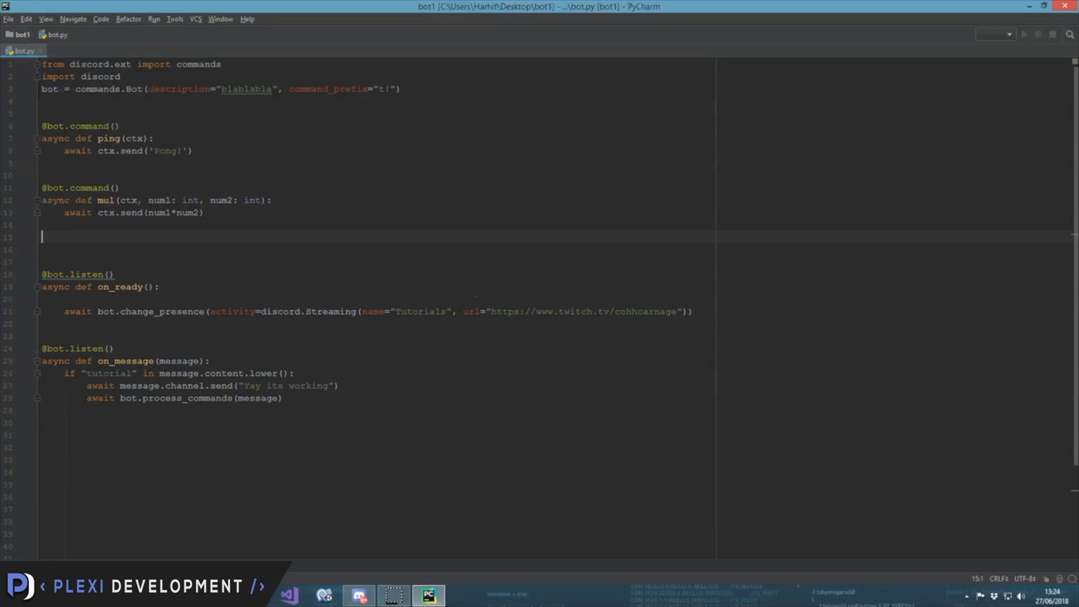
pyautogui.write('@bot.')
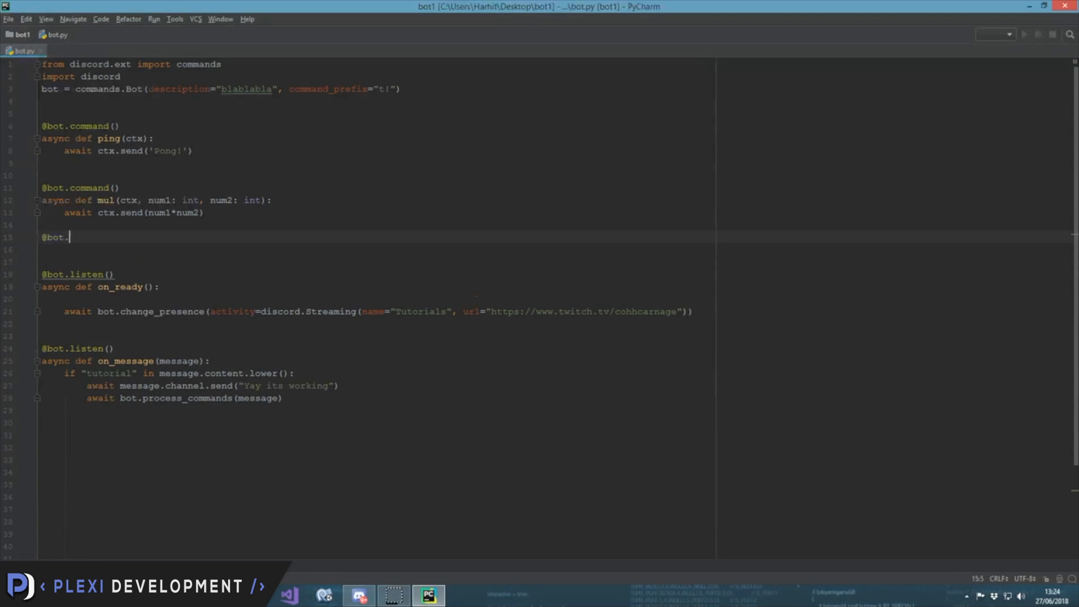
pyautogui.write('command')
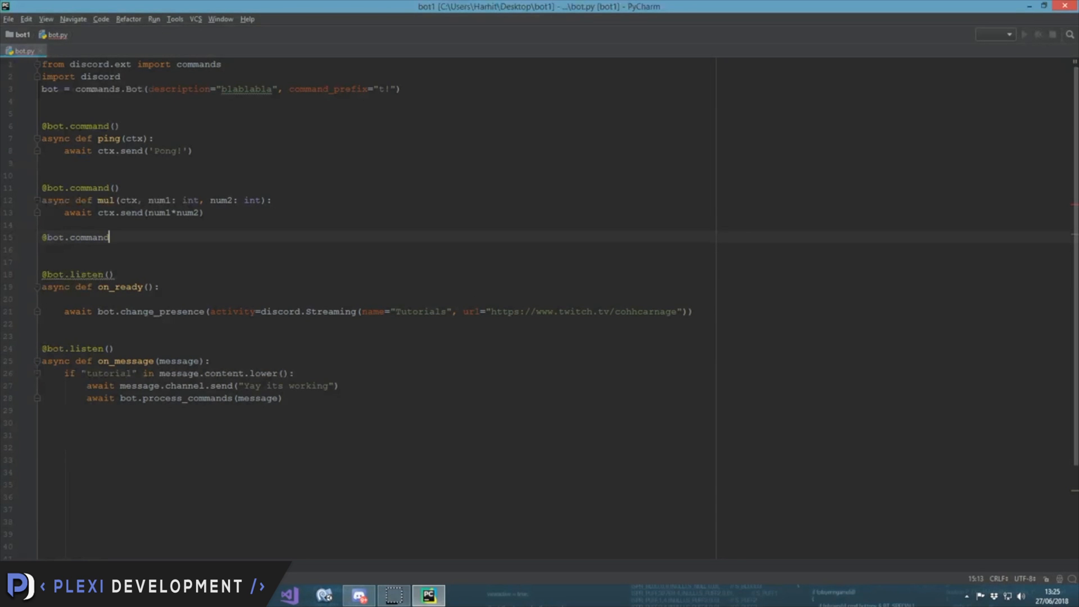
pyautogui.write('()')
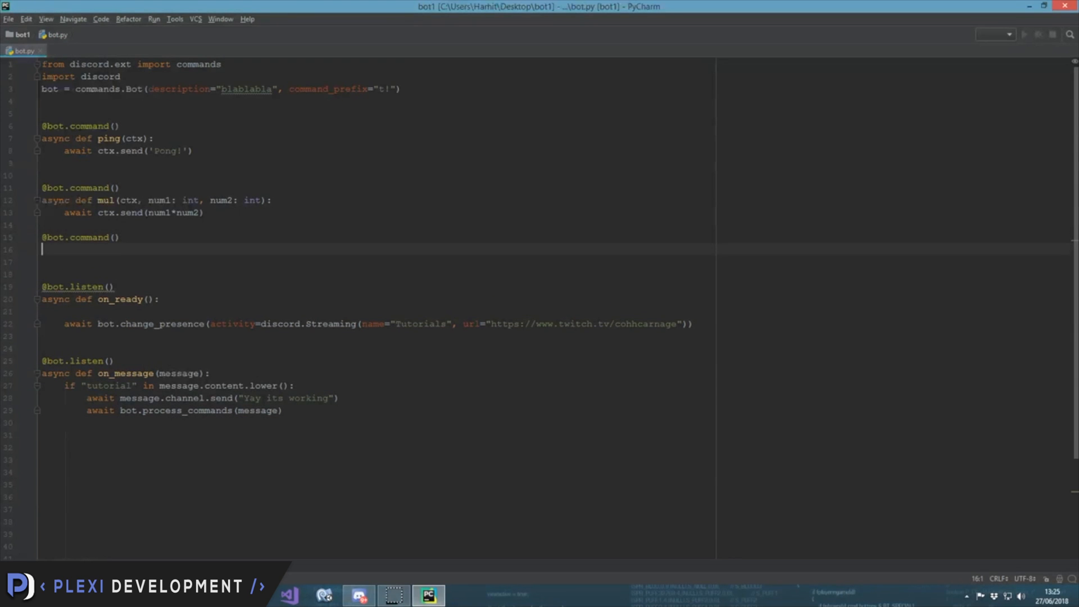
pyautogui.write('async def svf')
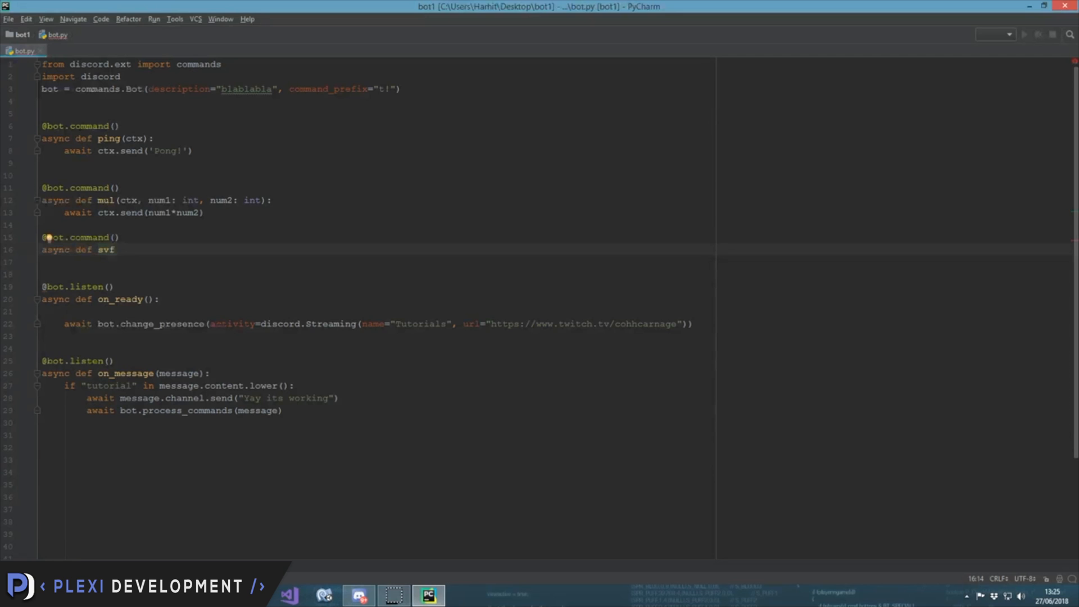
pyautogui.write('()')
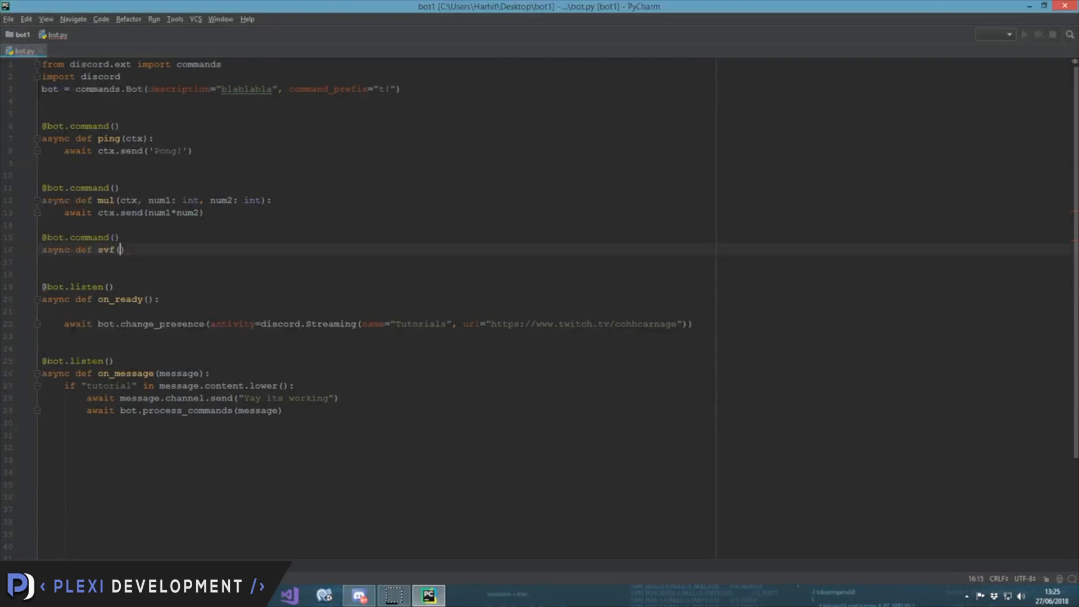
pyautogui.write('ctx')
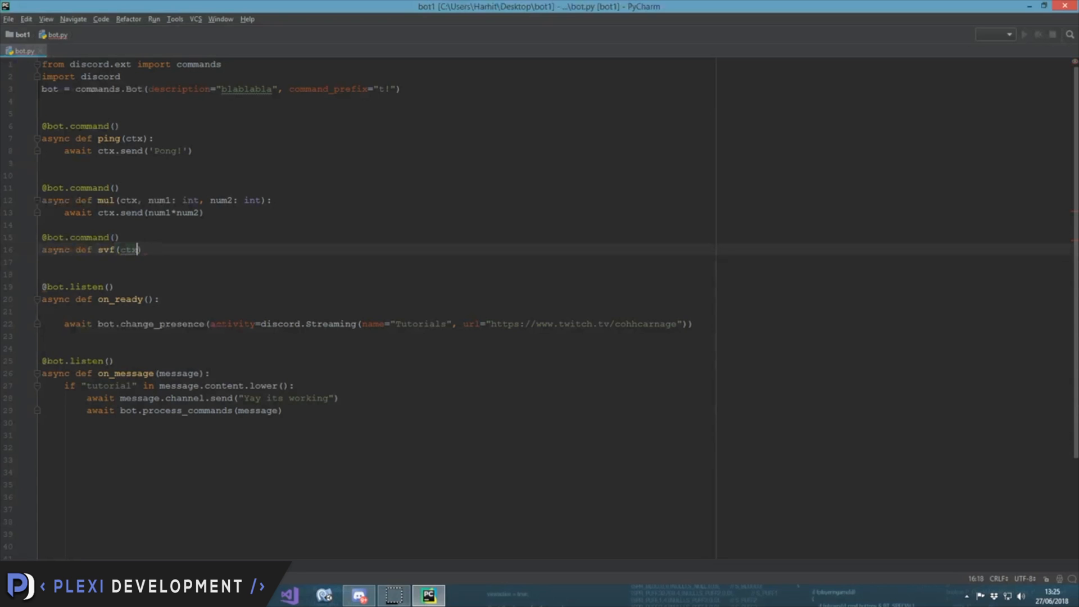
pyautogui.press('Enter')
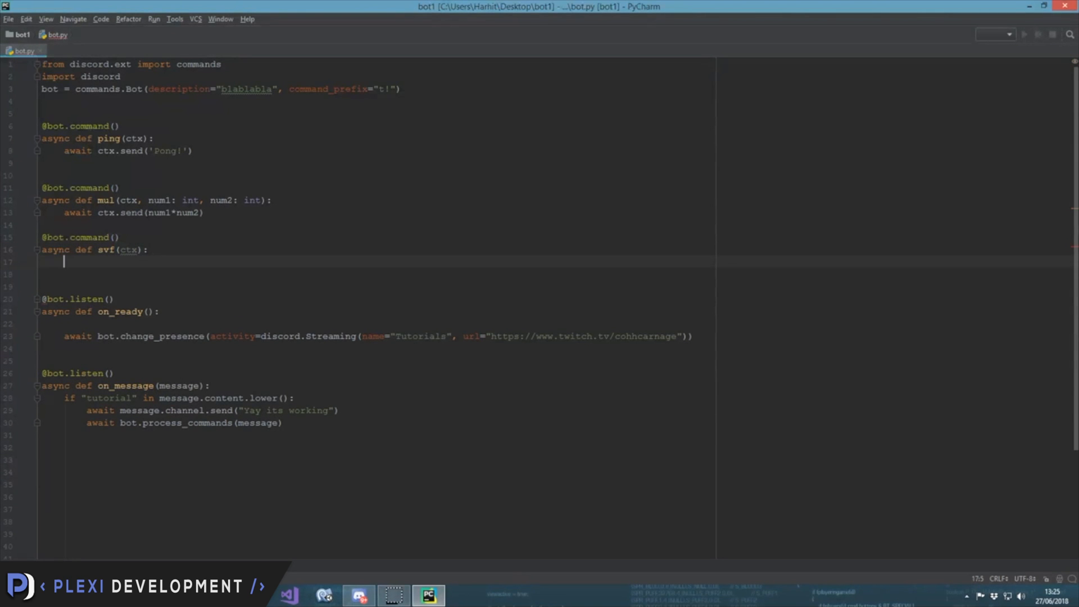
# Step: Begin the svf body with embed = discord.Embed()
pyautogui.write('embed')
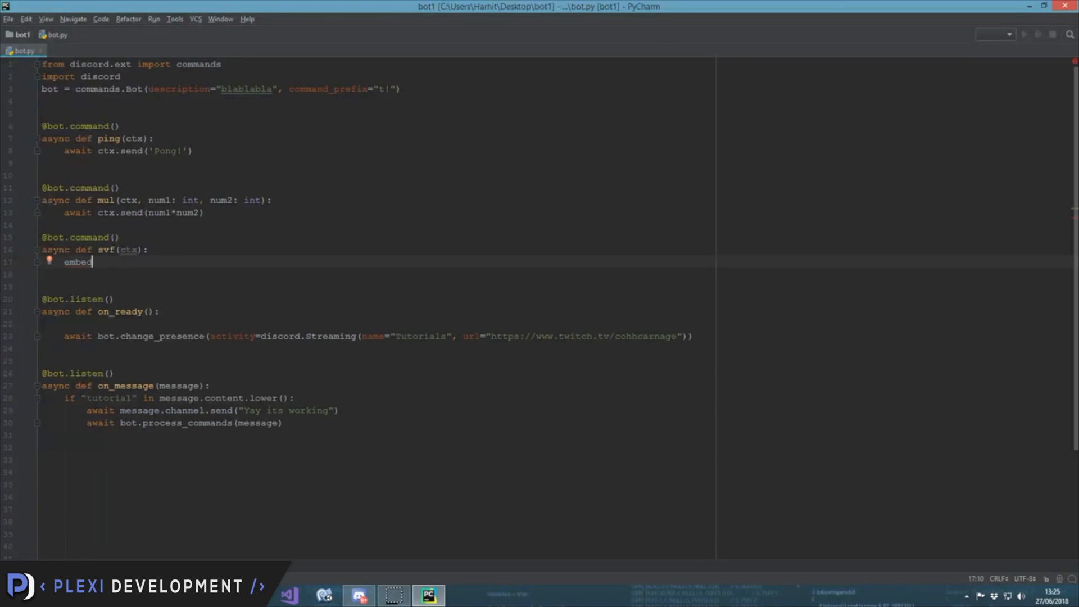
pyautogui.press('backspace')
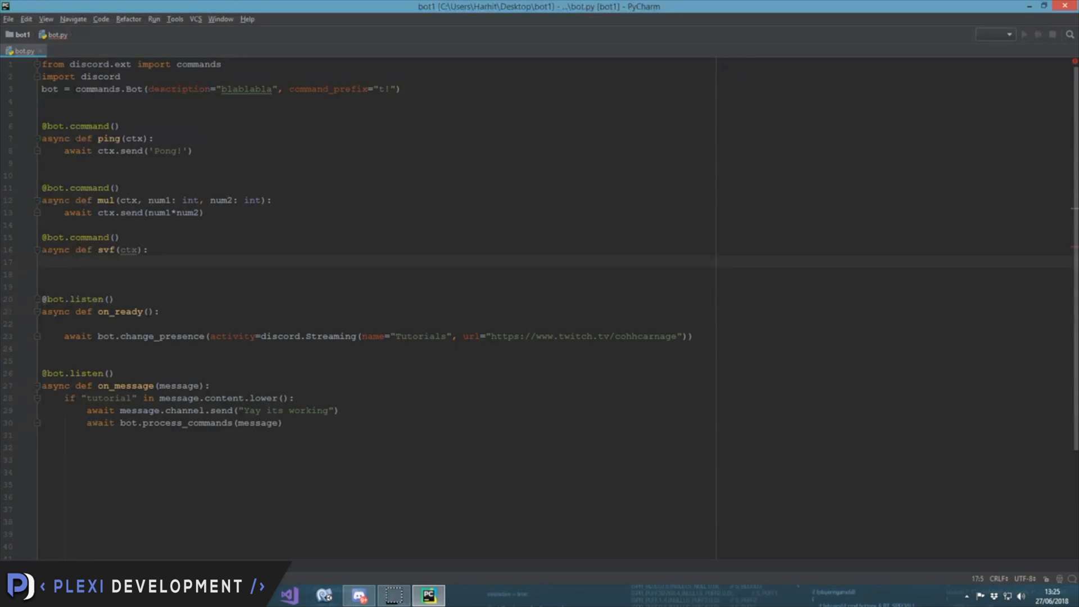
pyautogui.write('embed')
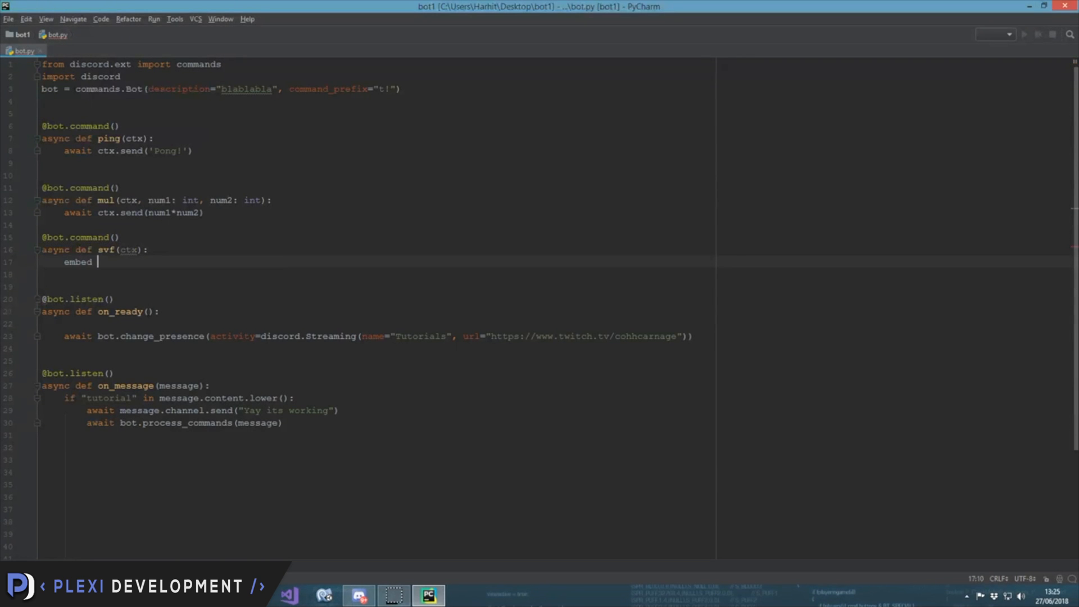
pyautogui.write('= discor')
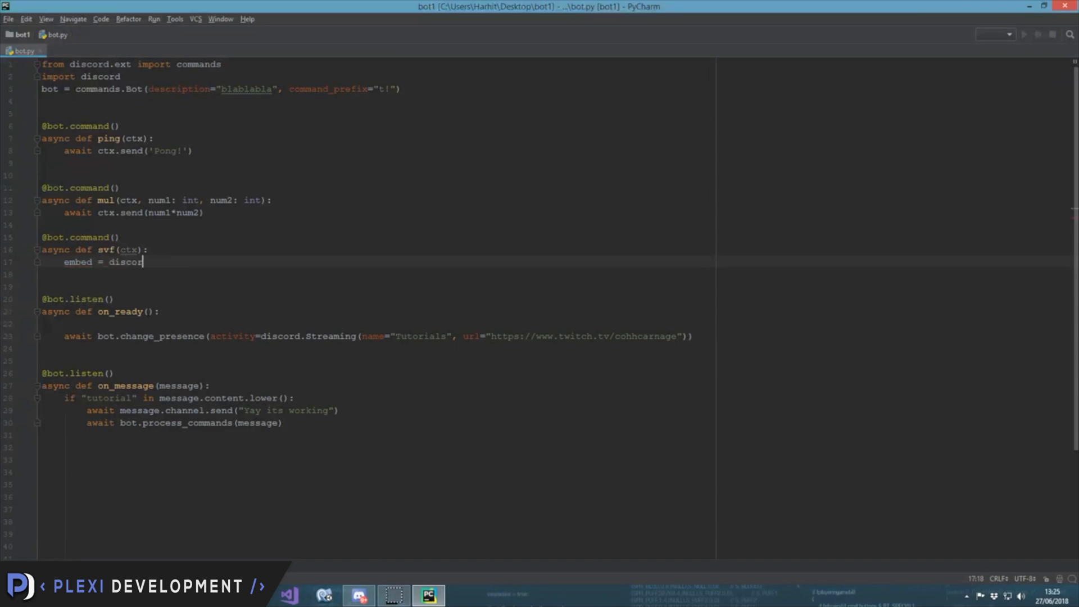
pyautogui.write('d')
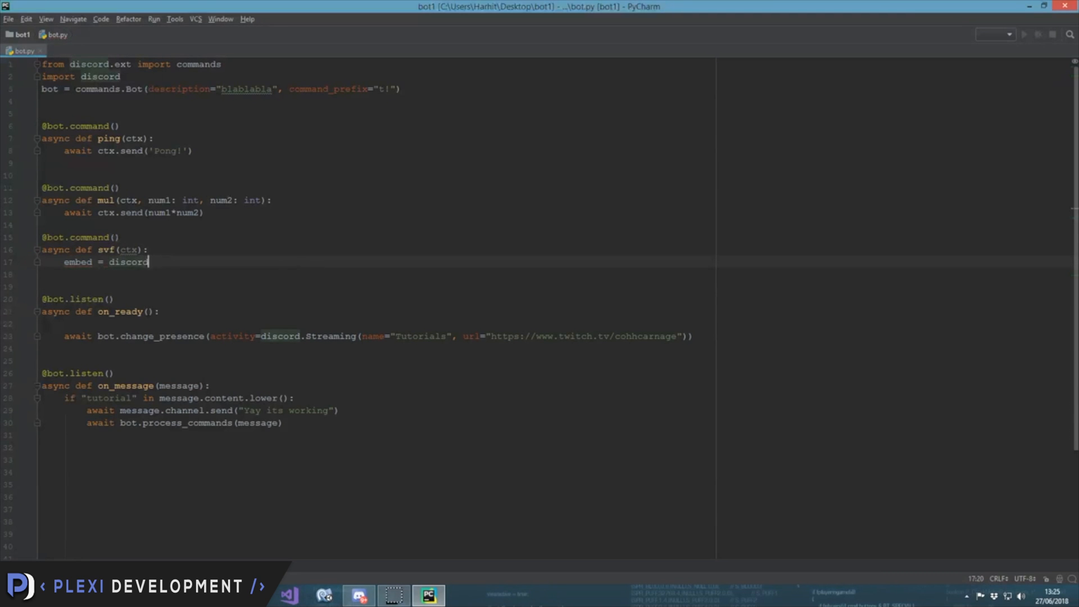
pyautogui.write('.Emr')
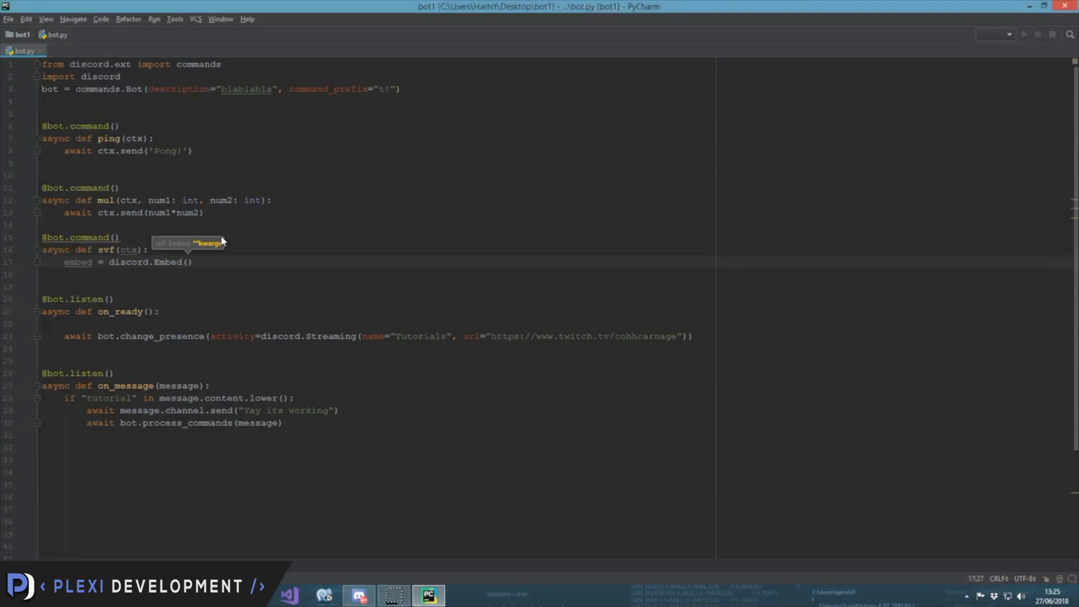
# Step: Give the embed title f"{ctx.guild.name}" and description "Anything you like"
pyautogui.write('title=')
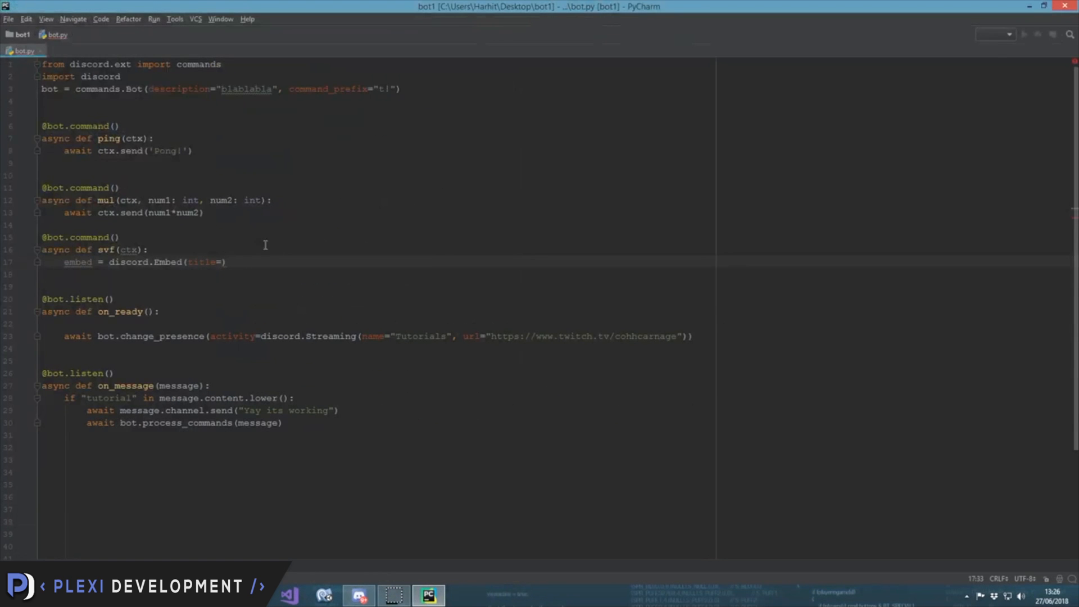
pyautogui.moveTo(246, 253)
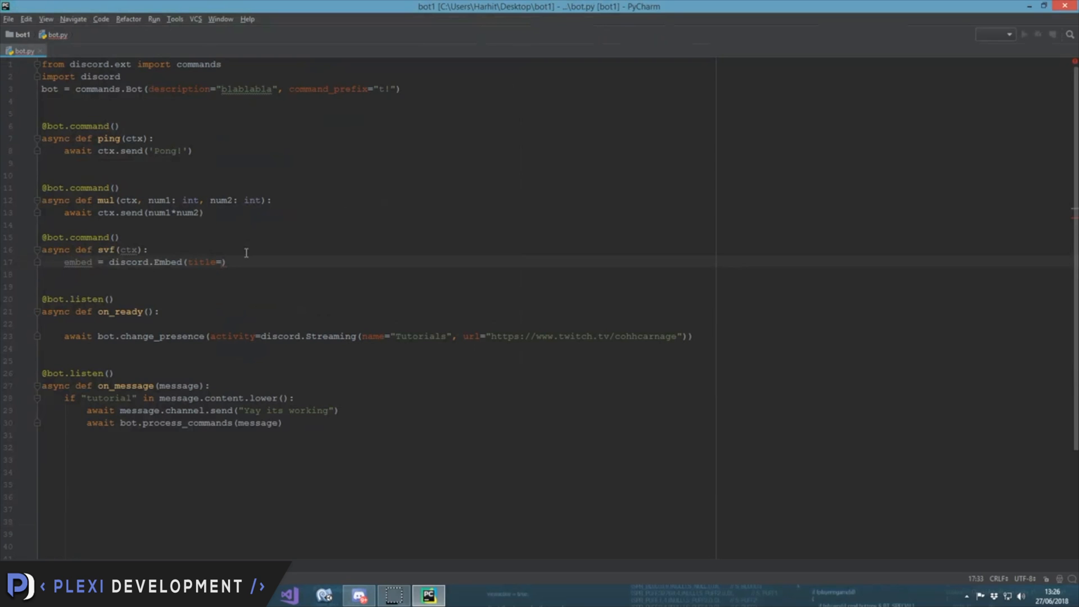
pyautogui.write('t')
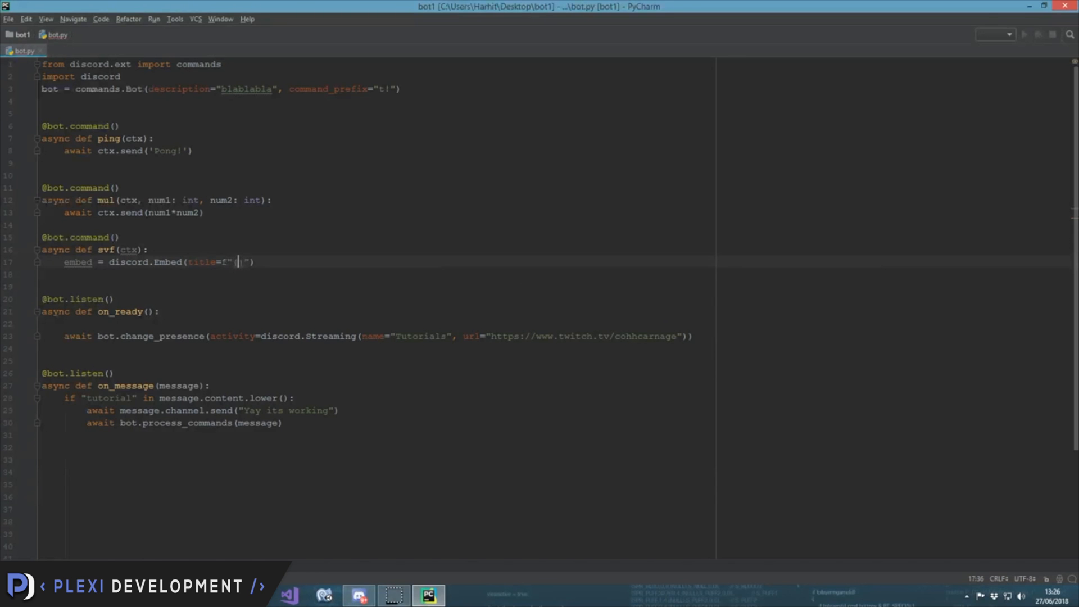
pyautogui.write('{')
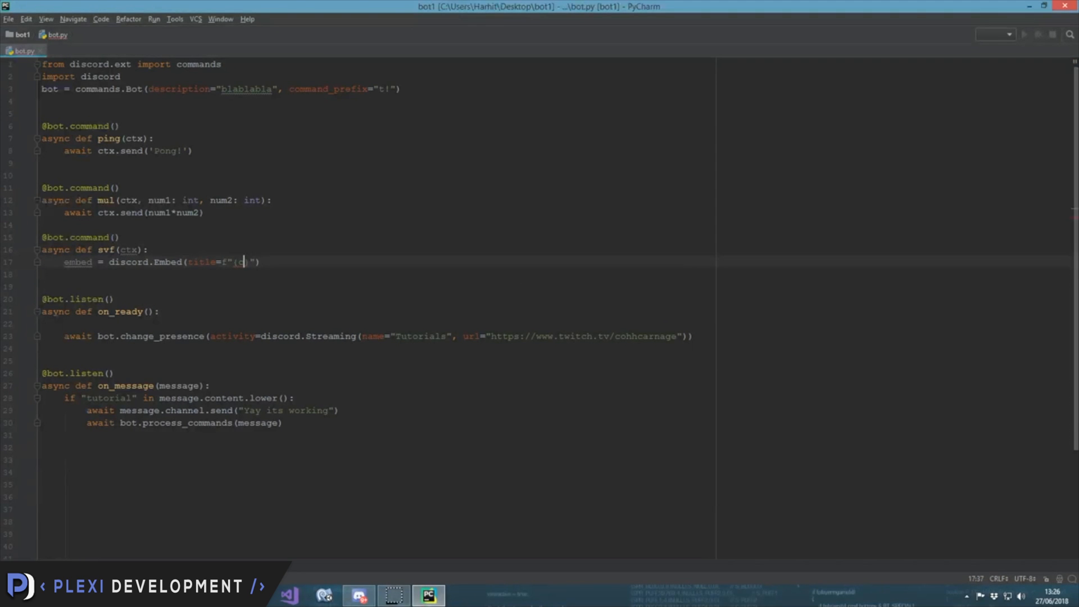
pyautogui.write('ctx.')
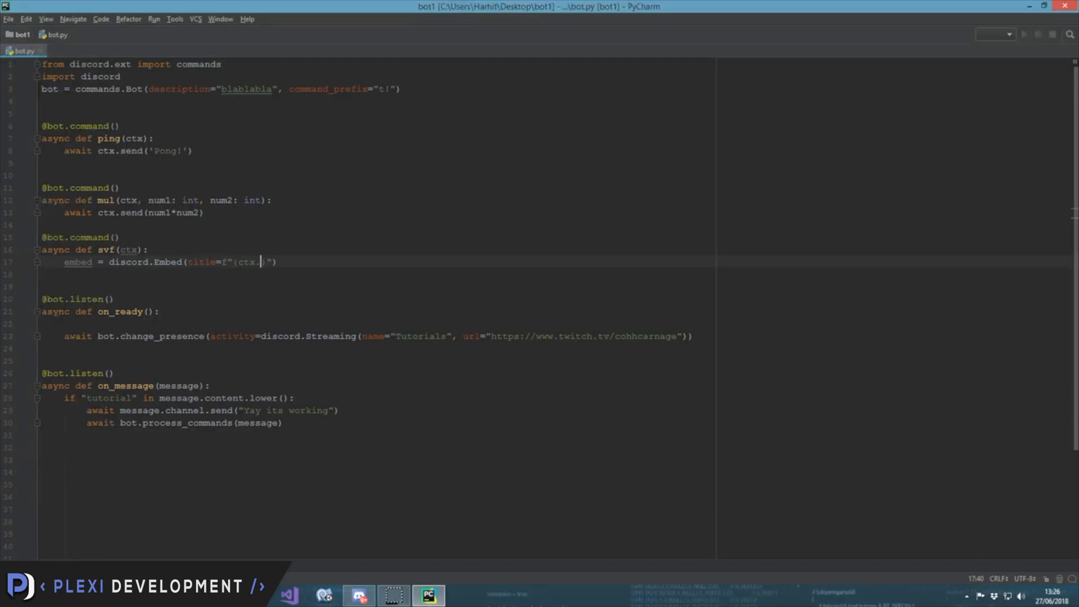
pyautogui.write('guild.')
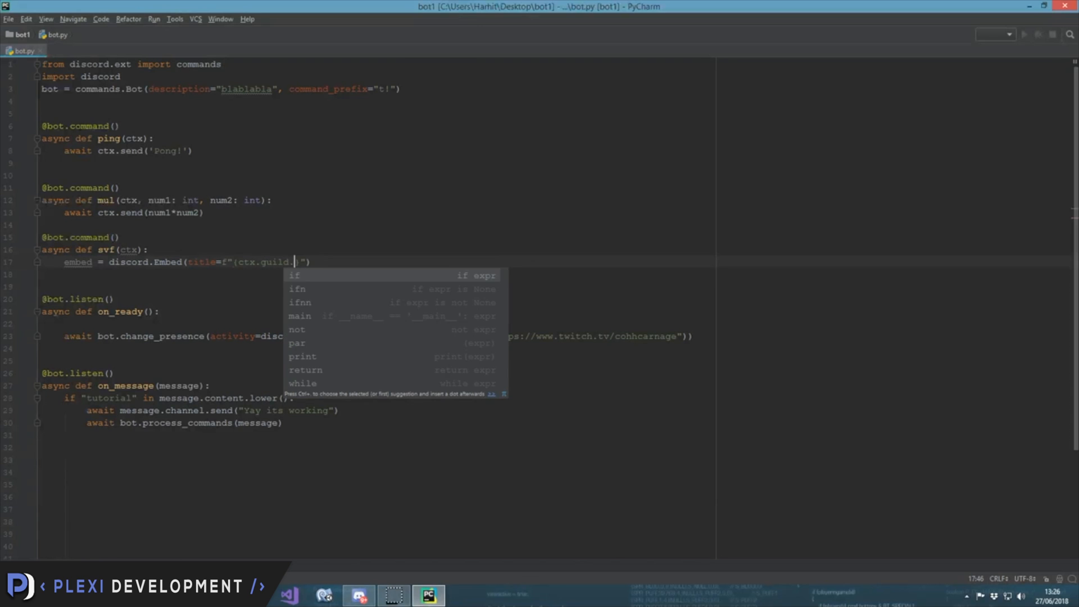
pyautogui.write('name')
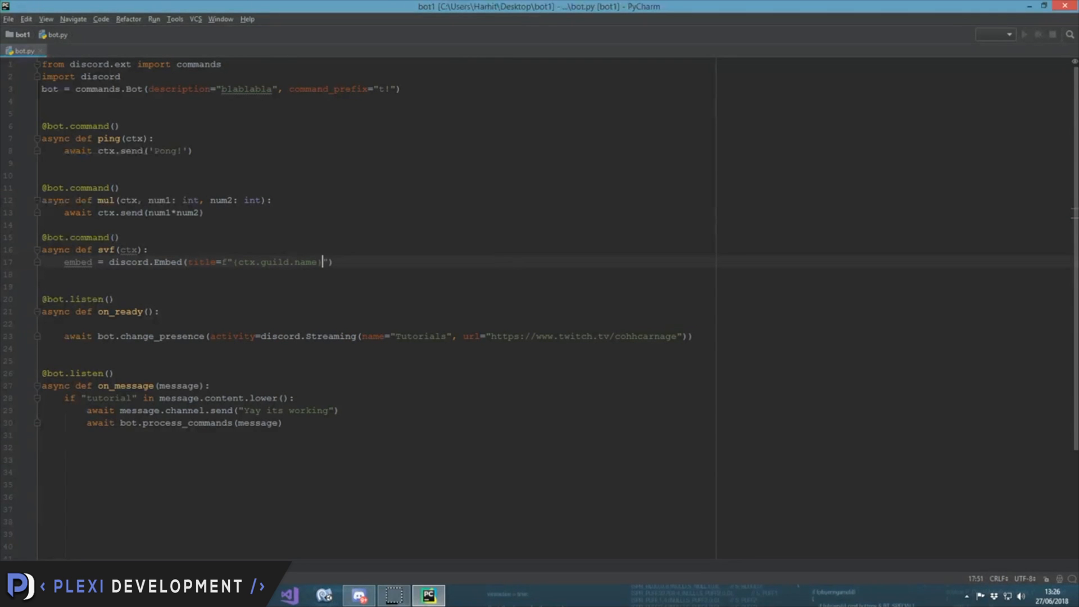
pyautogui.write('}",')
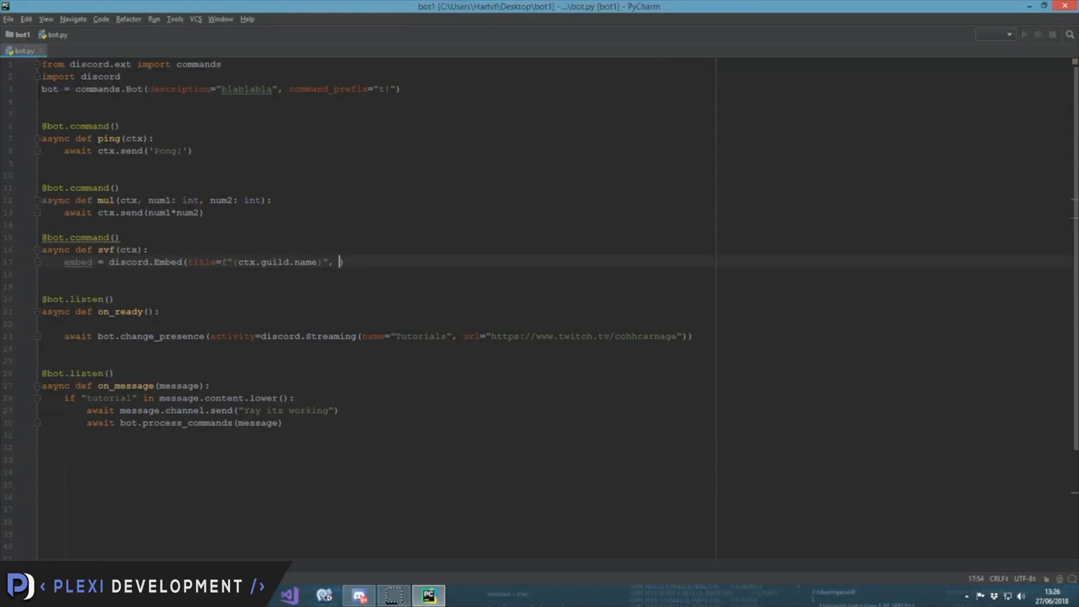
pyautogui.write('description="A"')
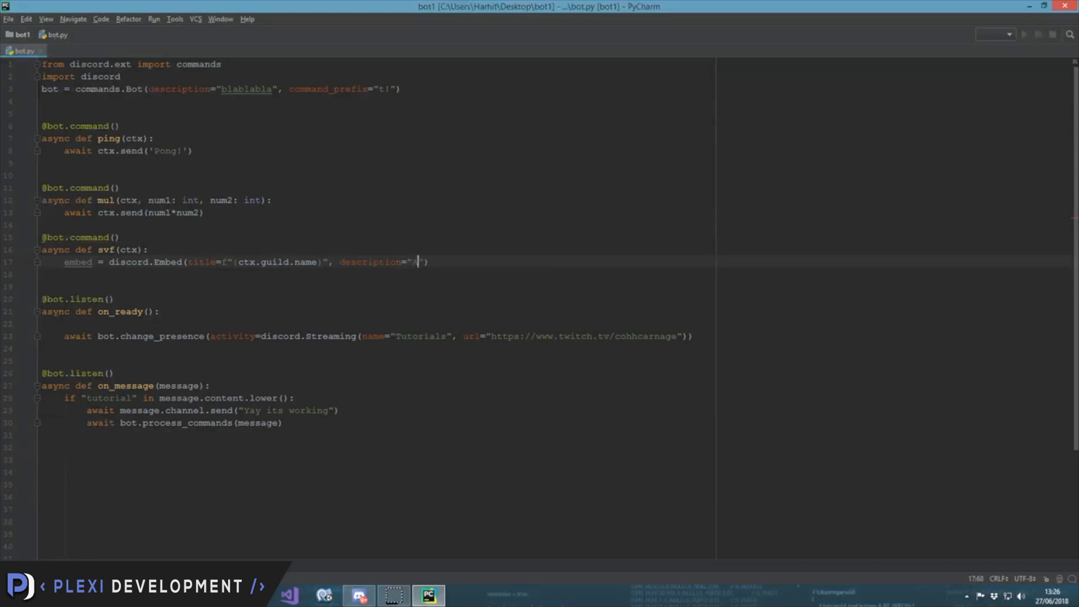
pyautogui.write('Anything you like')
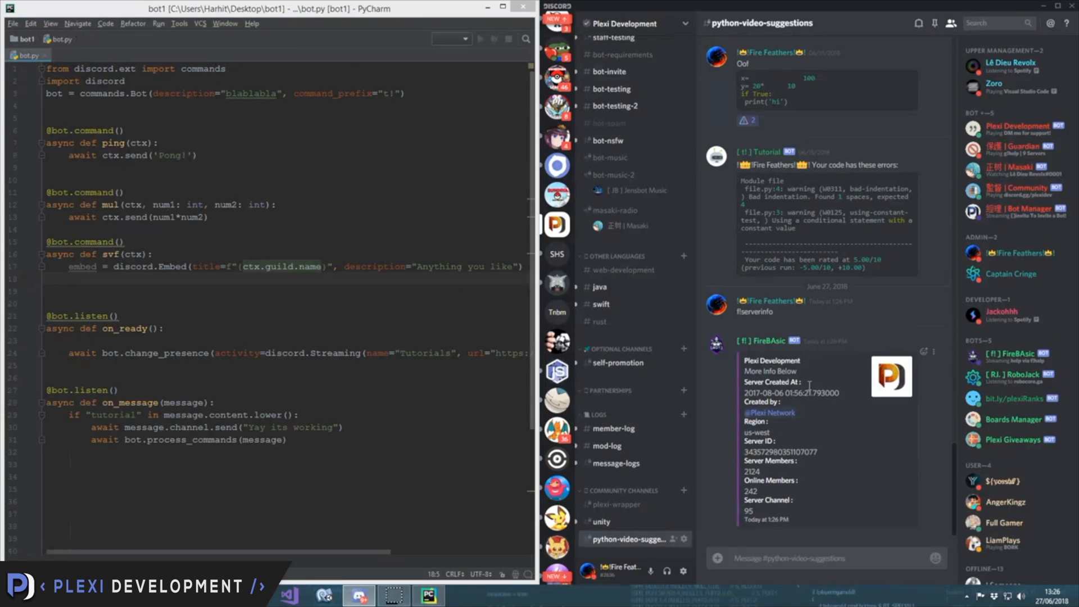
# Step: Maximize PyCharm and start embed.add_field(name="") on the next svf line
pyautogui.doubleClick(773, 382)
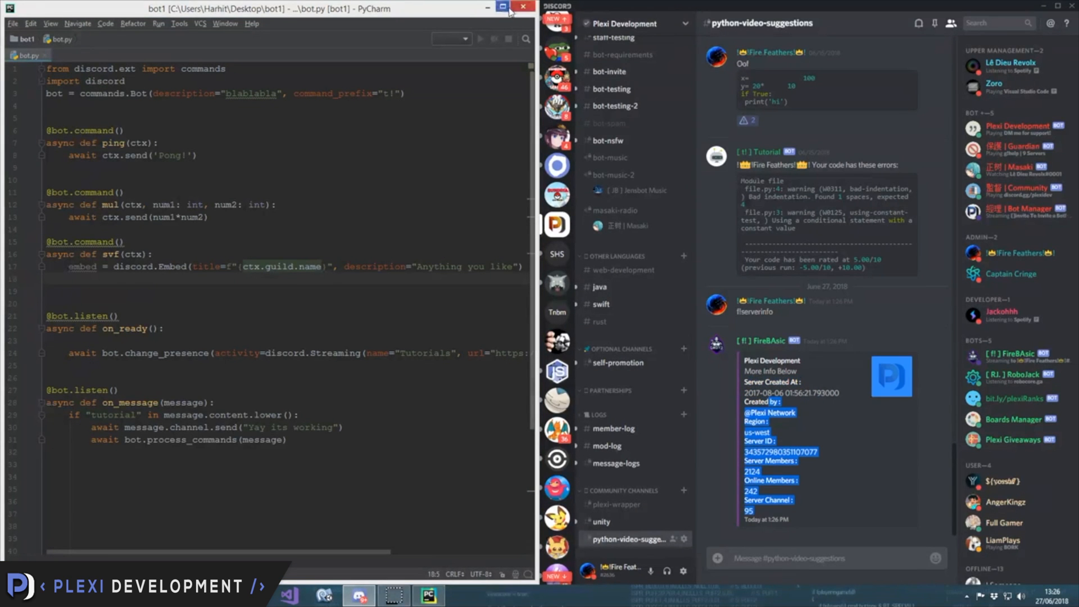
pyautogui.click(502, 7)
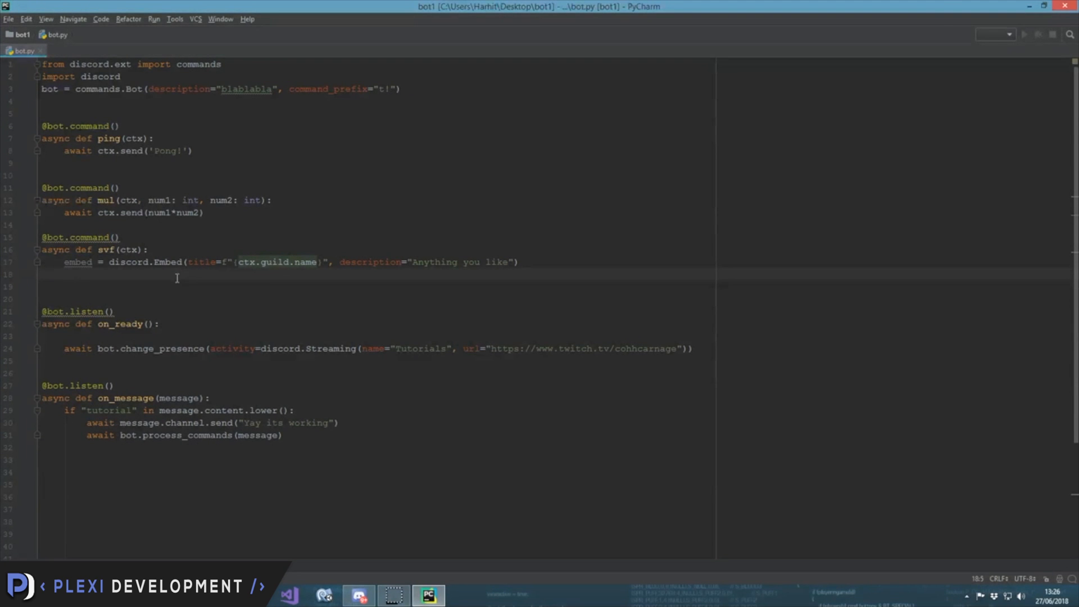
pyautogui.write('embed.add_field(')
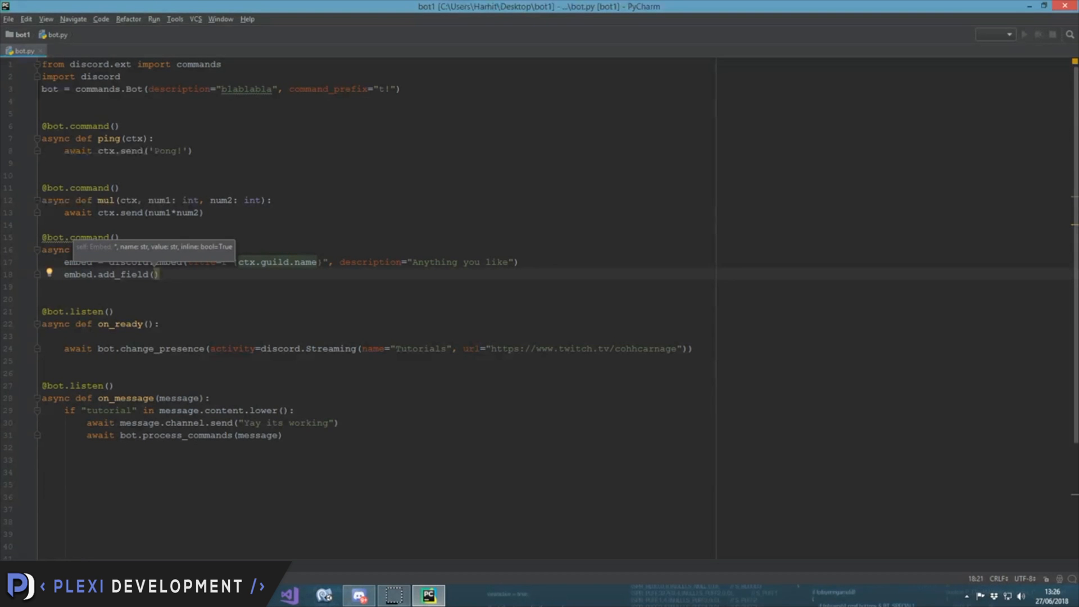
pyautogui.write('n')
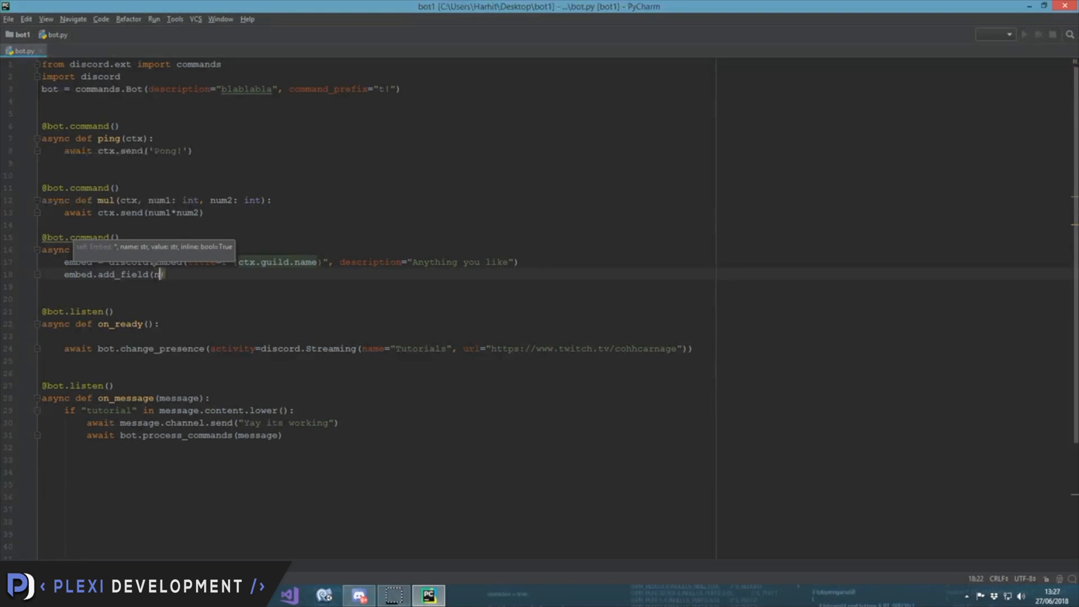
pyautogui.write('n')
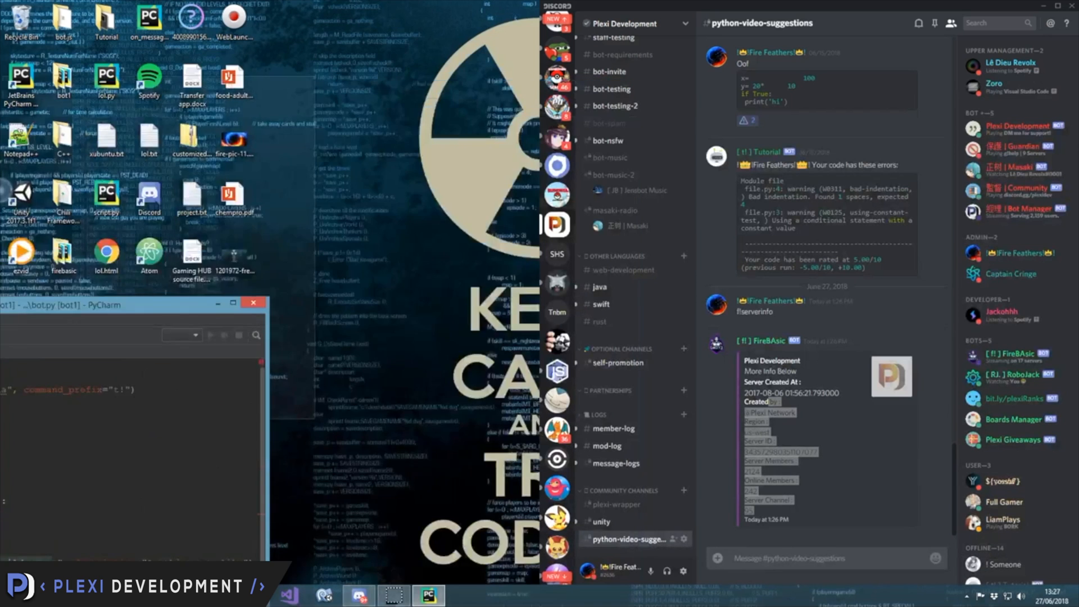
pyautogui.click(233, 303)
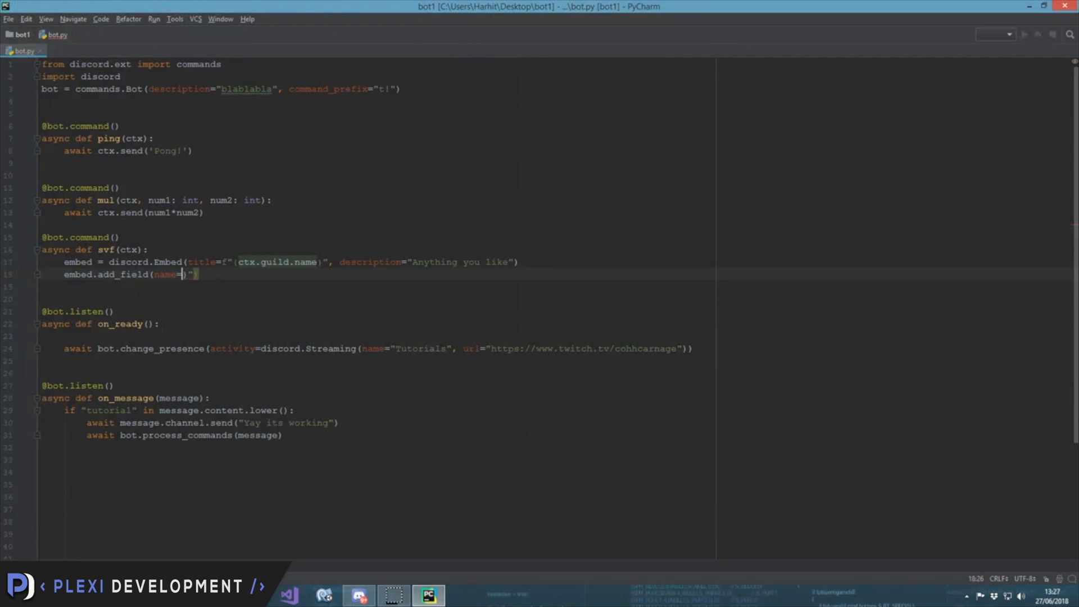
# Step: Add a "Server Created At:" field with value f"{ctx.guild.created_at}"
pyautogui.press('BackSpace')
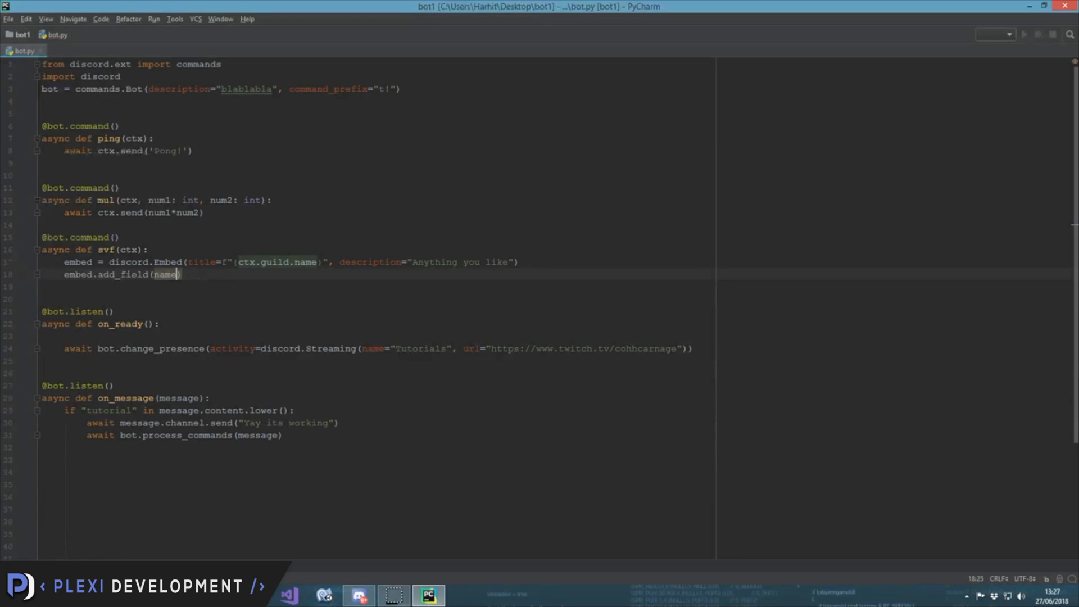
pyautogui.write('="Ser"')
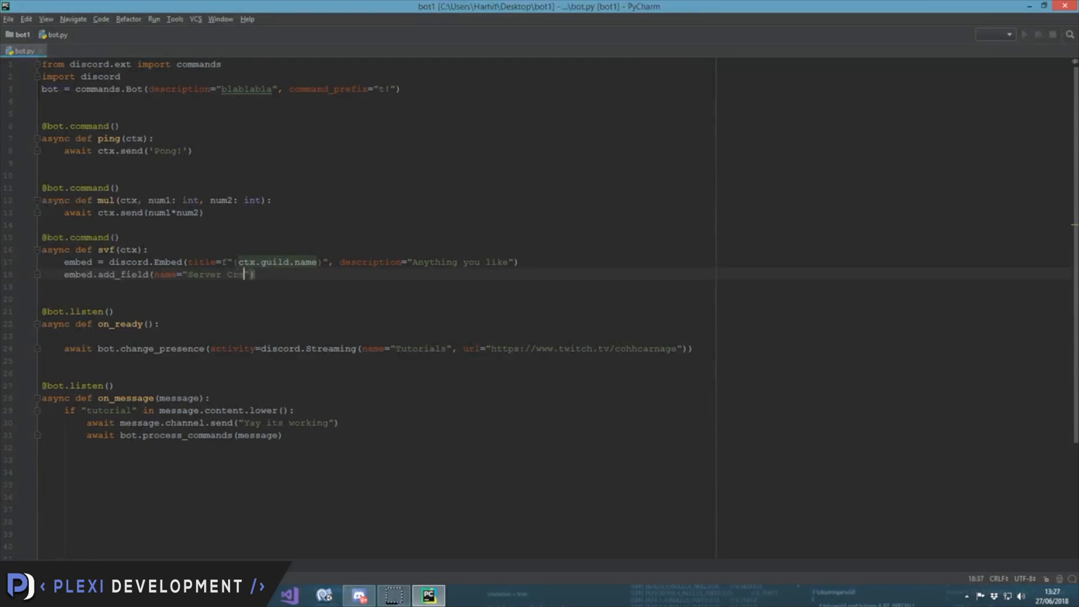
pyautogui.write('eated At')
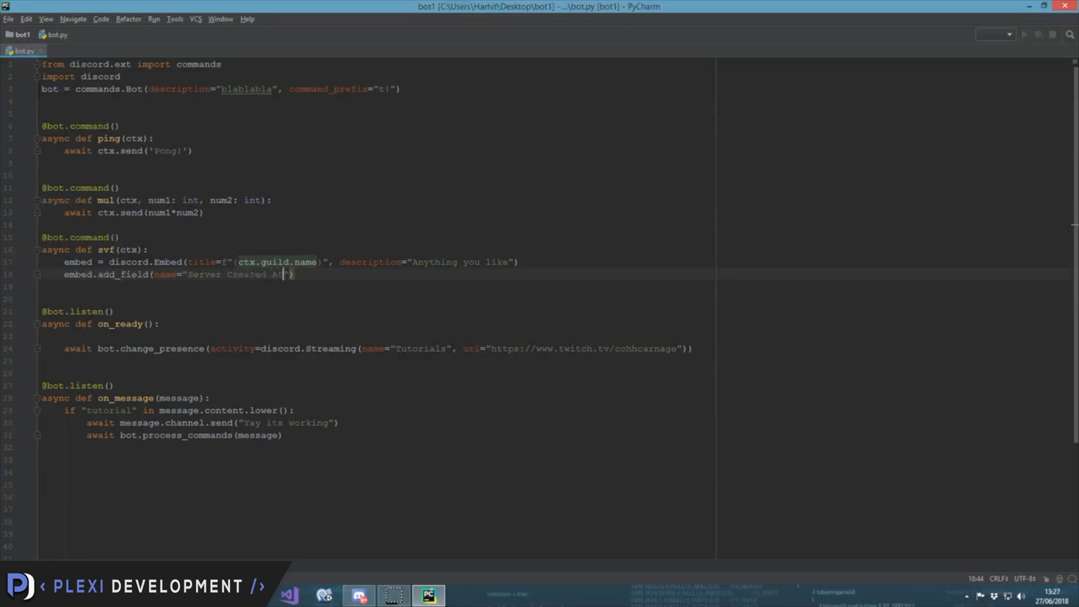
pyautogui.write(':", value=f"{')
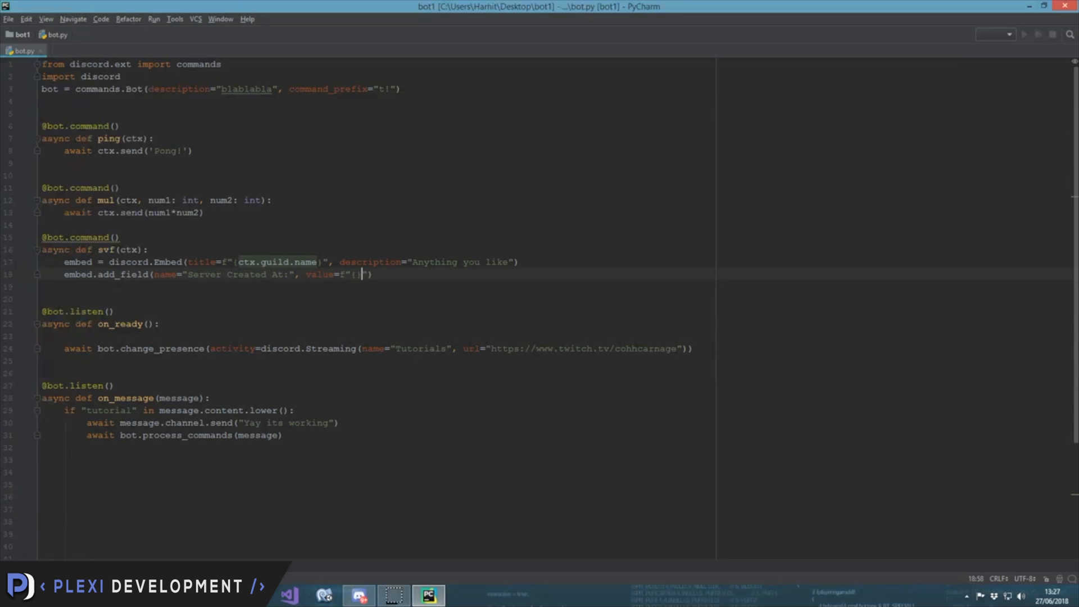
pyautogui.write('ctx.guild')
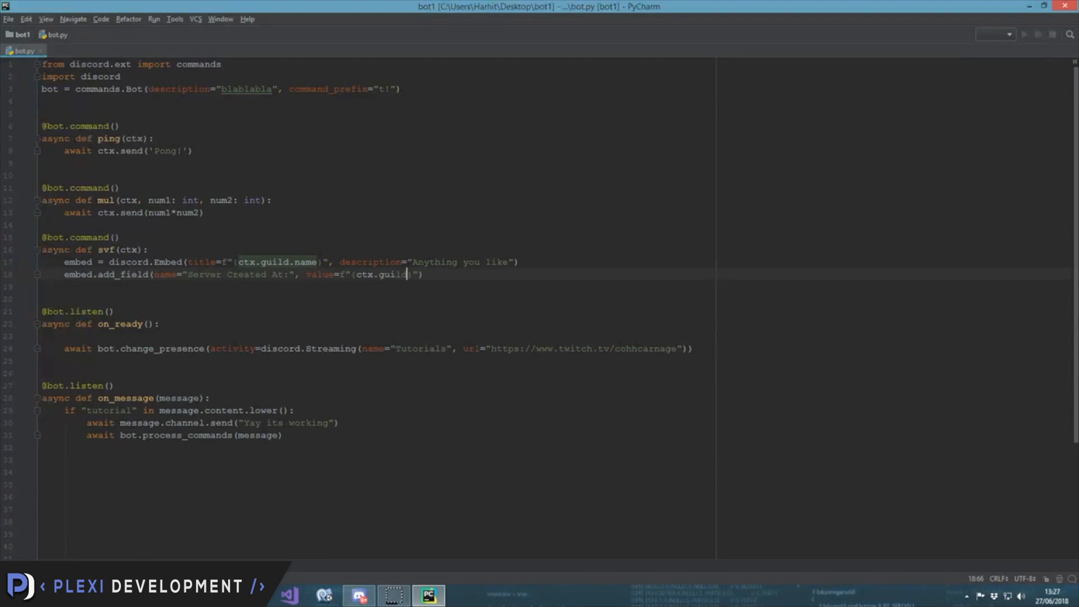
pyautogui.write('.cre')
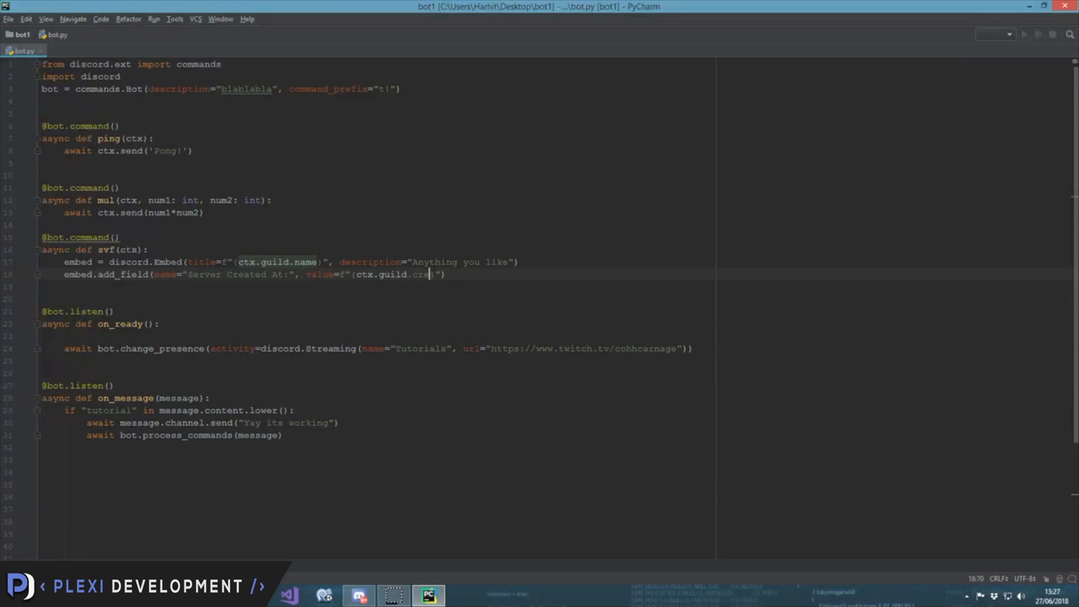
pyautogui.write('ated_')
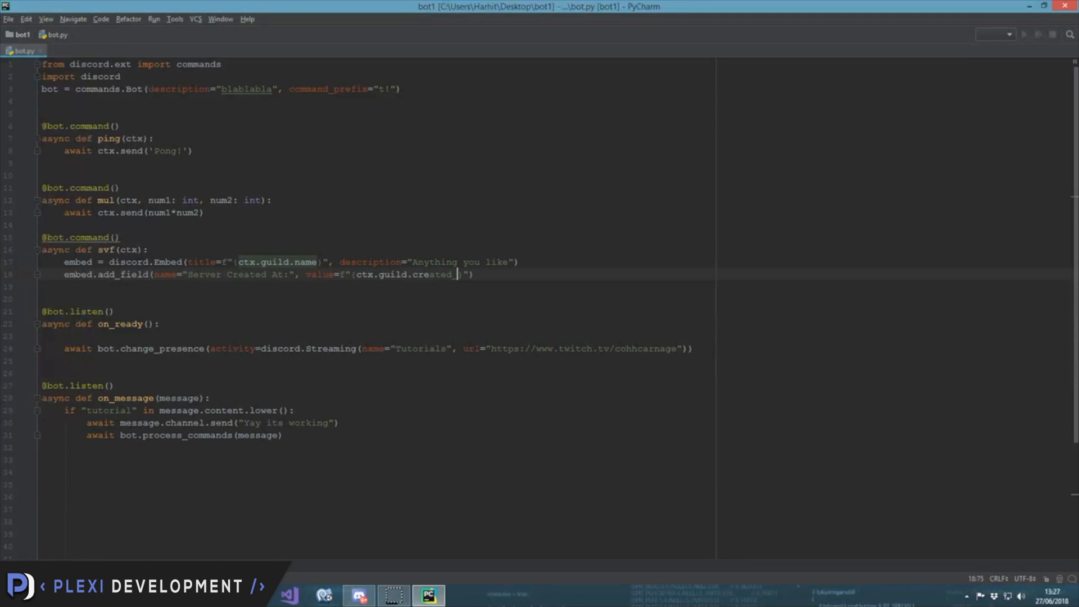
pyautogui.write('at')
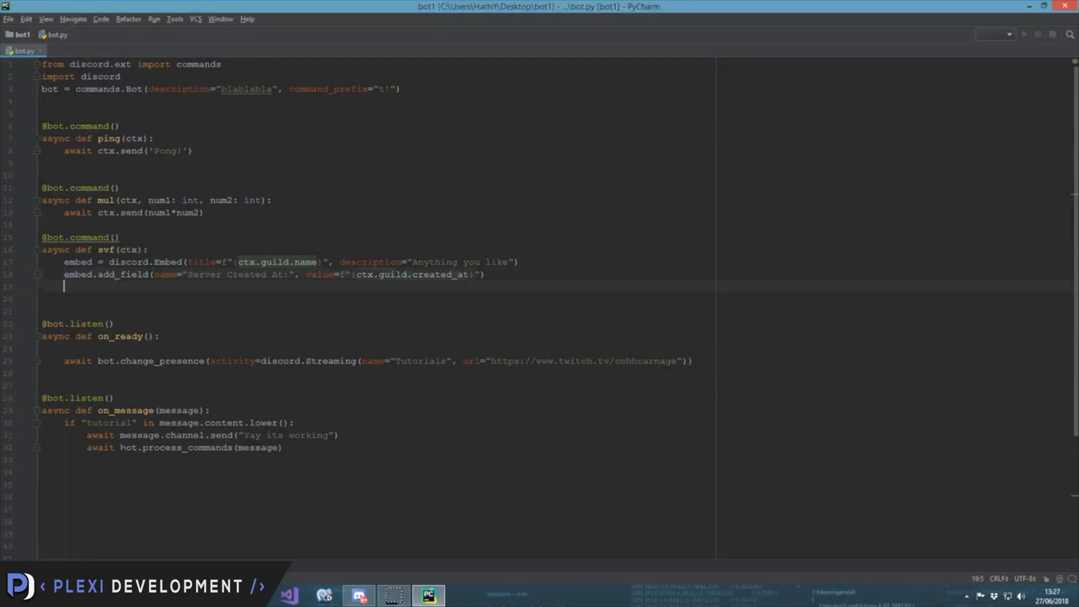
# Step: Add a "Server Owner" field with value f"{ctx.guild.owner}"
pyautogui.write('embed')
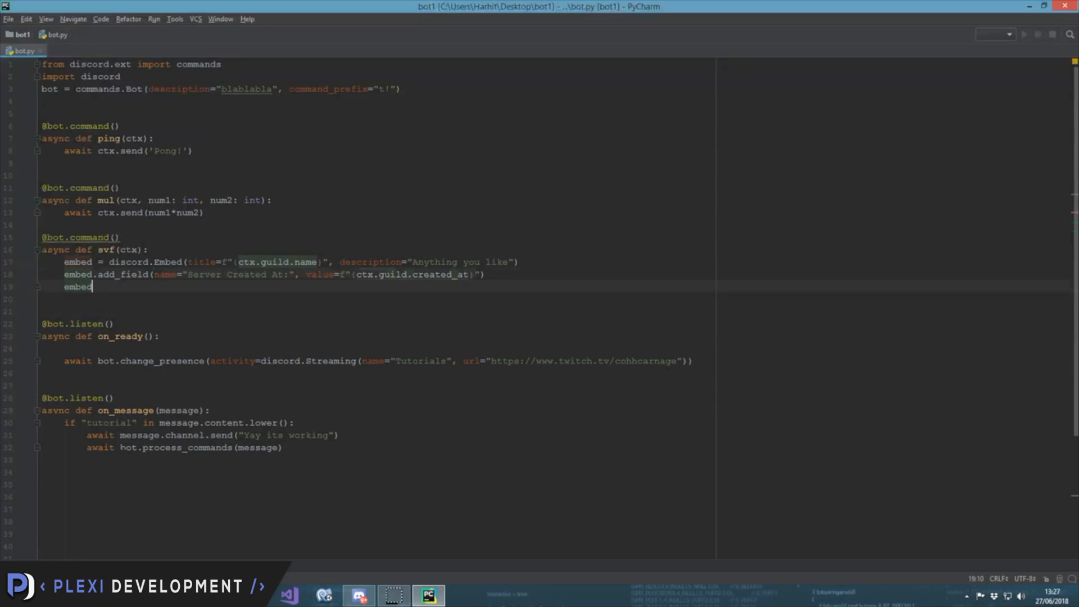
pyautogui.write('.add_field(')
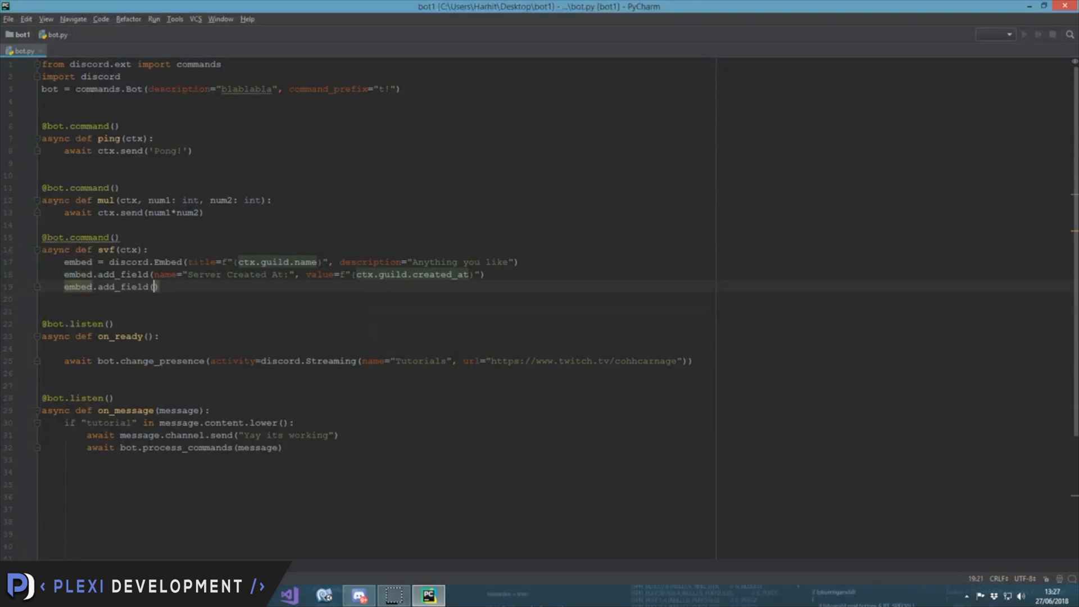
pyautogui.write('name=')
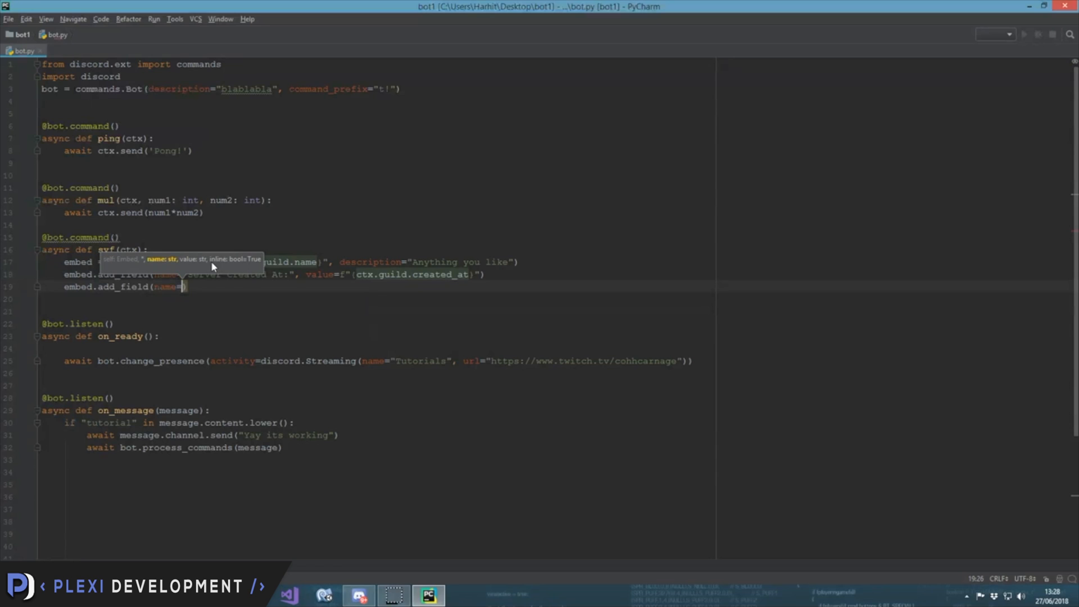
pyautogui.write('""')
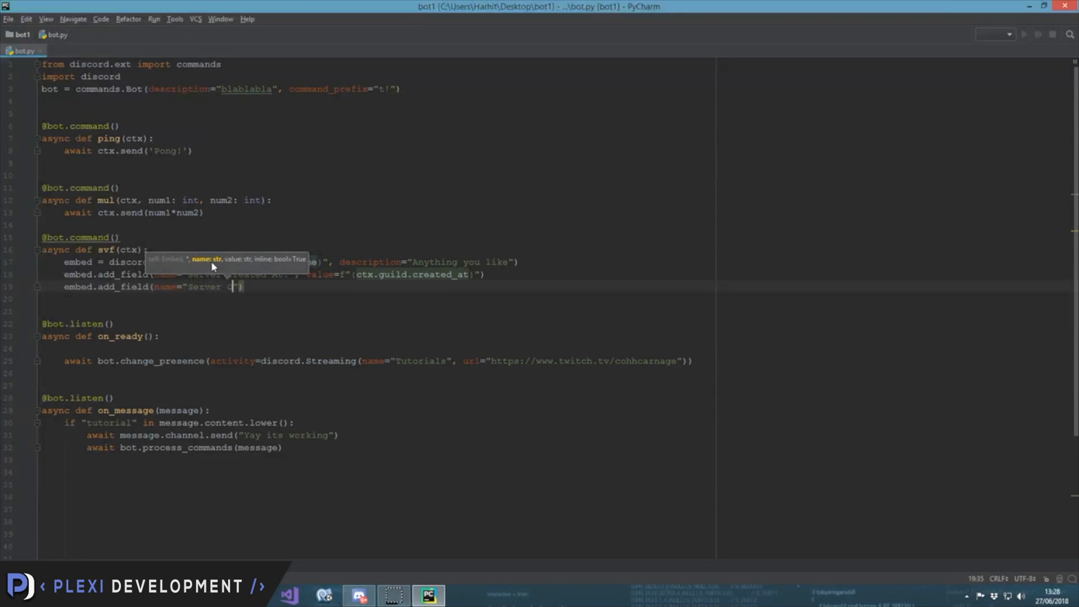
pyautogui.write('Owner",')
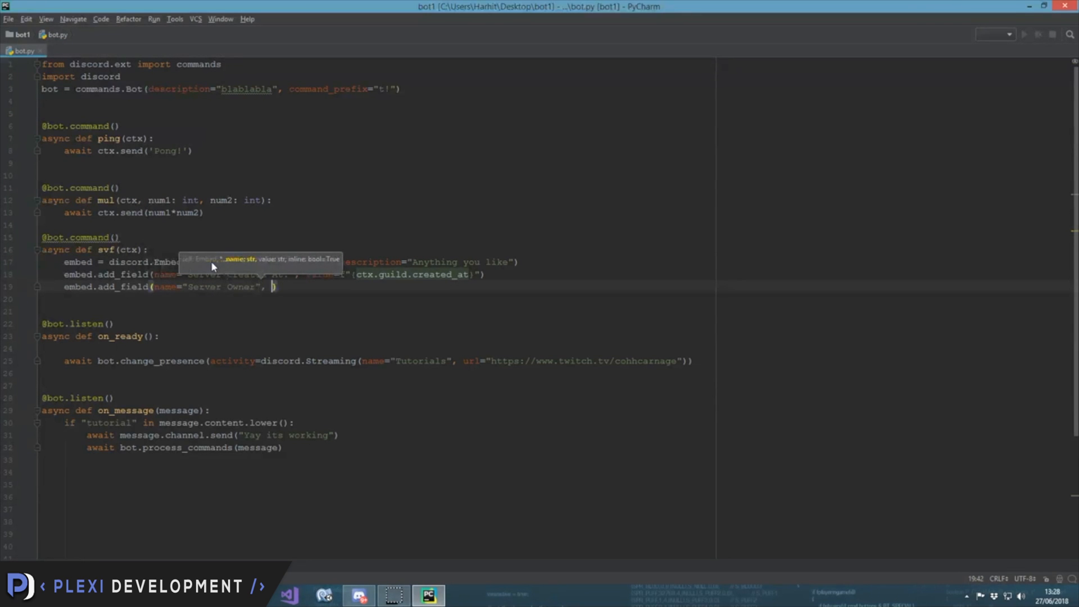
pyautogui.write('value=f"{ctx.guild.owner}"')
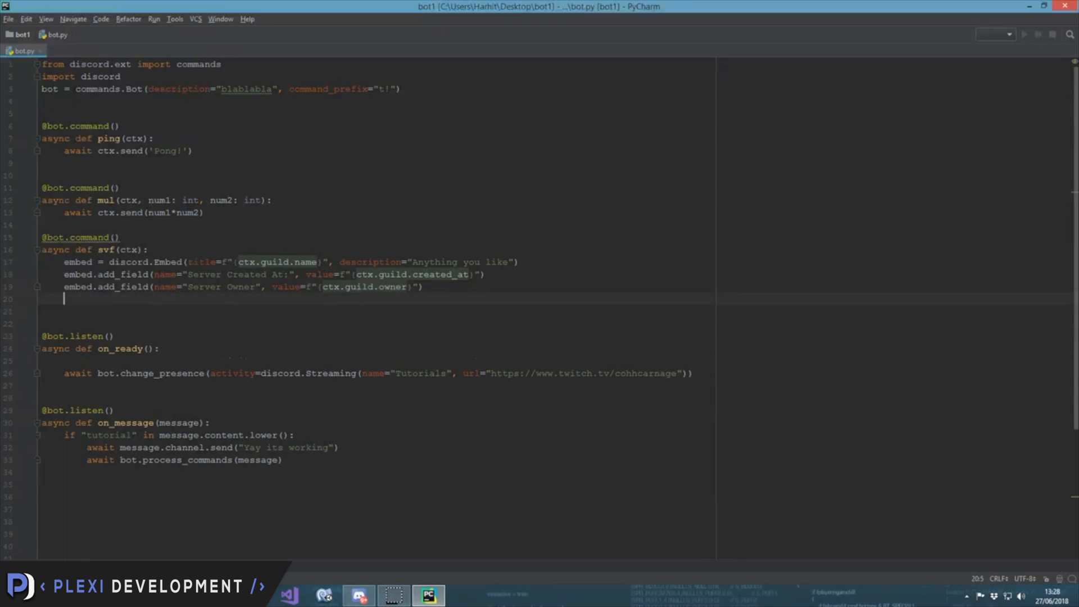
# Step: Add embed.add_field(name="Server Region:", value=f"{ctx.guild.region}") to svf
pyautogui.write('embed.add')
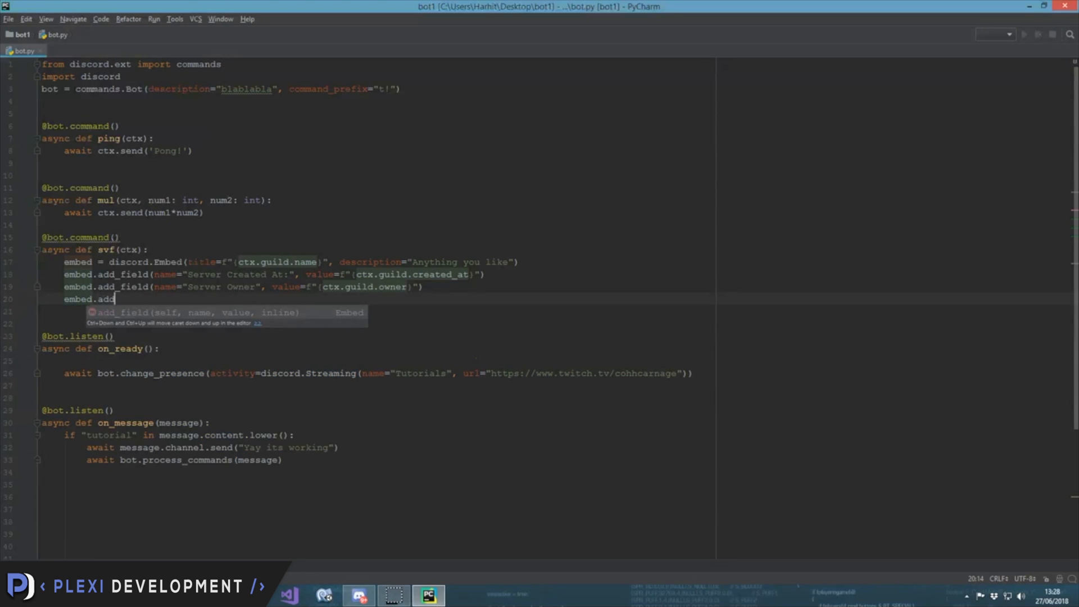
pyautogui.write('_field(')
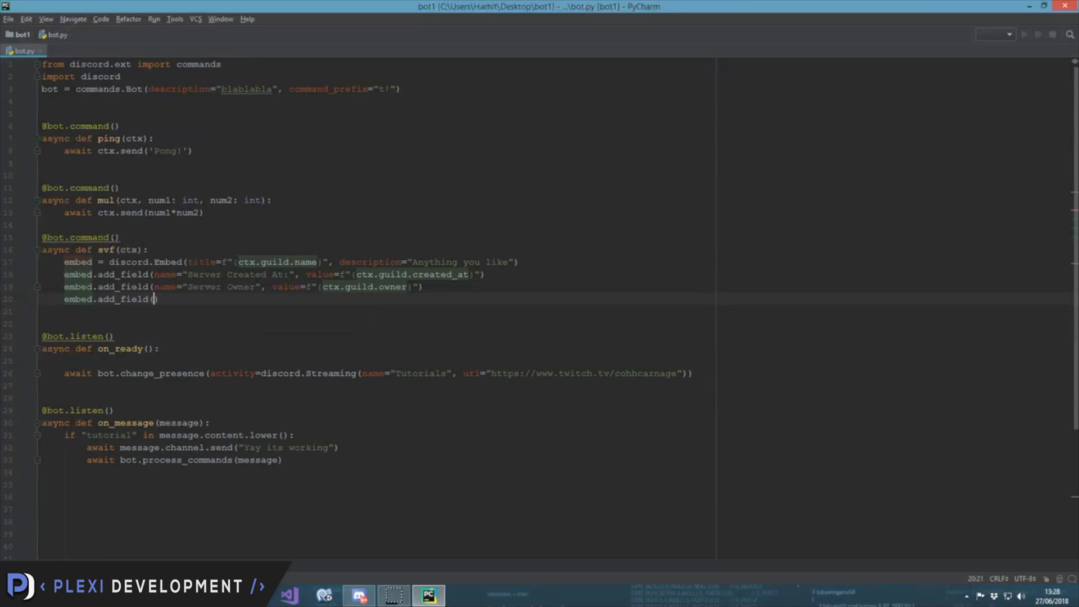
pyautogui.write('name')
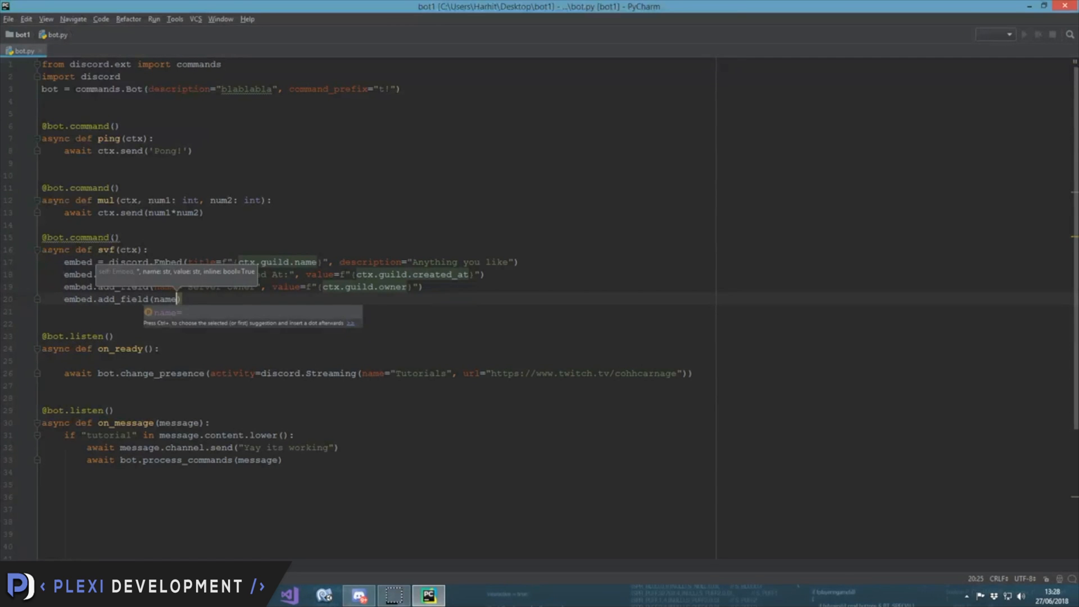
pyautogui.write('=""')
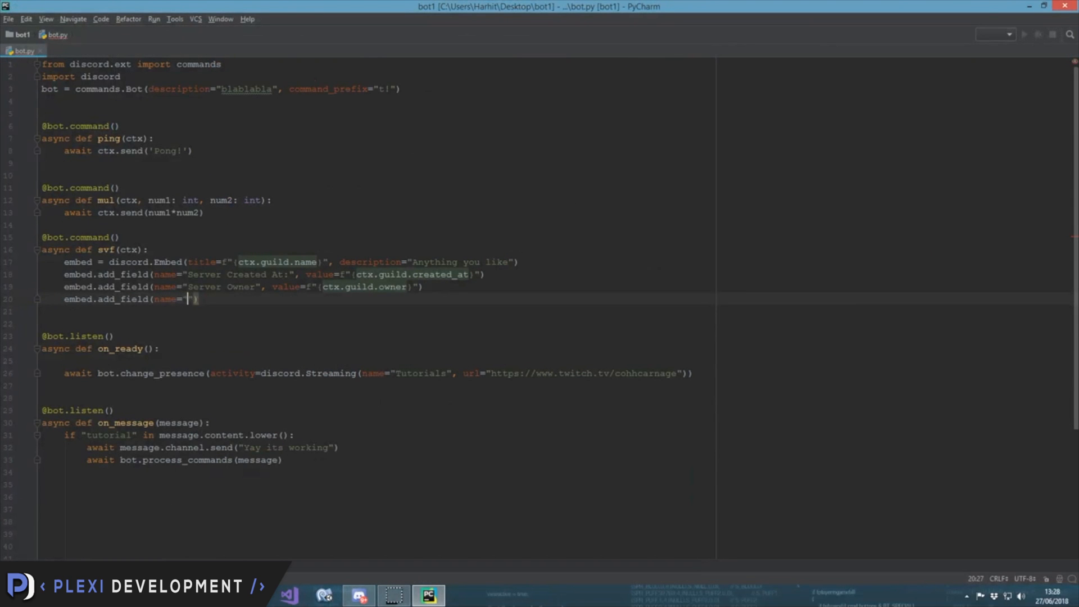
pyautogui.write('Server')
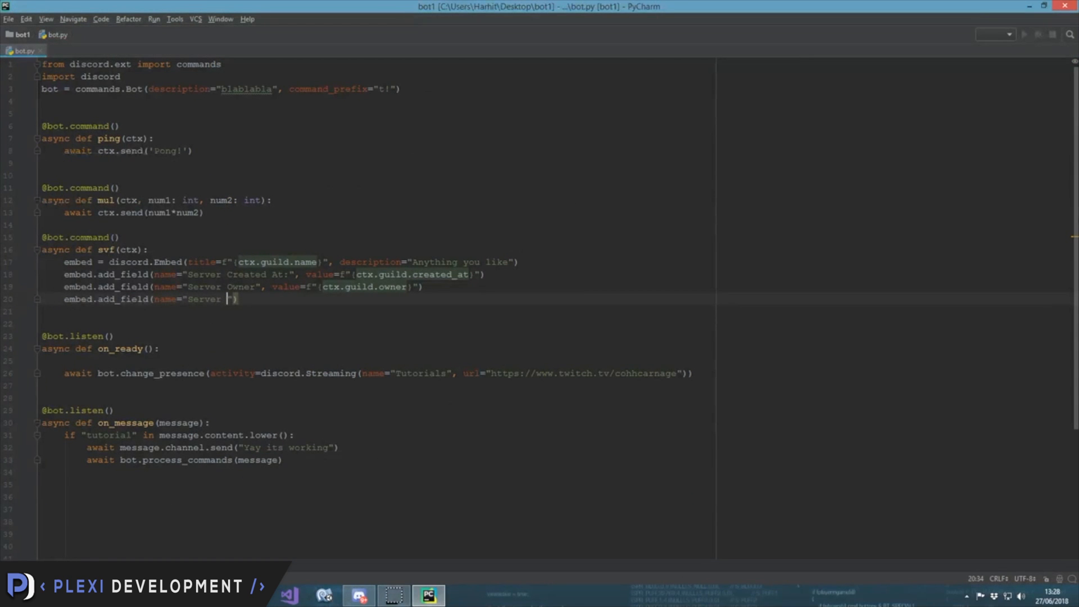
pyautogui.write('Regions')
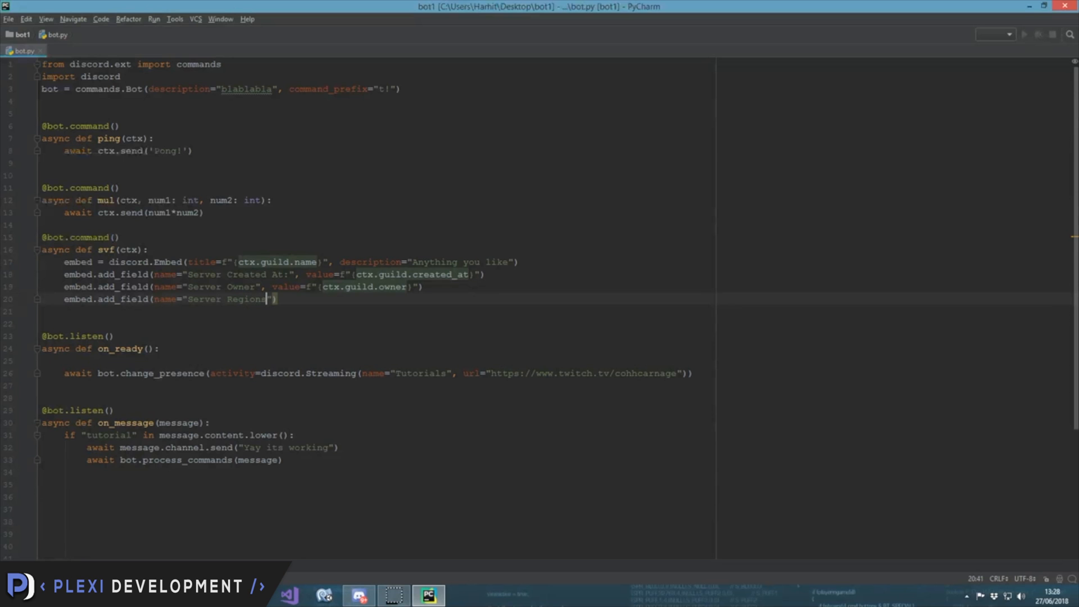
pyautogui.write(':')
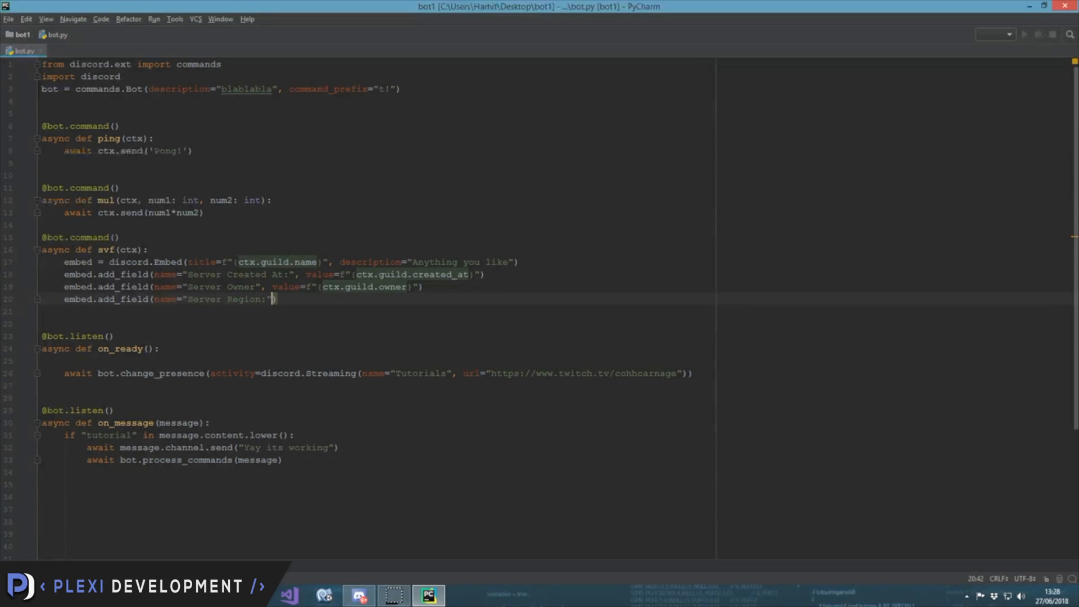
pyautogui.write(', value=f"{}"')
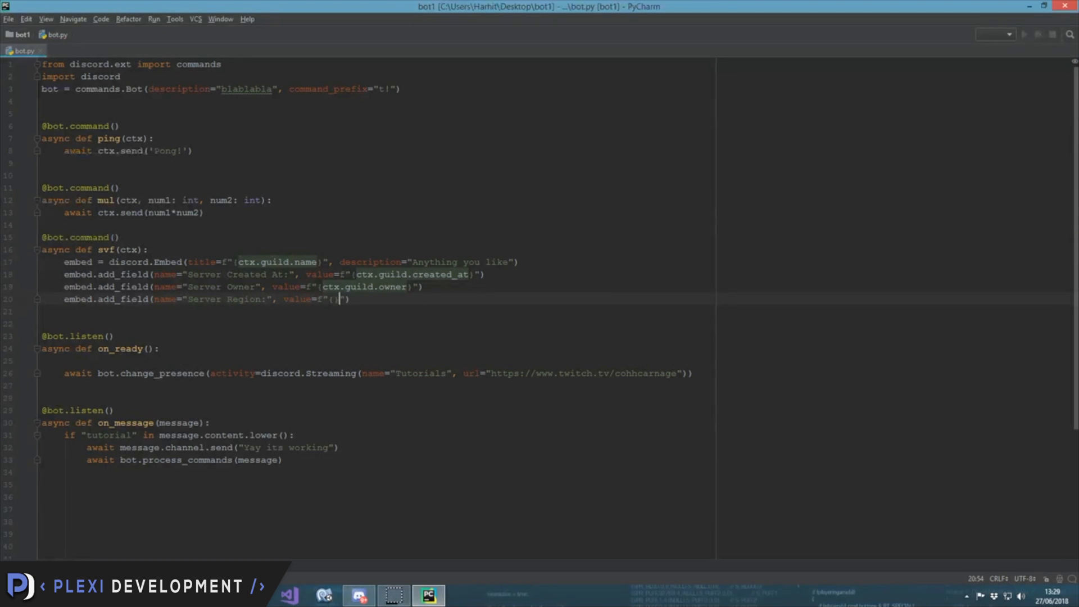
pyautogui.write('ctx.guild.reg')
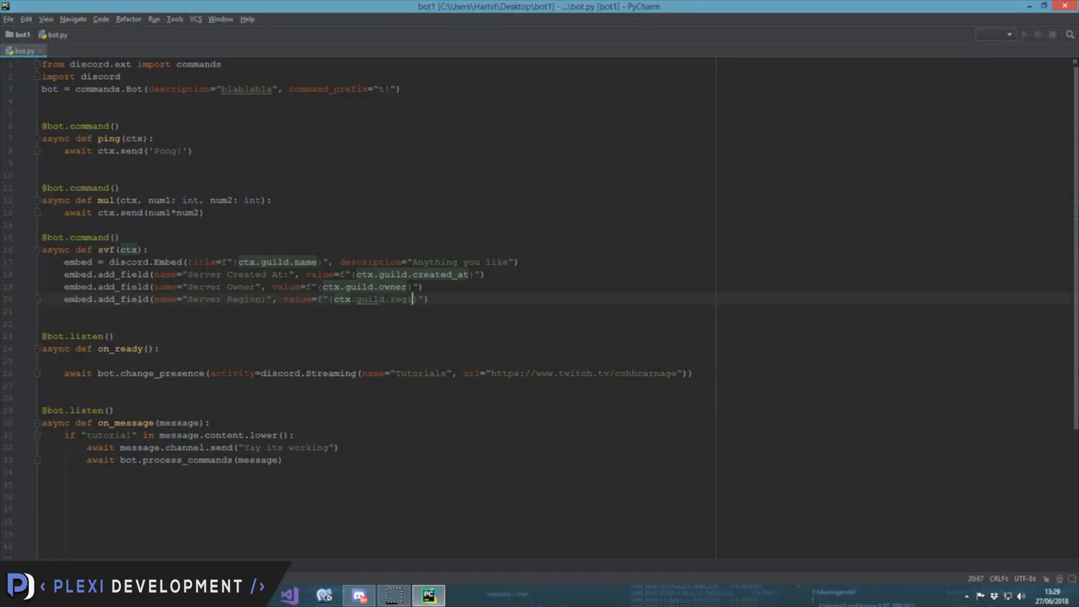
pyautogui.write('ion')
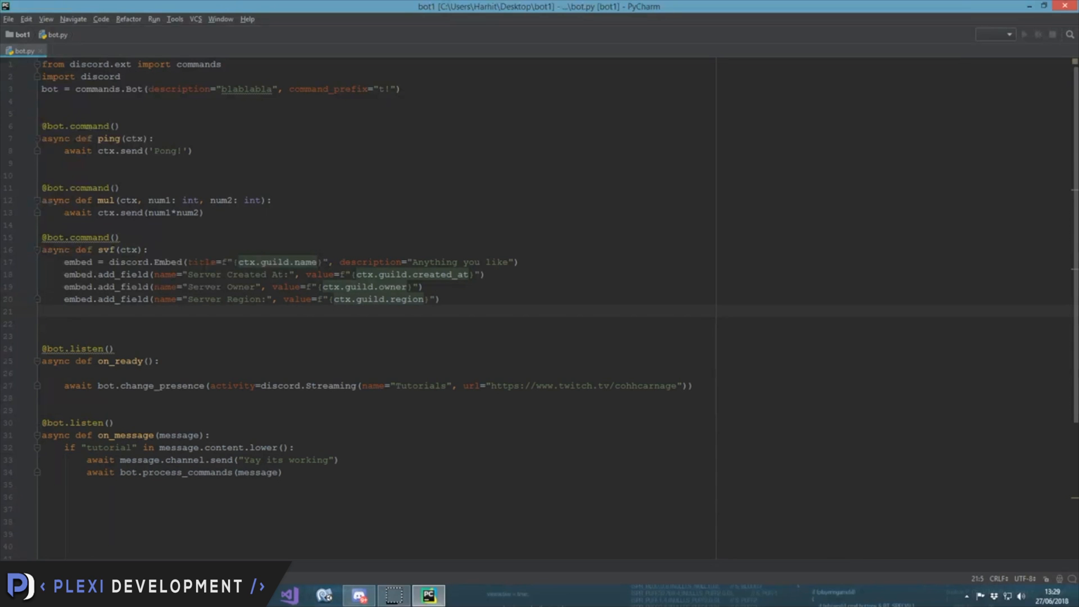
# Step: Add embed.add_field(name="Server ID", value=f"{ctx.guild.id}") on line 21
pyautogui.click(64, 310)
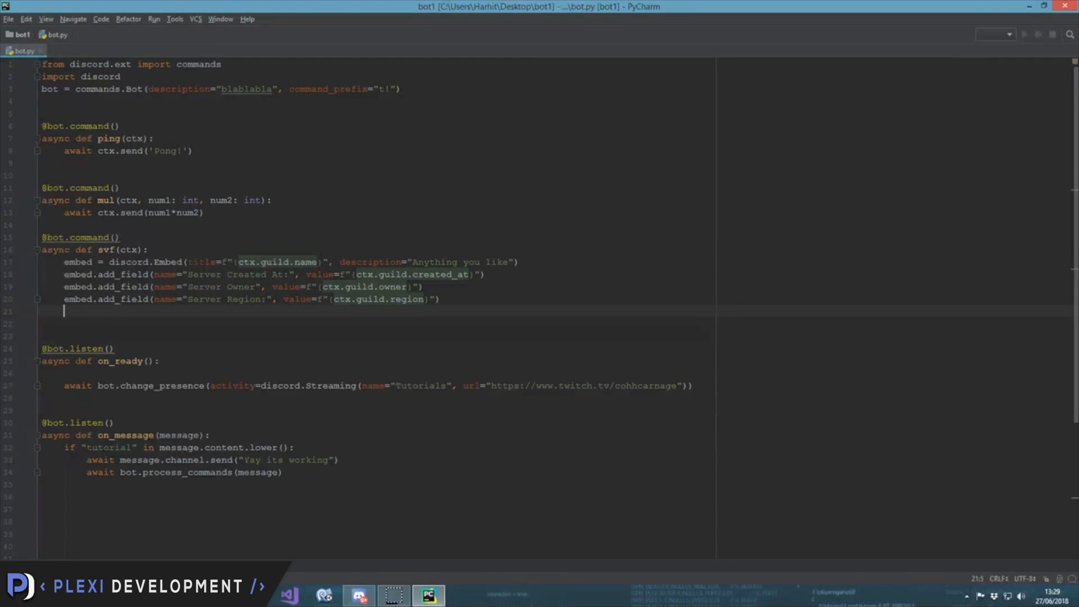
pyautogui.write('embed_ad')
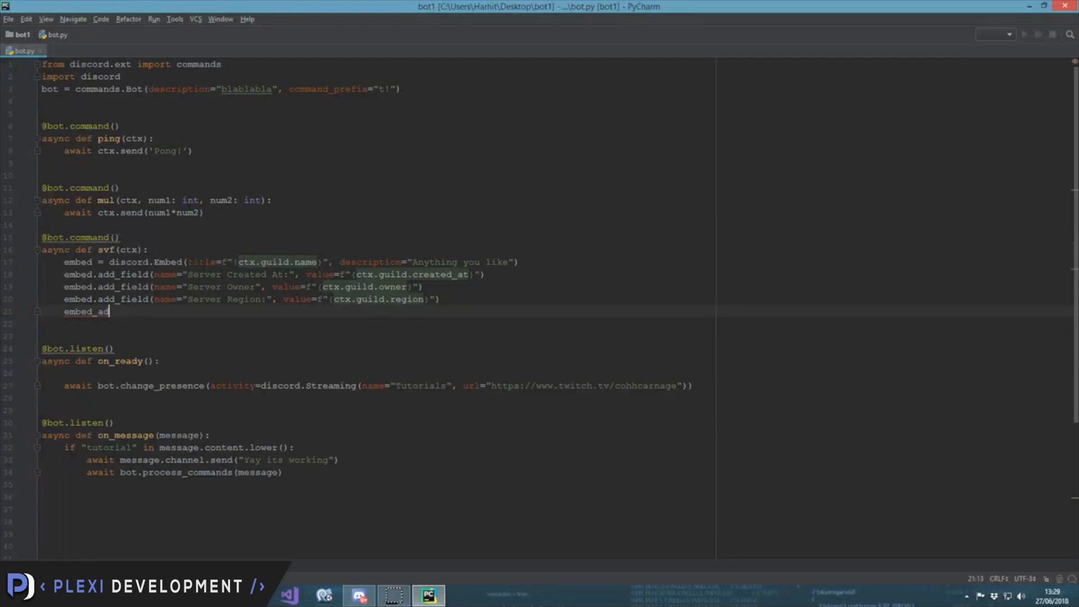
pyautogui.write('.add')
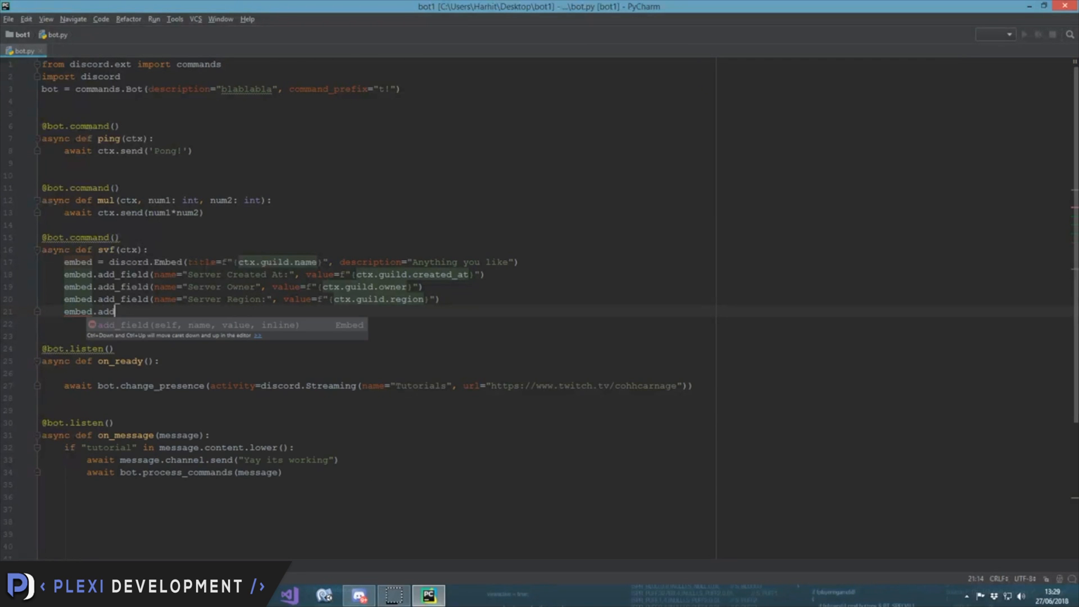
pyautogui.write('_field')
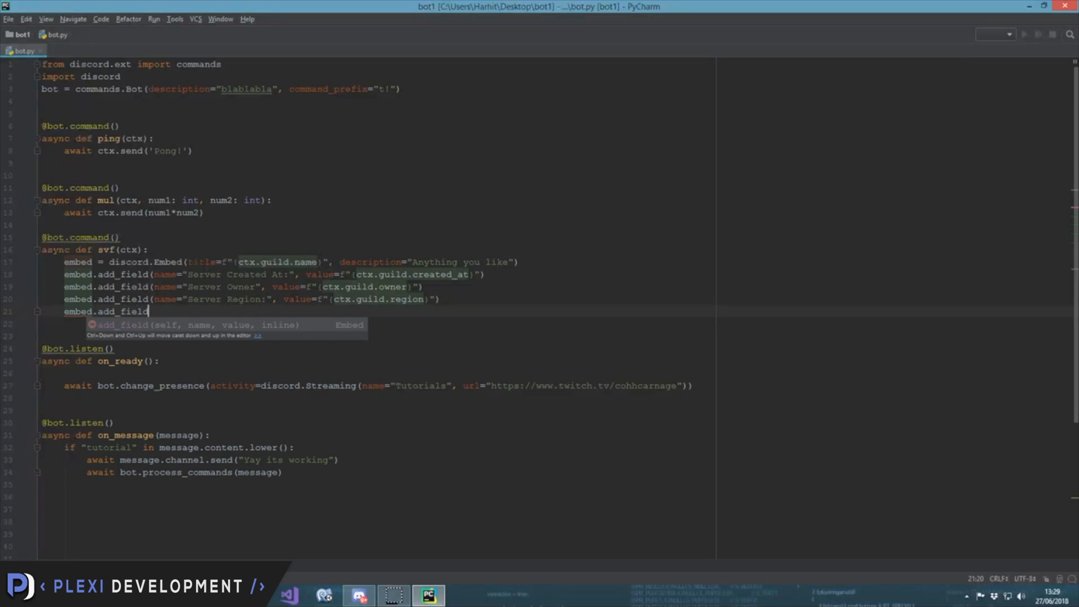
pyautogui.write('(name="')
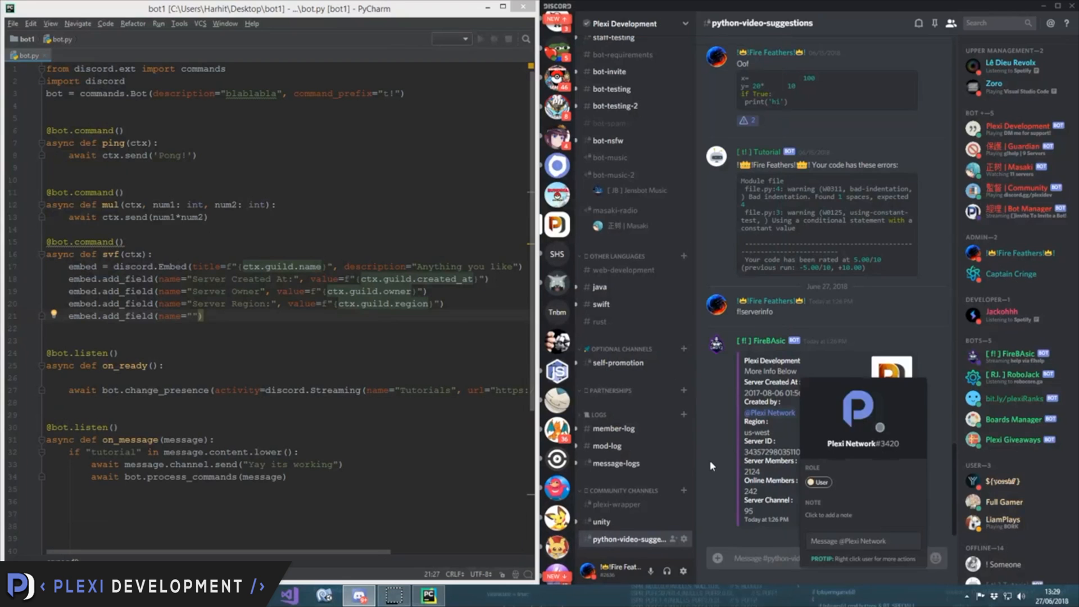
pyautogui.click(711, 466)
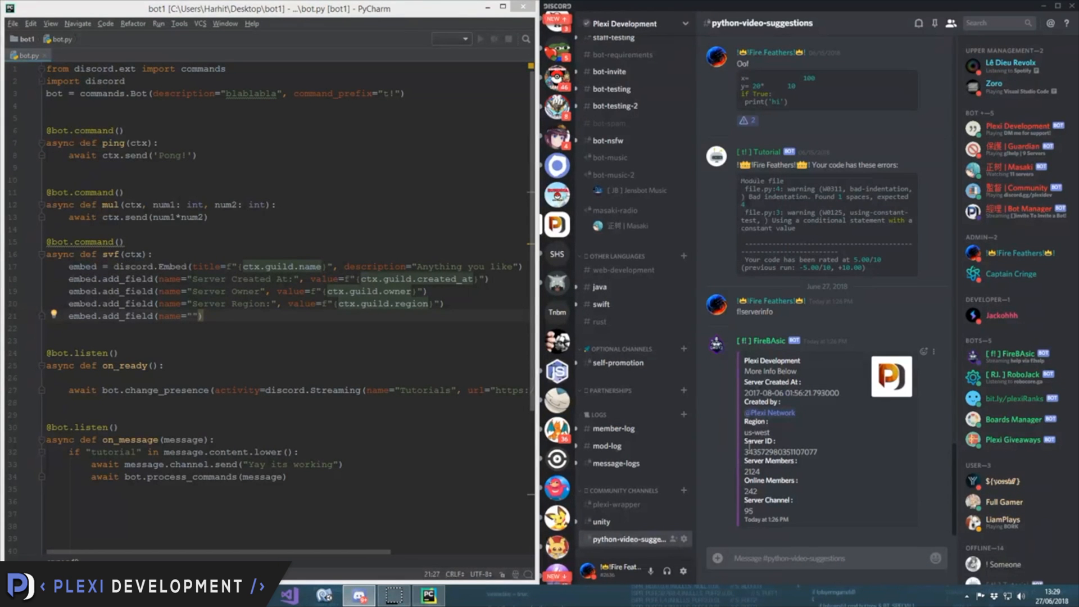
pyautogui.click(507, 8)
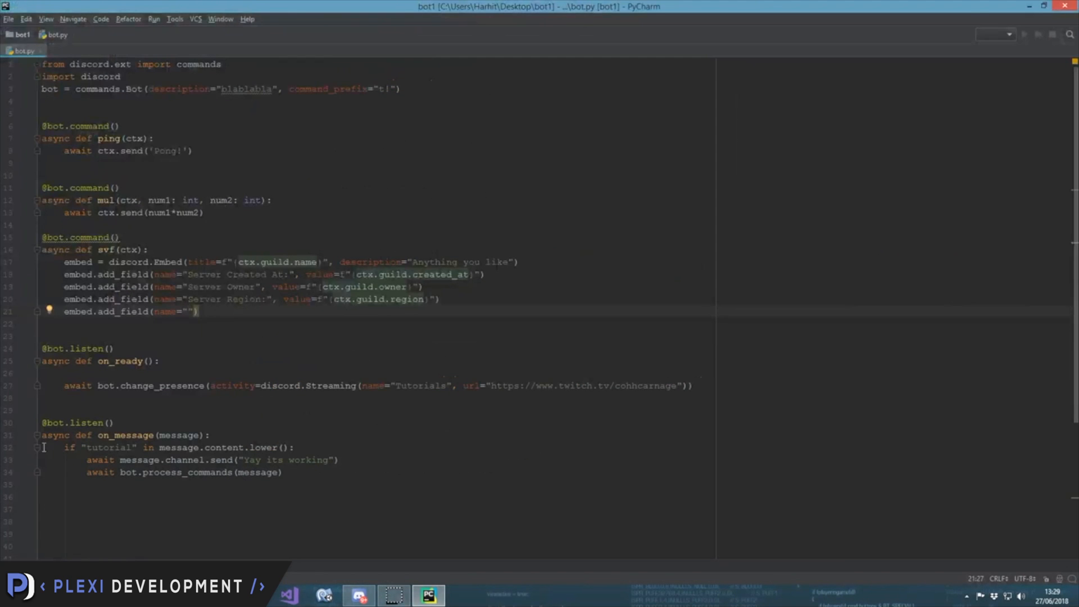
pyautogui.write('Server ID", value=')
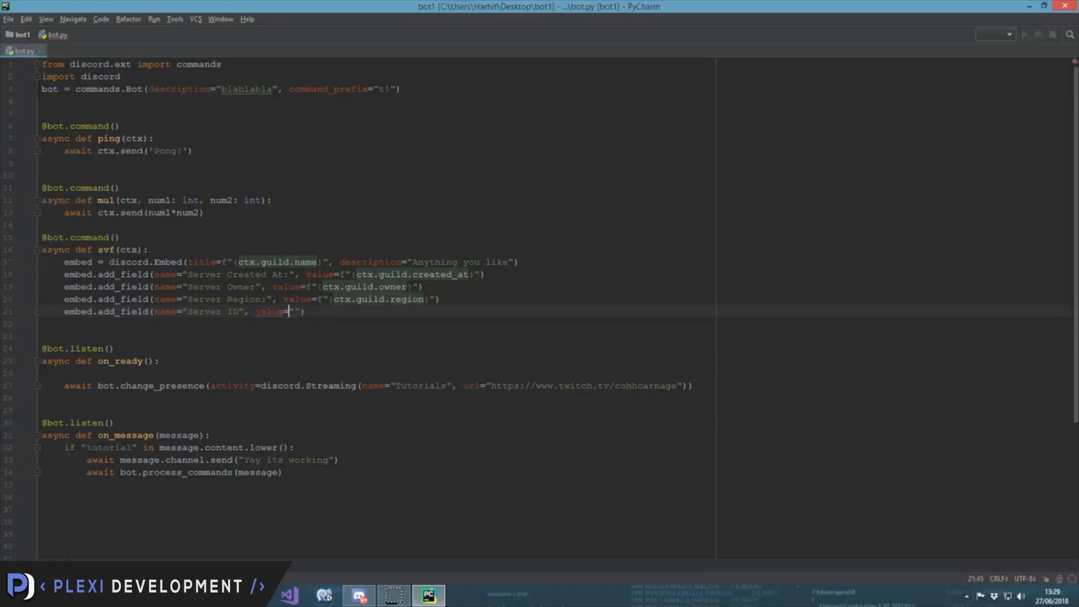
pyautogui.write('f"{')
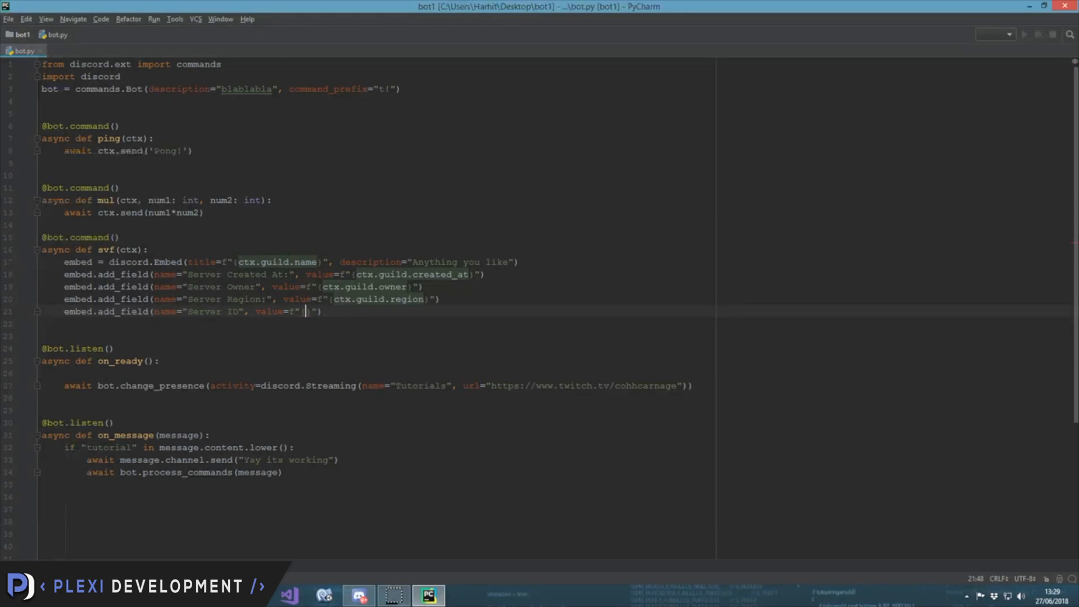
pyautogui.write('{ctx.gui')
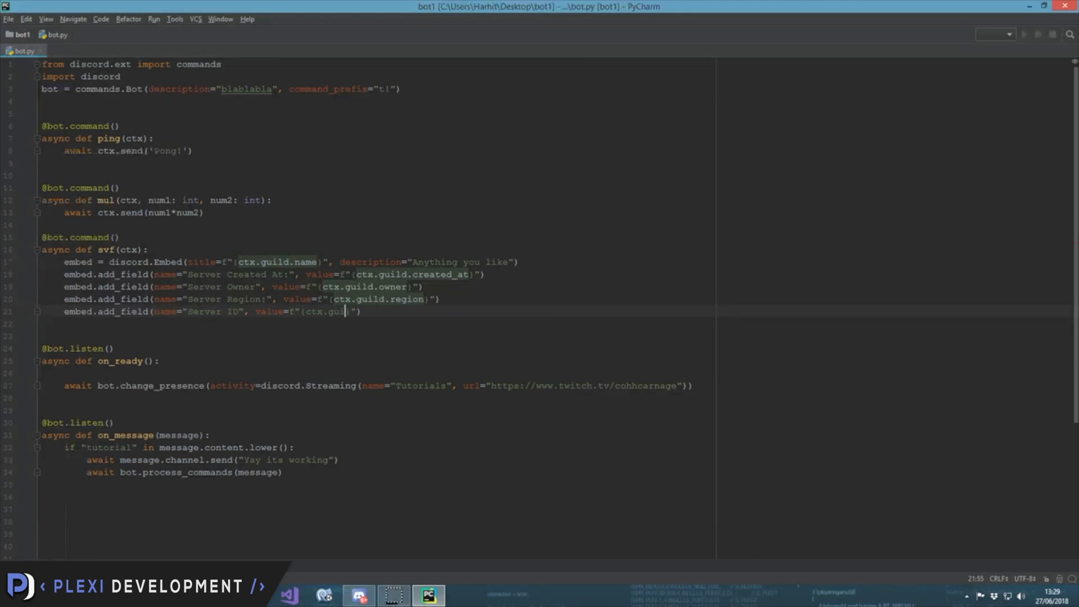
pyautogui.write('id')
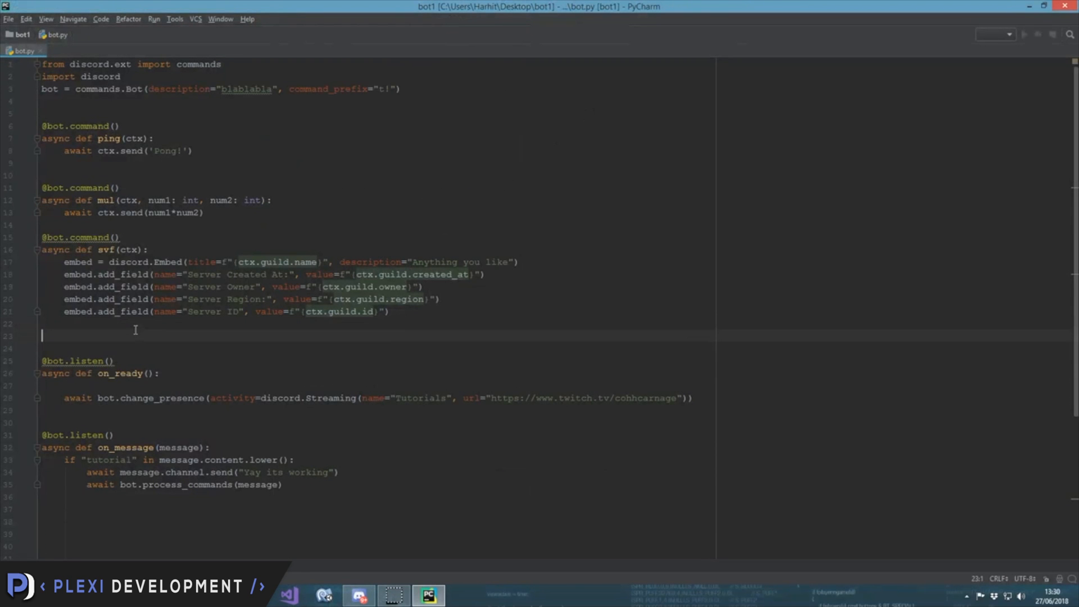
# Step: Set the embed thumbnail to f"{ctx.guild.icon.url}" and bring Discord alongside
pyautogui.write('embed')
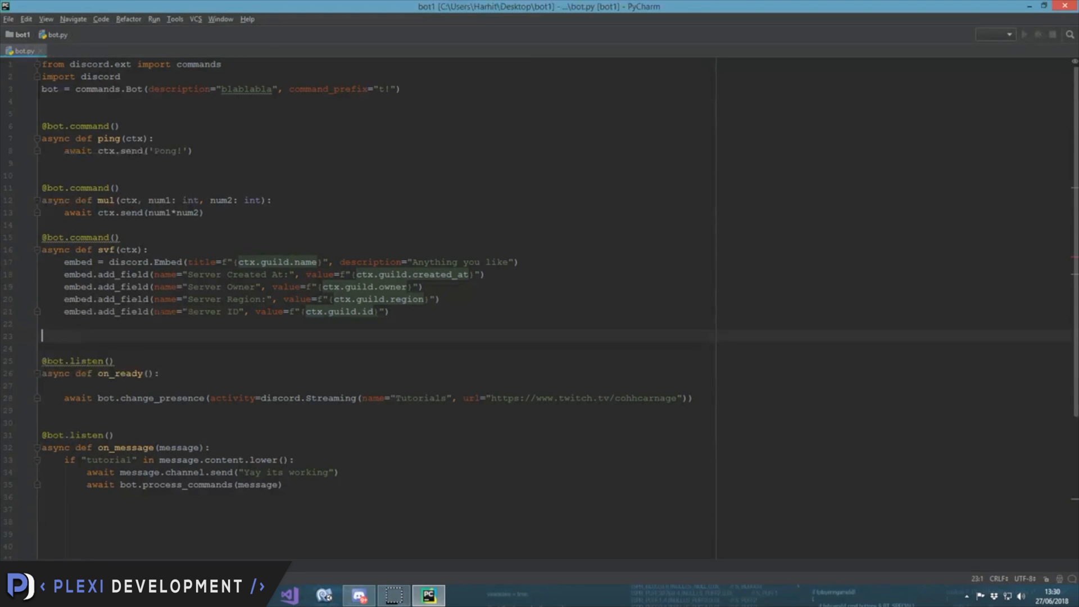
pyautogui.write('embed.add')
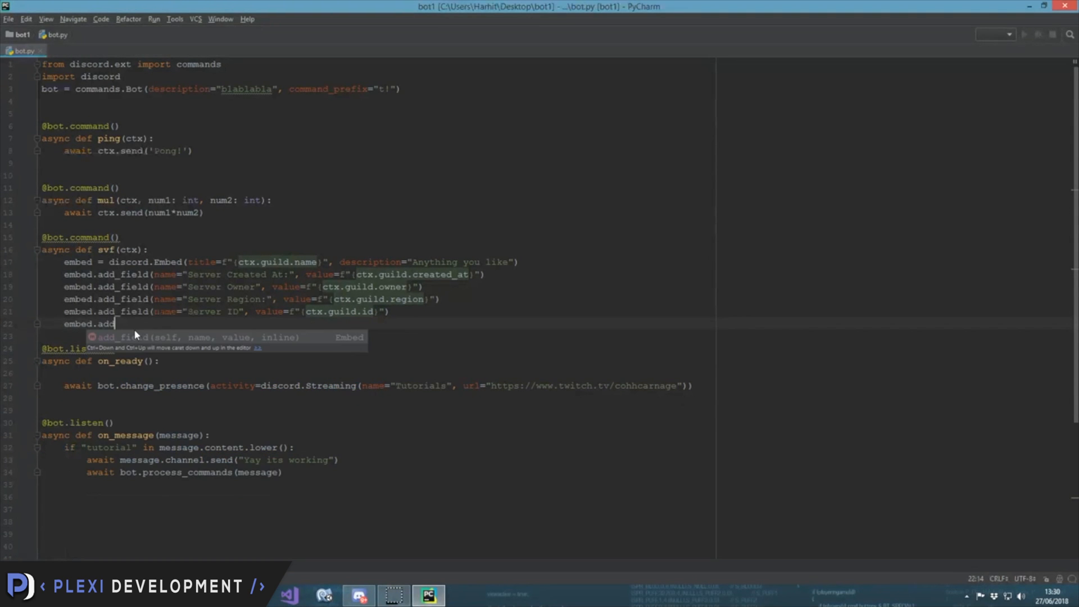
pyautogui.press('backspace')
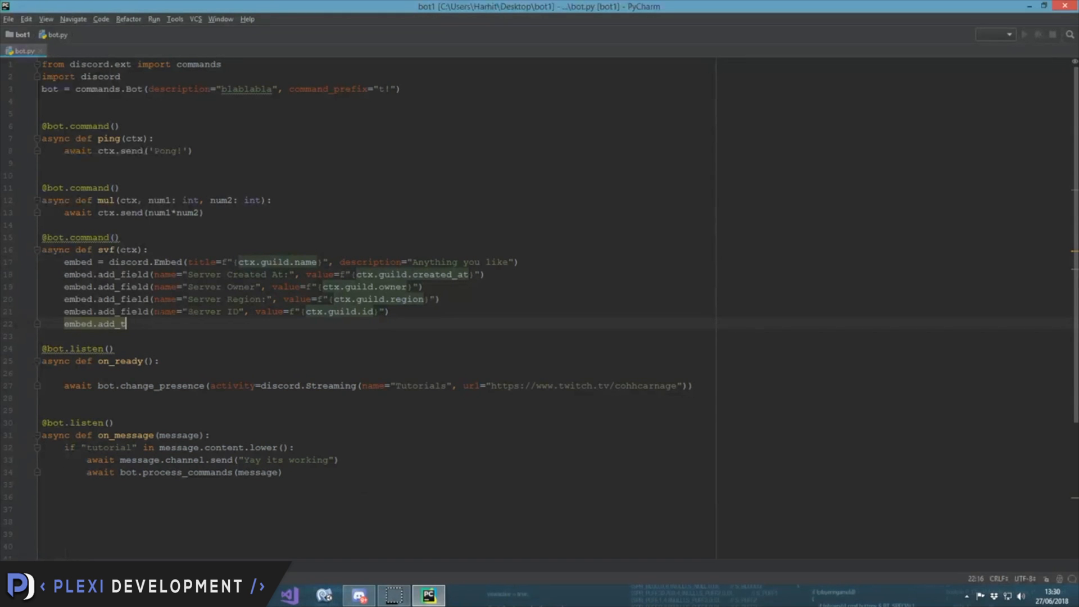
pyautogui.write('set')
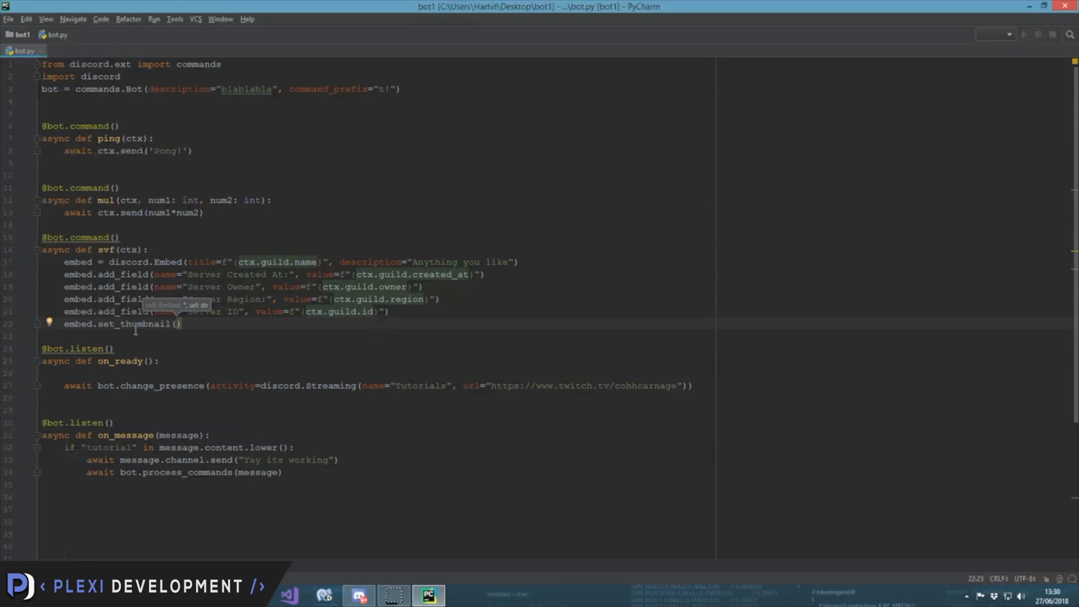
pyautogui.write('url=')
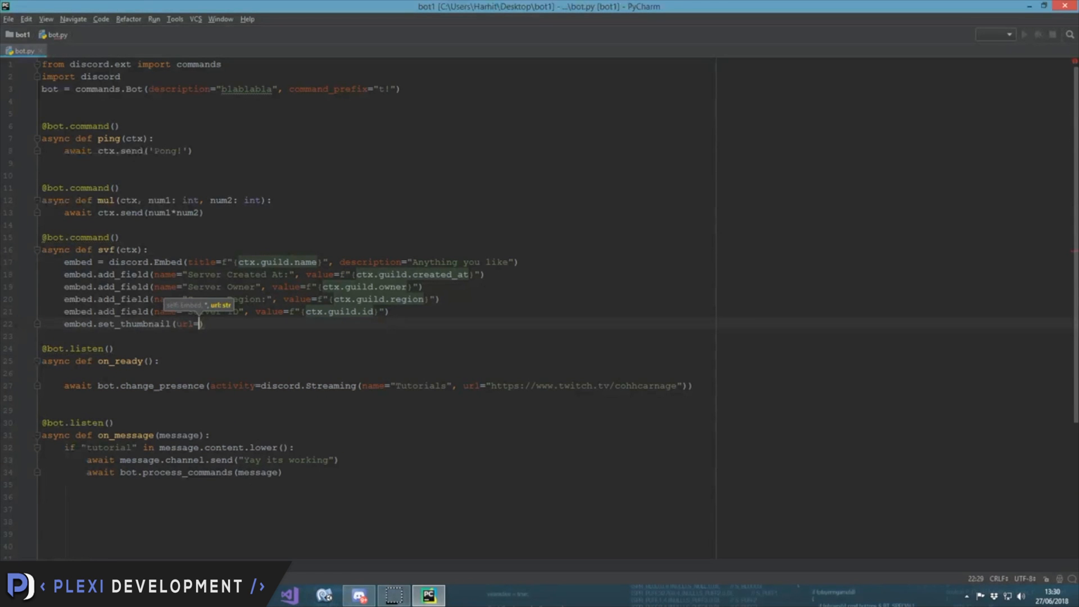
pyautogui.write('f"{')
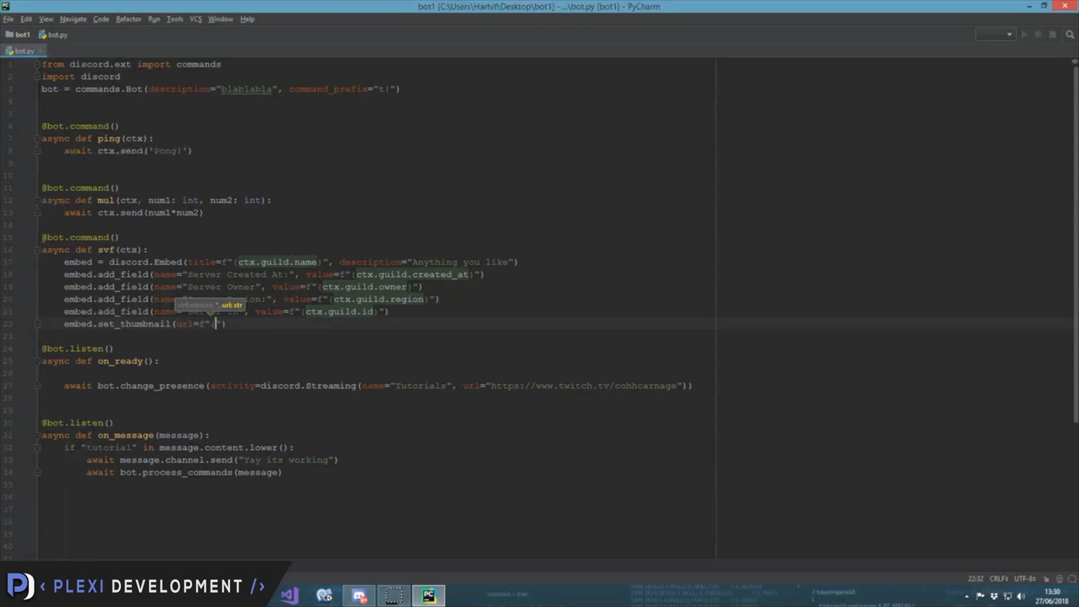
pyautogui.write('ctx.guild')
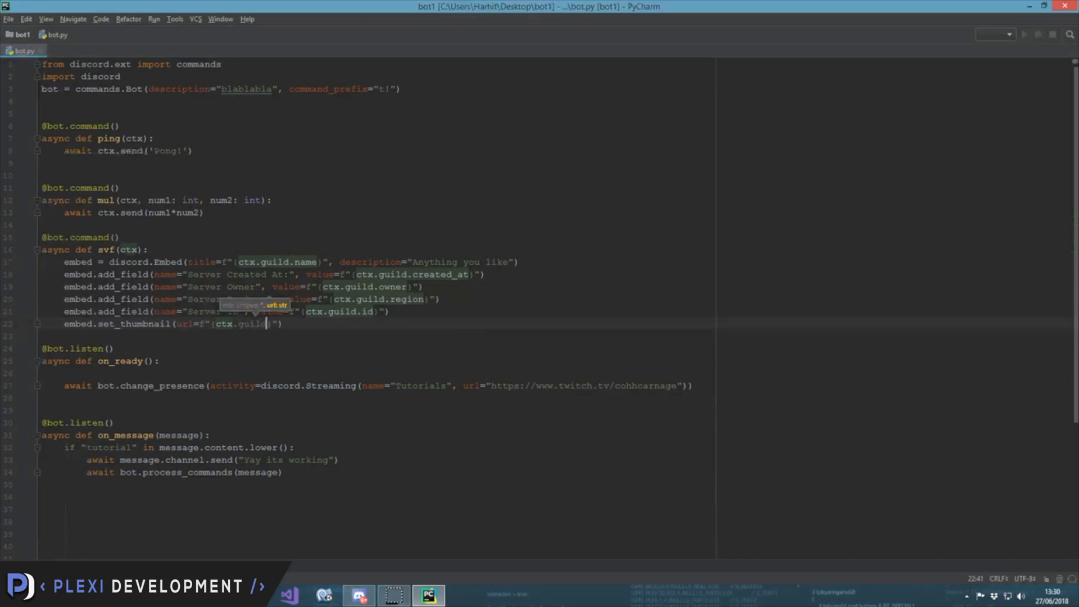
pyautogui.write('.')
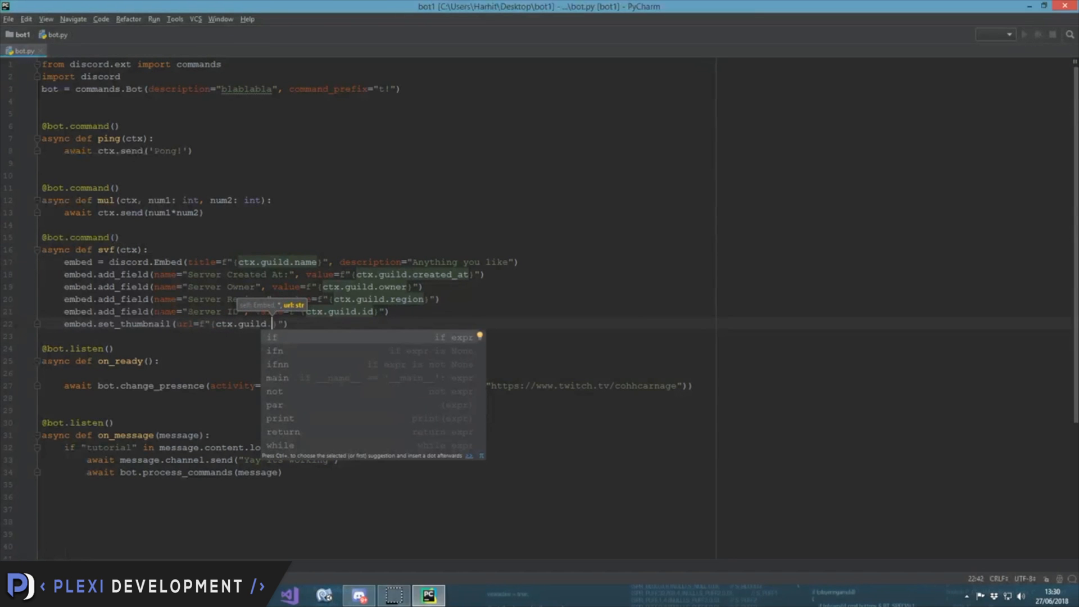
pyautogui.write('icon.url')
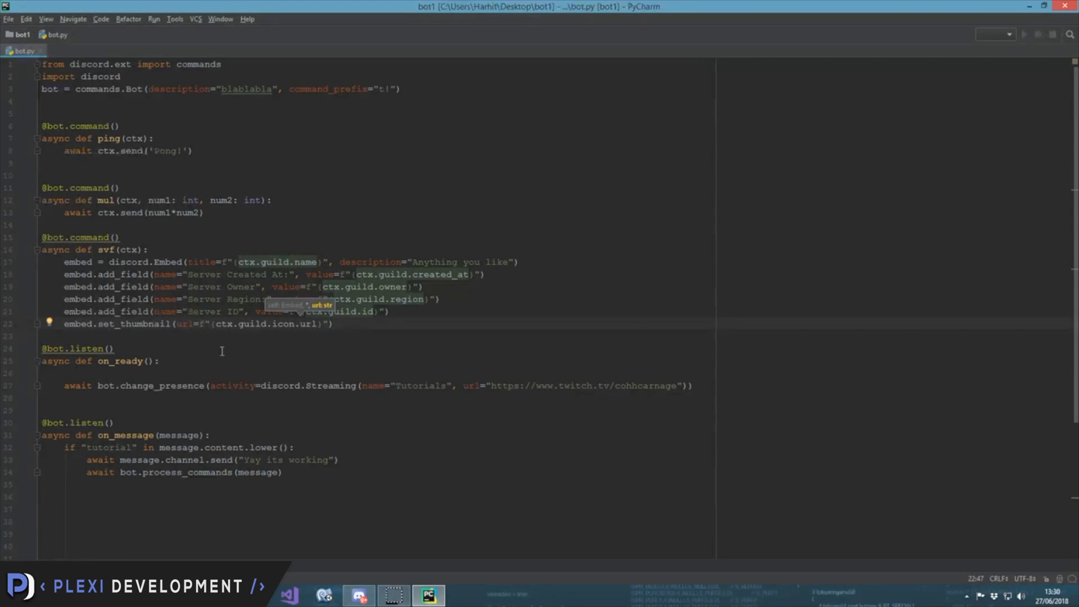
pyautogui.moveTo(629, 16)
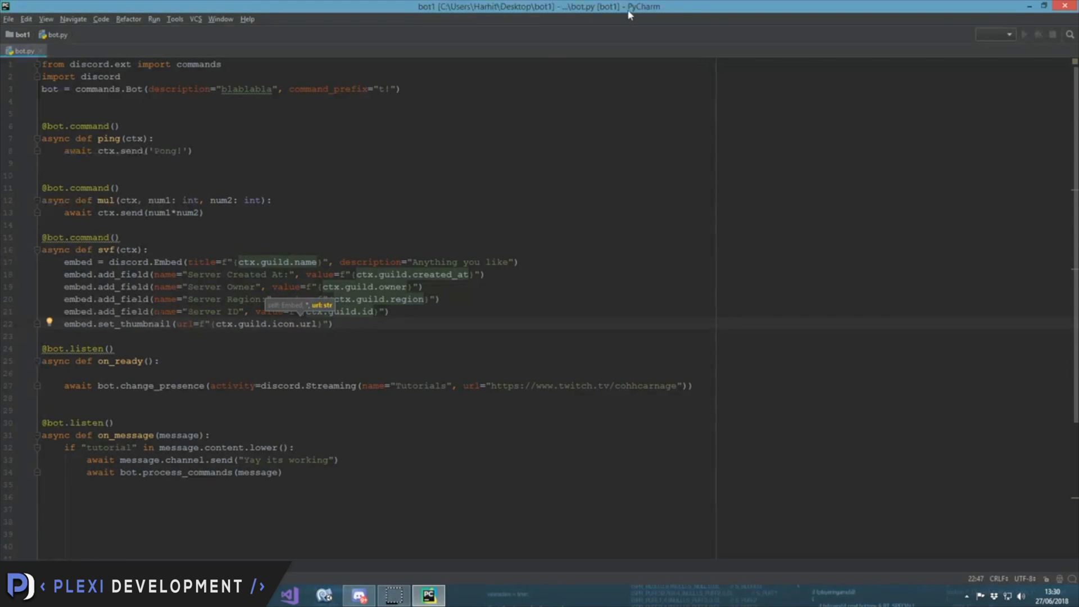
pyautogui.click(357, 595)
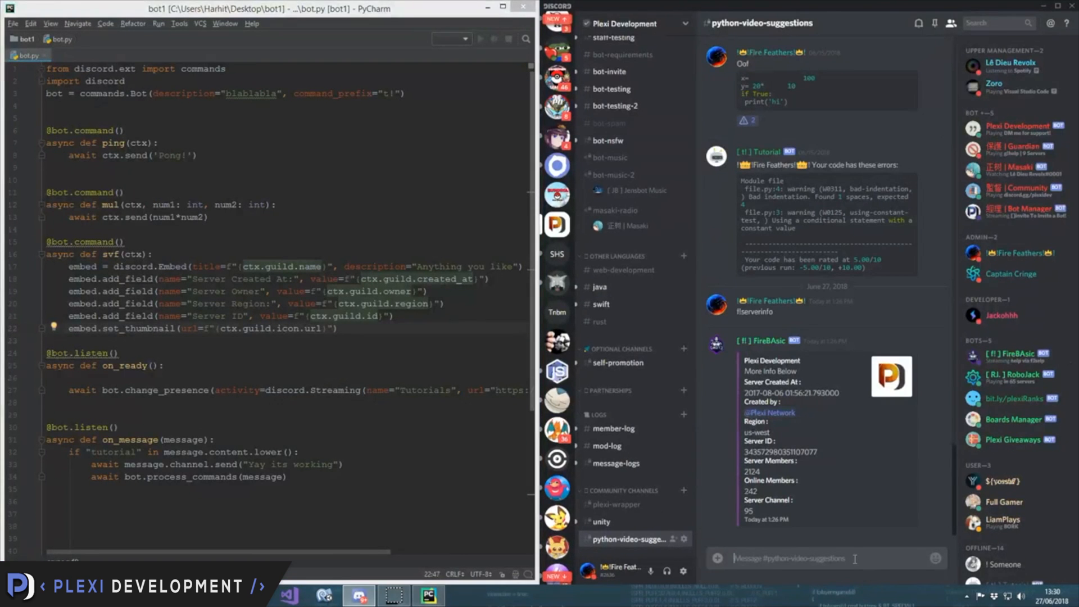
# Step: Confirm via flexec that ctx.guild.icon_url returns the icon link, then maximize PyCharm
pyautogui.write('flexec')
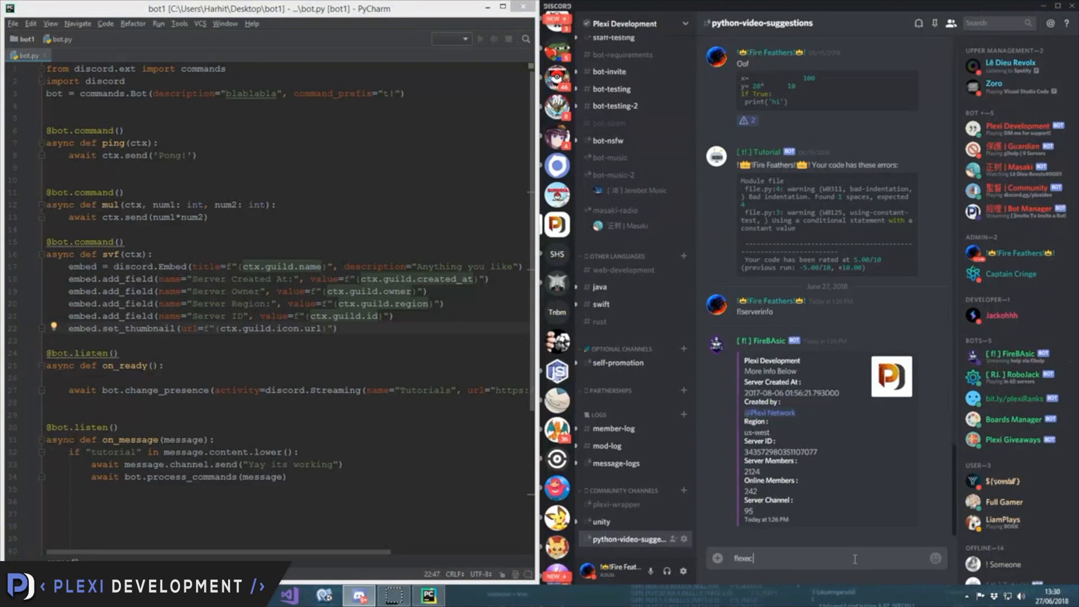
pyautogui.write('return ctx.guild')
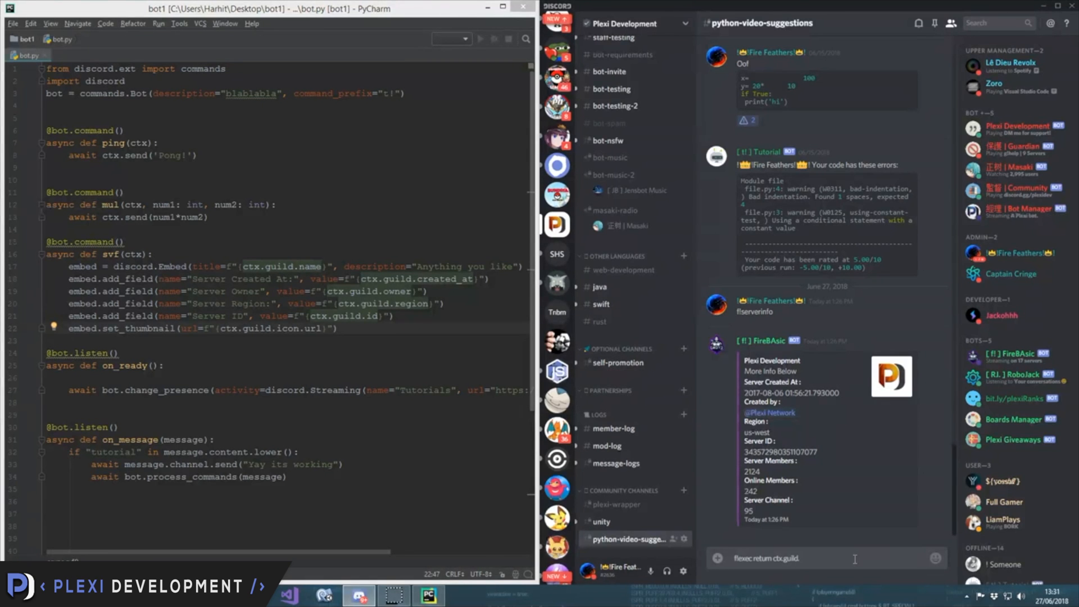
pyautogui.write('.icon.url')
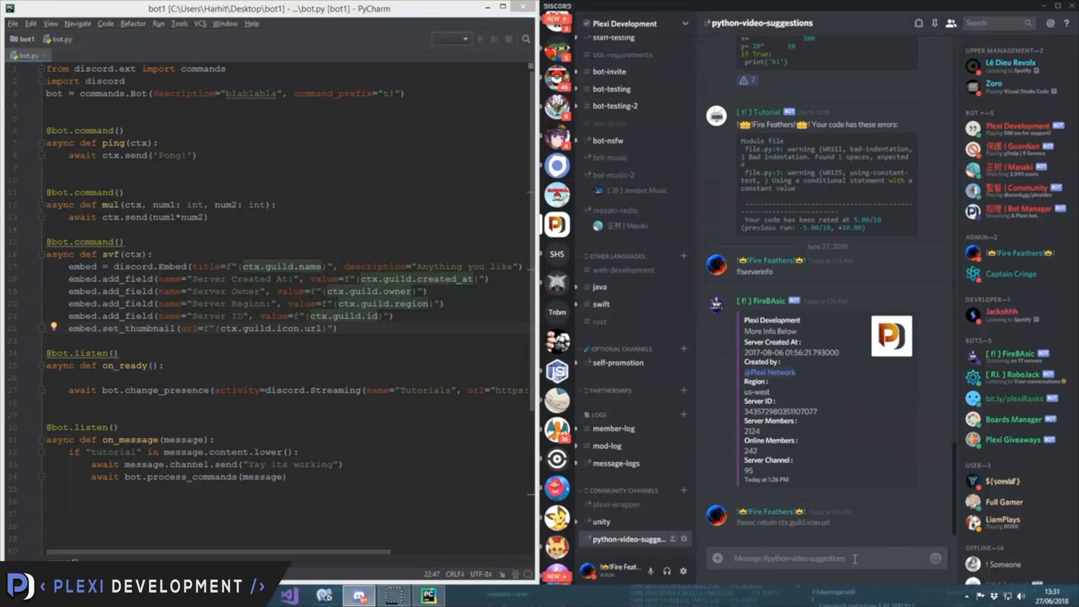
pyautogui.scroll(-3)
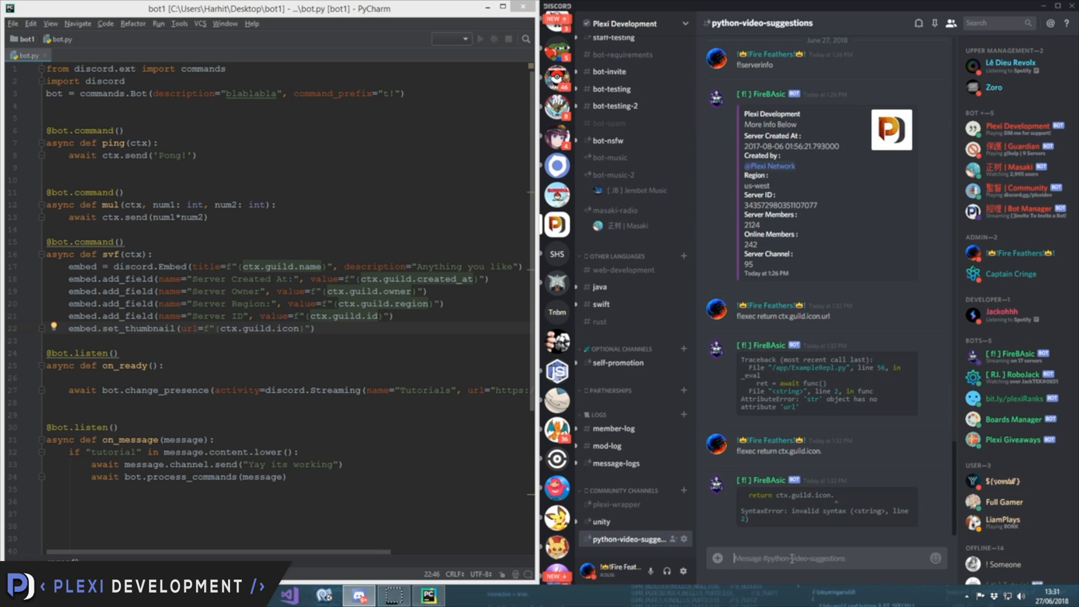
pyautogui.scroll(-3)
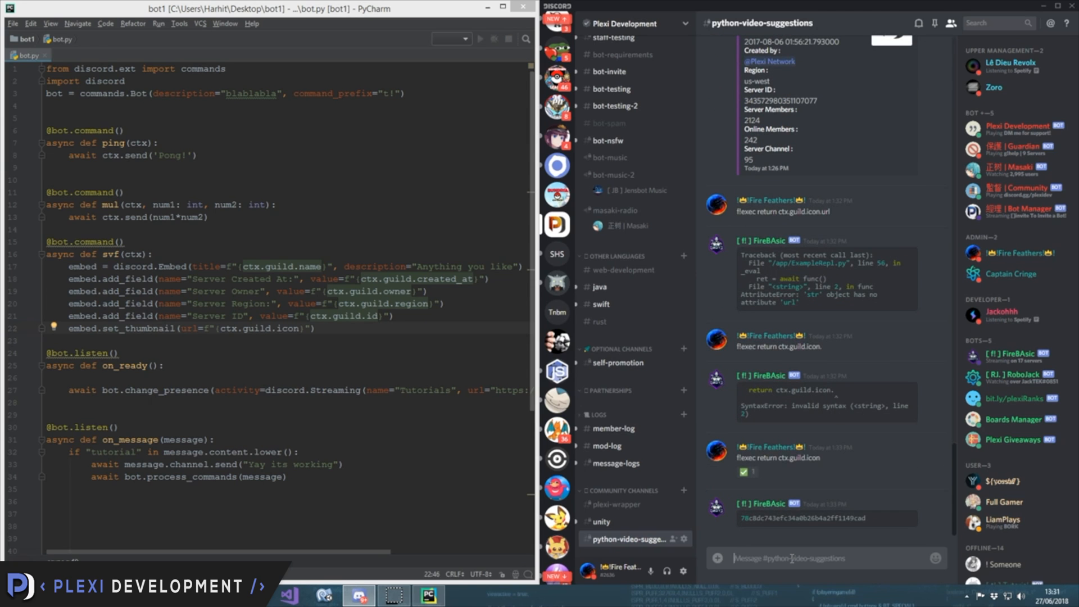
pyautogui.write('flexec return ctx.guild.icon.')
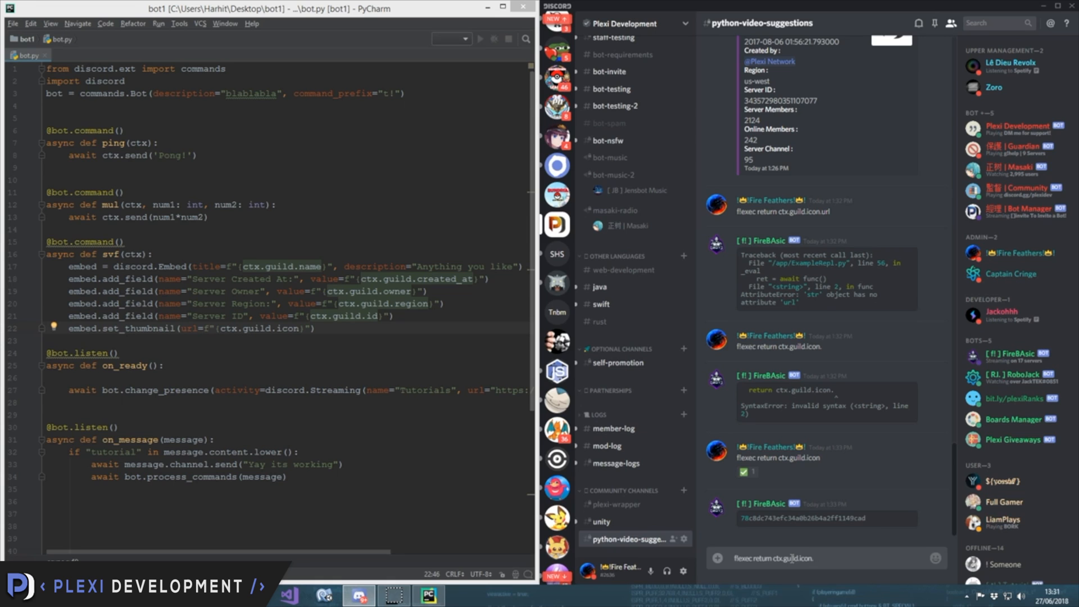
pyautogui.write('_url')
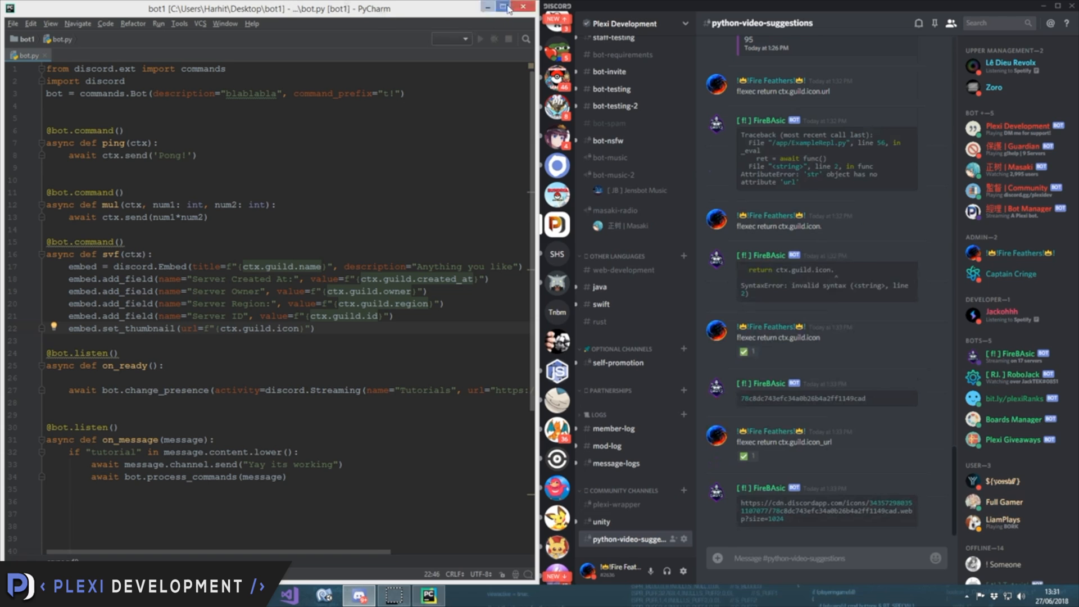
pyautogui.click(504, 6)
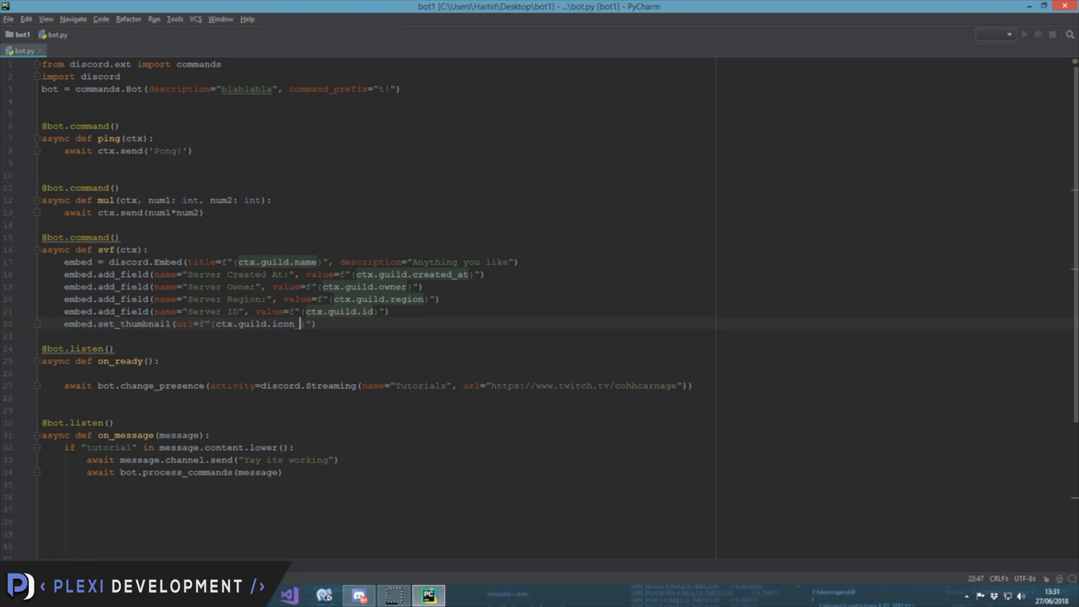
# Step: Change the set_thumbnail URL from ctx.guild.icon to ctx.guild.icon_url
pyautogui.write('url')
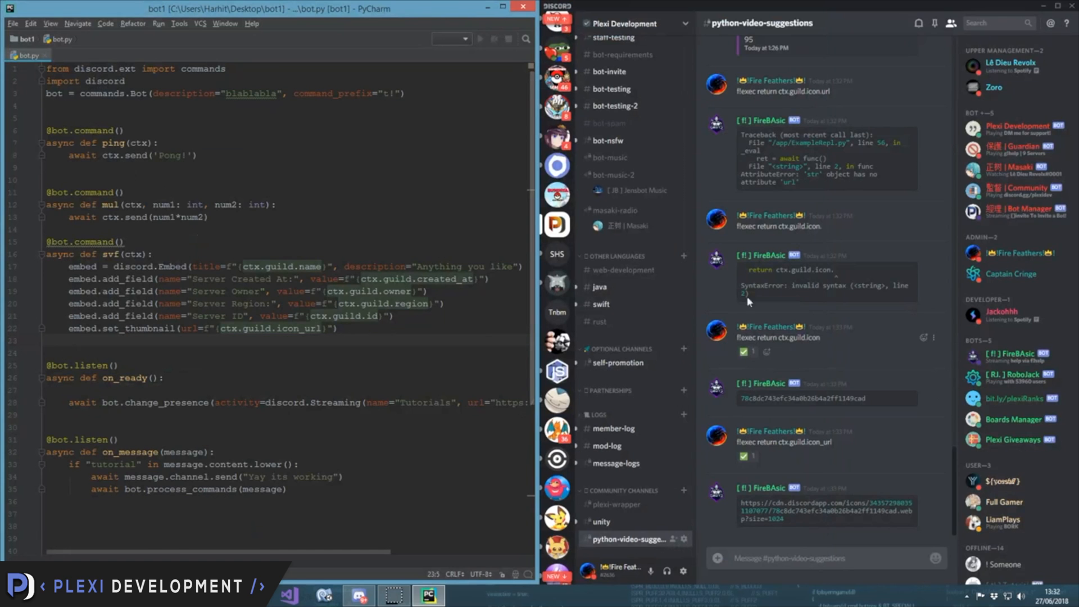
pyautogui.scroll(3)
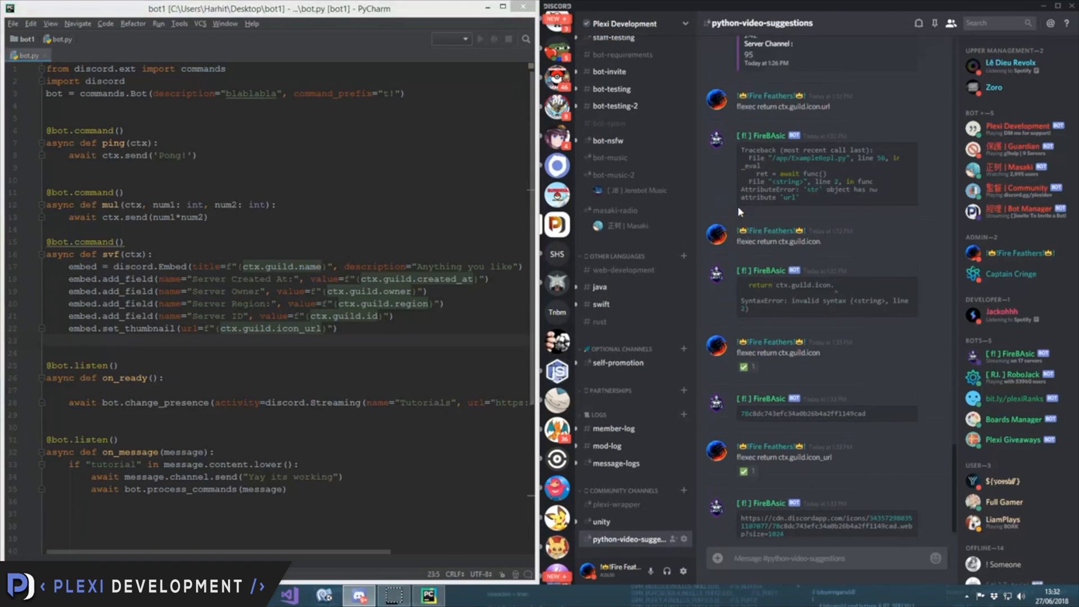
pyautogui.scroll(3)
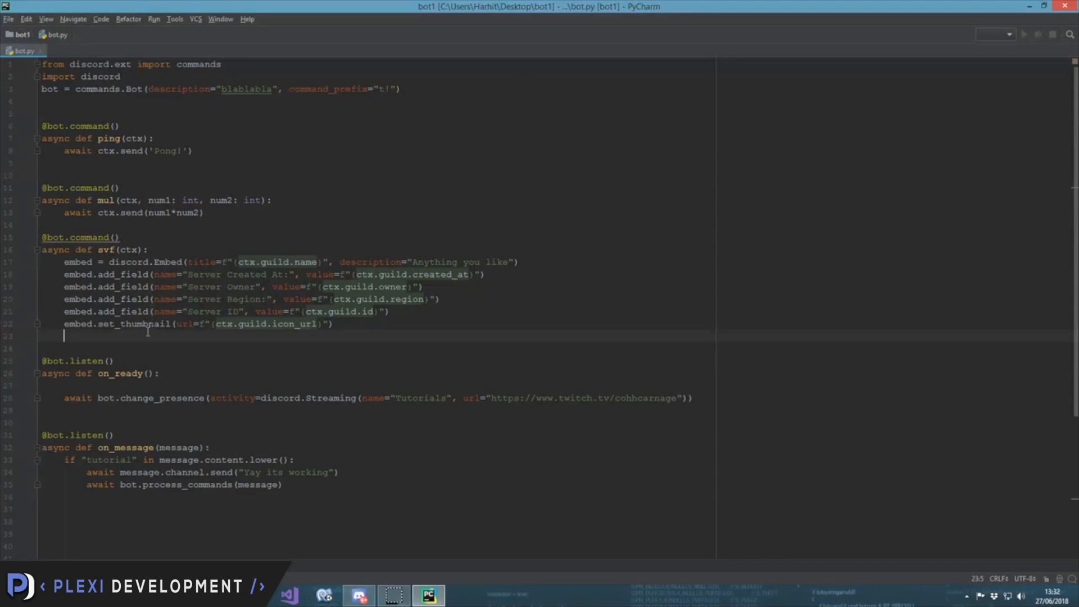
pyautogui.write('emb')
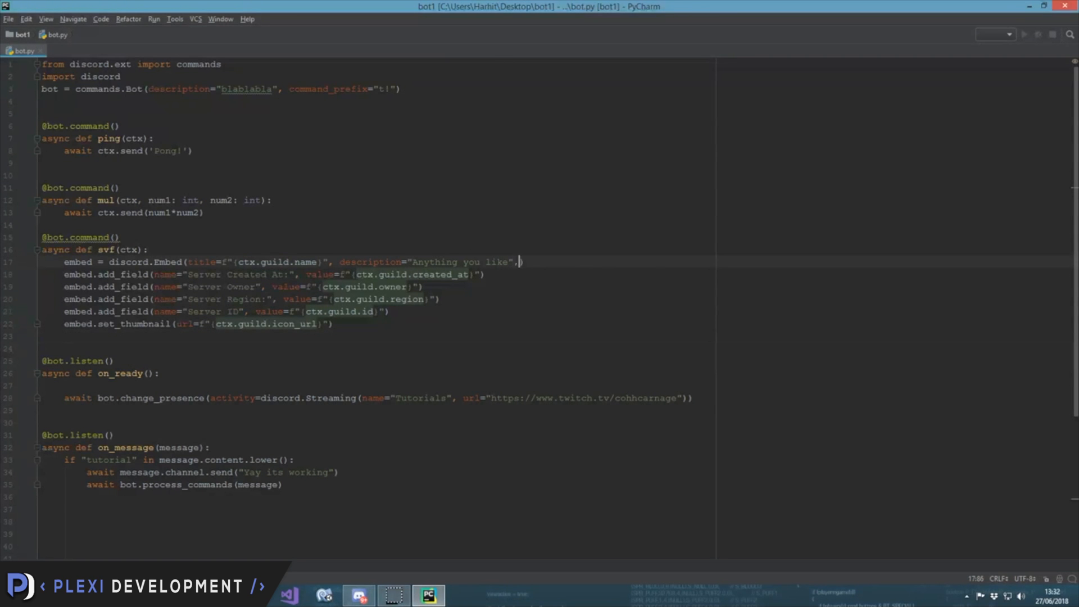
# Step: Add timestamp=datetime.datetime.utcnow() after the description in the svf discord.Embed call
pyautogui.write('timestamp=')
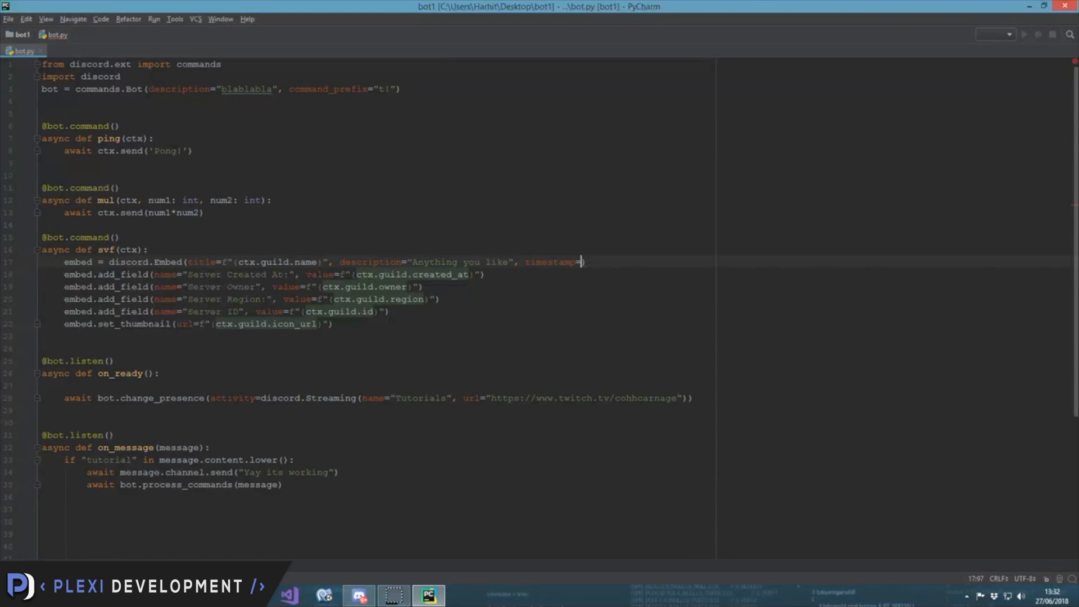
pyautogui.write('datetime.datetime')
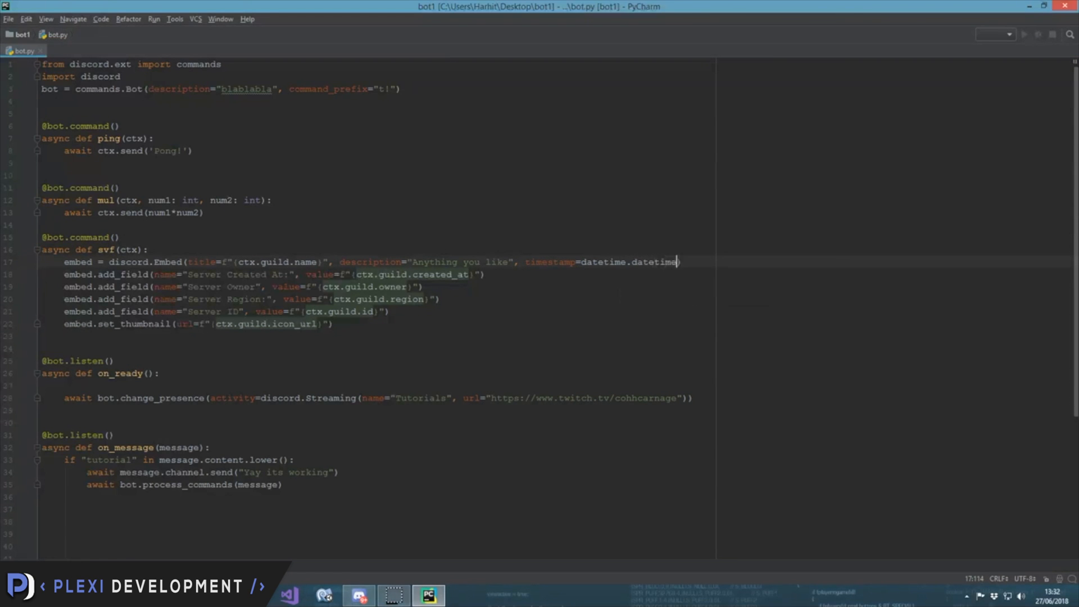
pyautogui.write('utc')
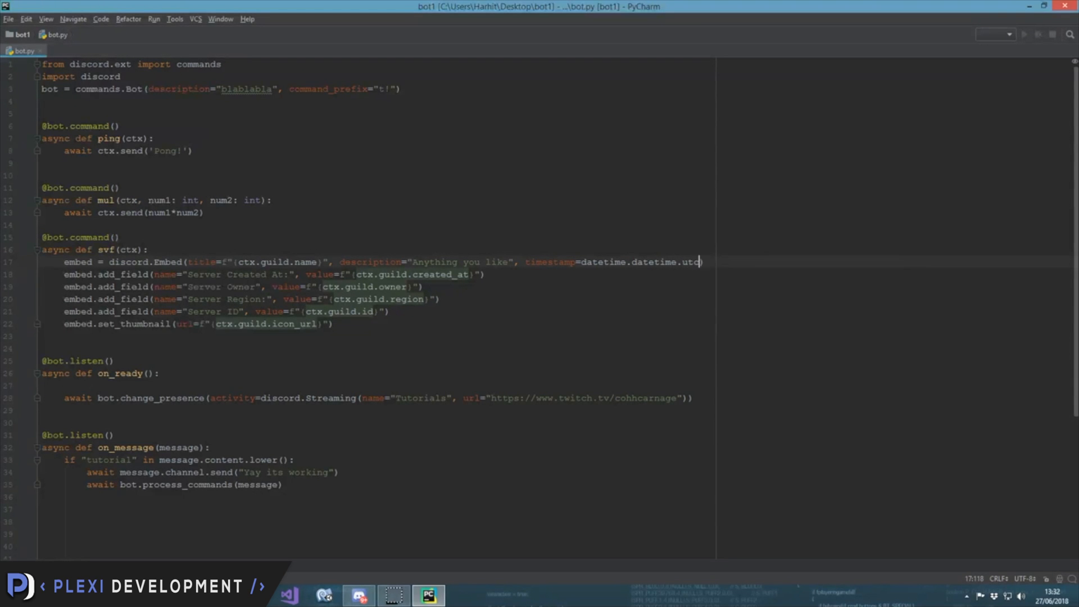
pyautogui.write('now()')
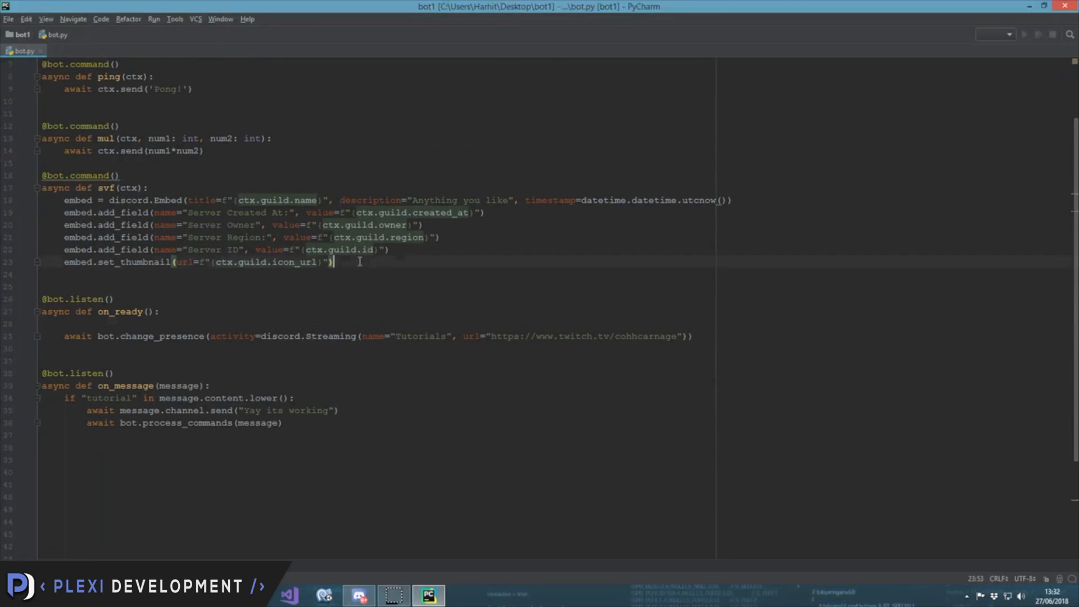
# Step: End the svf command with await ctx.send(embed=embed) and open the discord.py Embed reference
pyautogui.write('await ctx.send(')
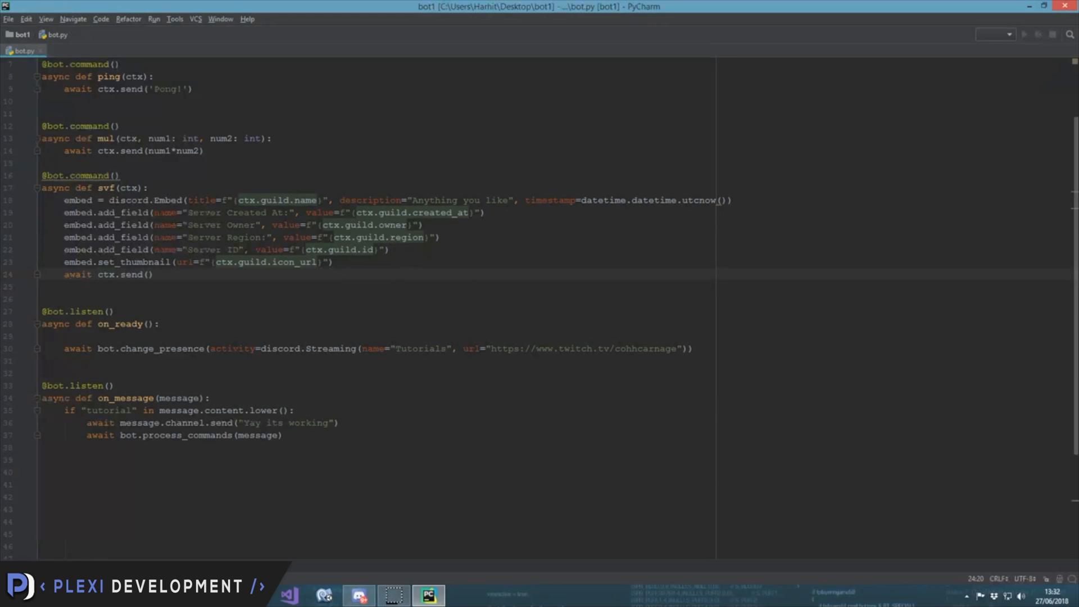
pyautogui.write('embed=embed')
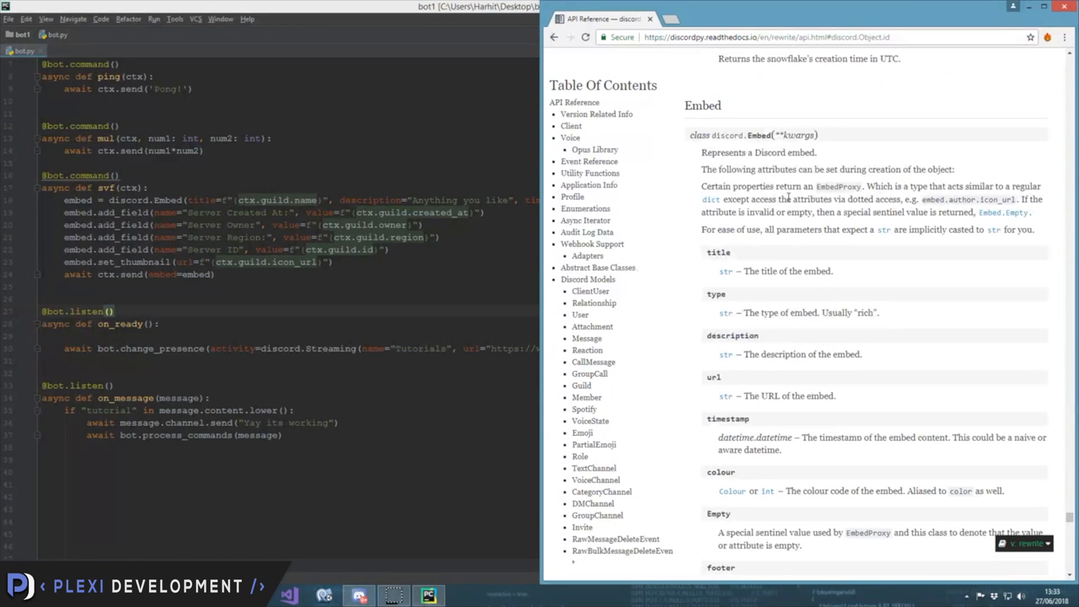
# Step: Scroll the Embed docs through set_image, set_thumbnail, video and set_author, then return to PyCharm
pyautogui.scroll(-3)
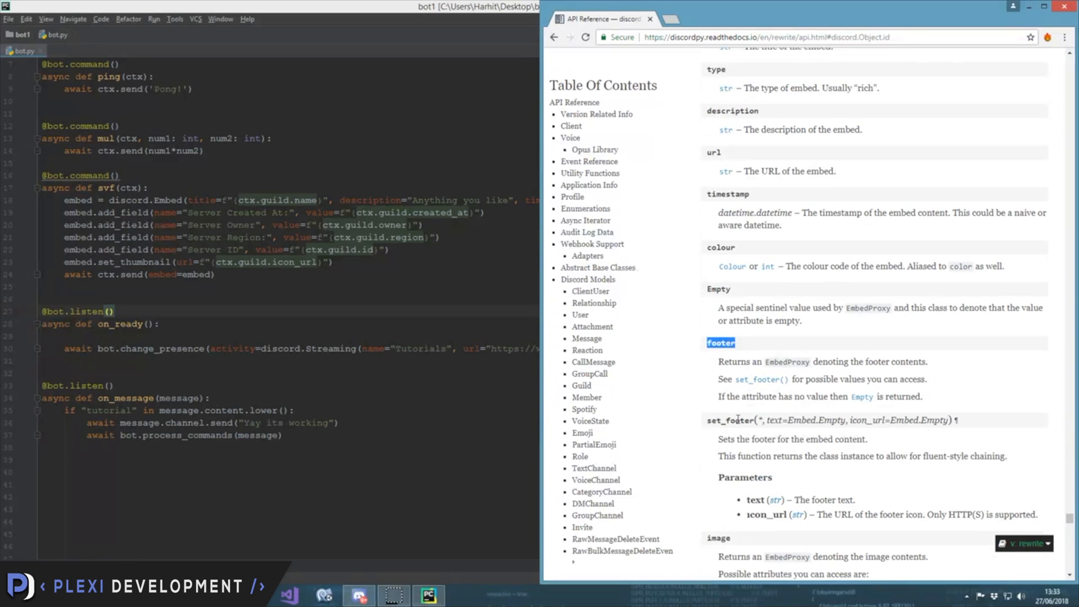
pyautogui.scroll(-3)
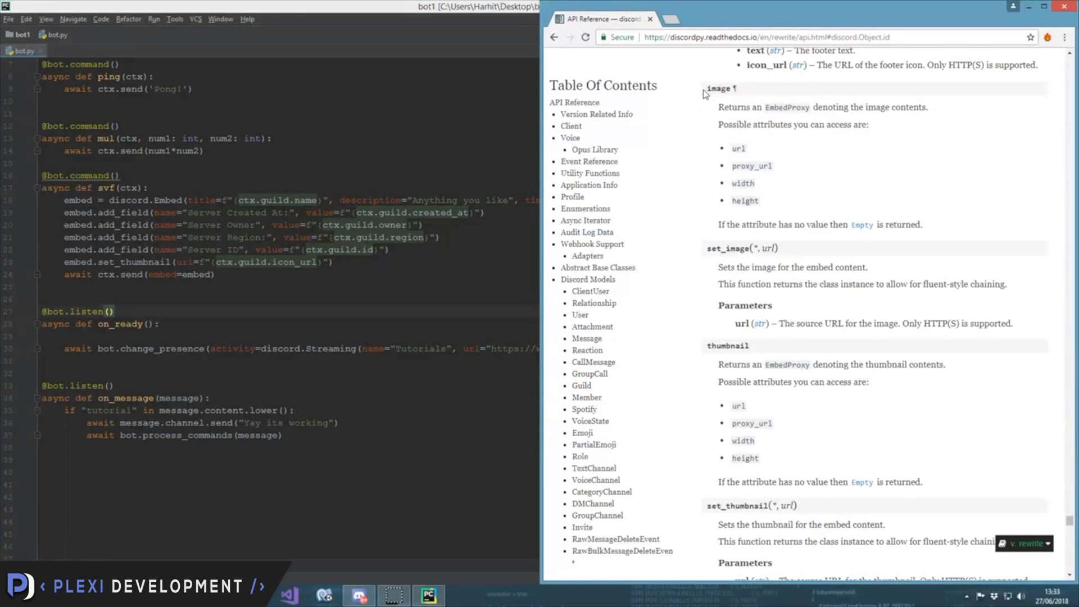
pyautogui.doubleClick(718, 88)
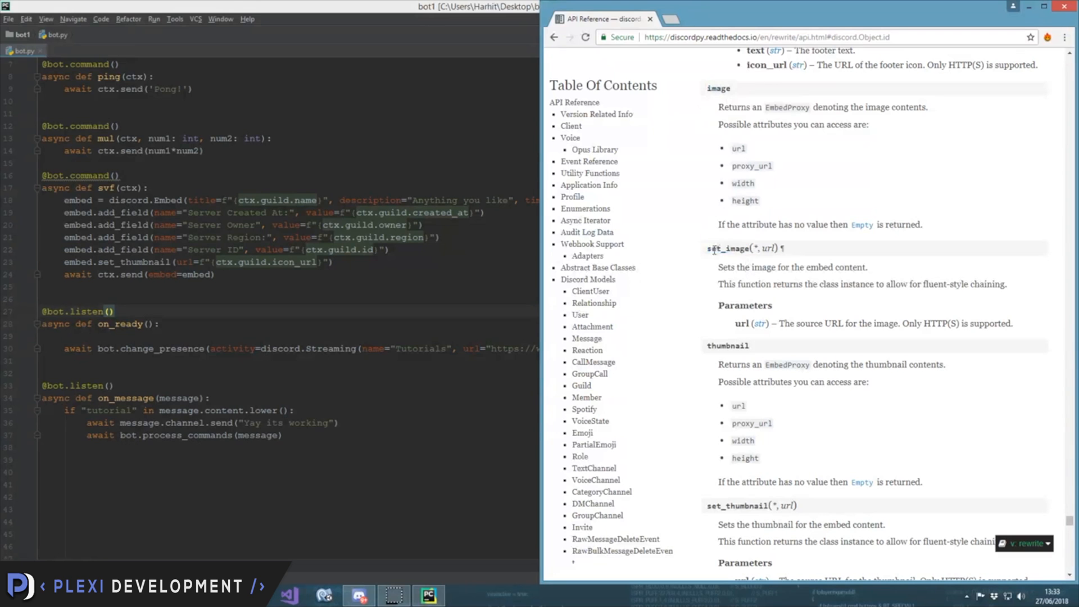
pyautogui.scroll(-3)
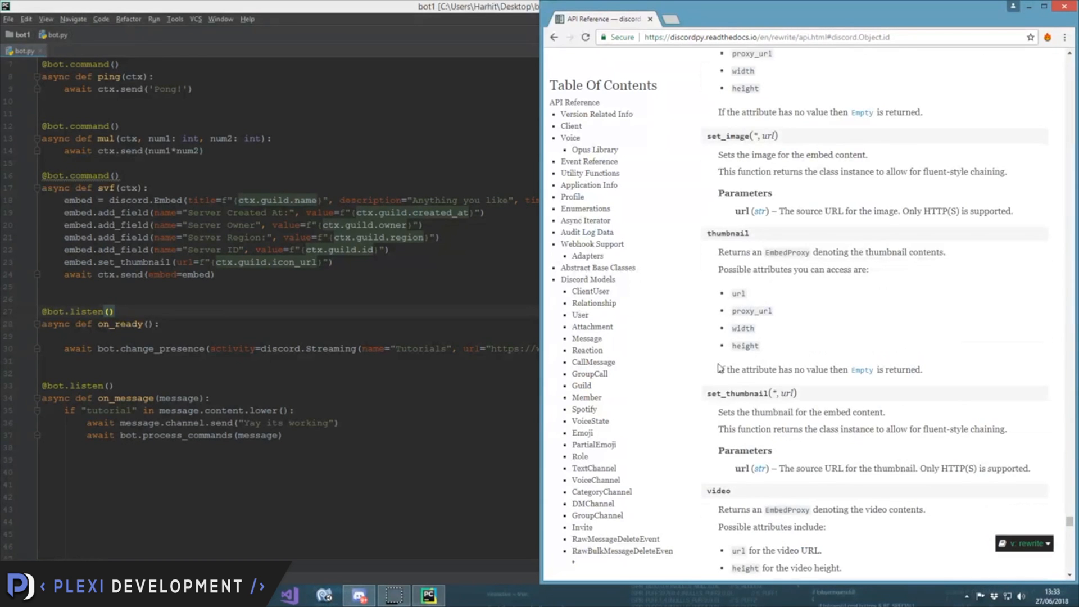
pyautogui.scroll(-3)
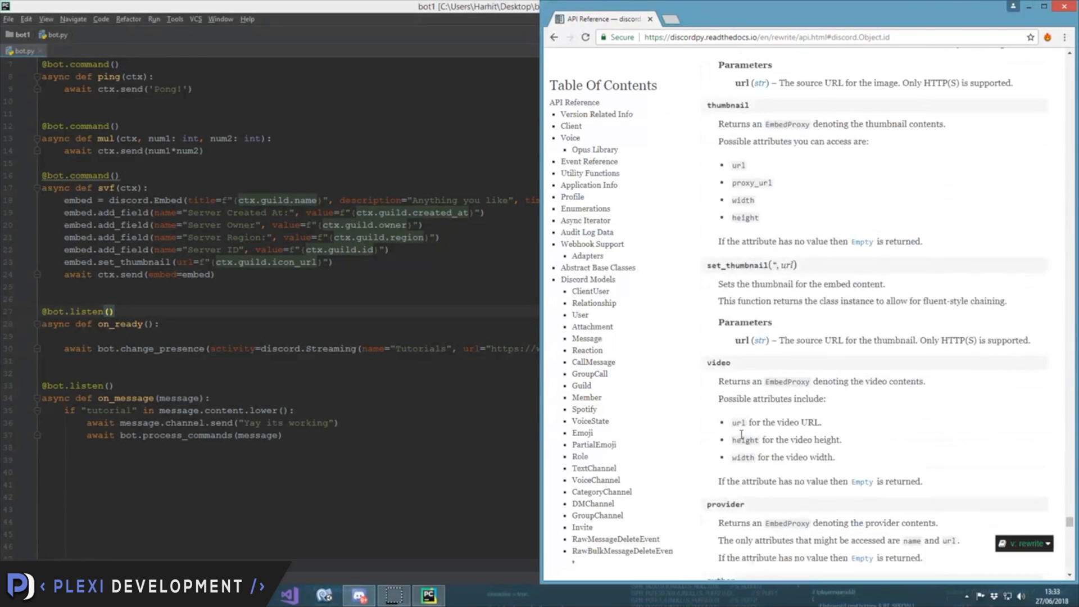
pyautogui.scroll(-3)
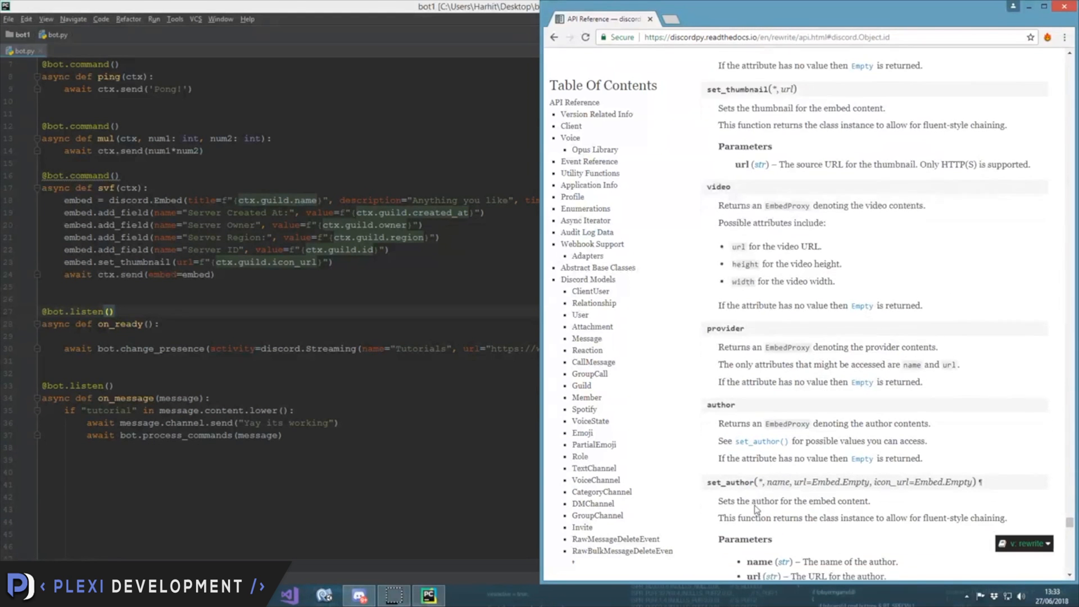
pyautogui.scroll(3)
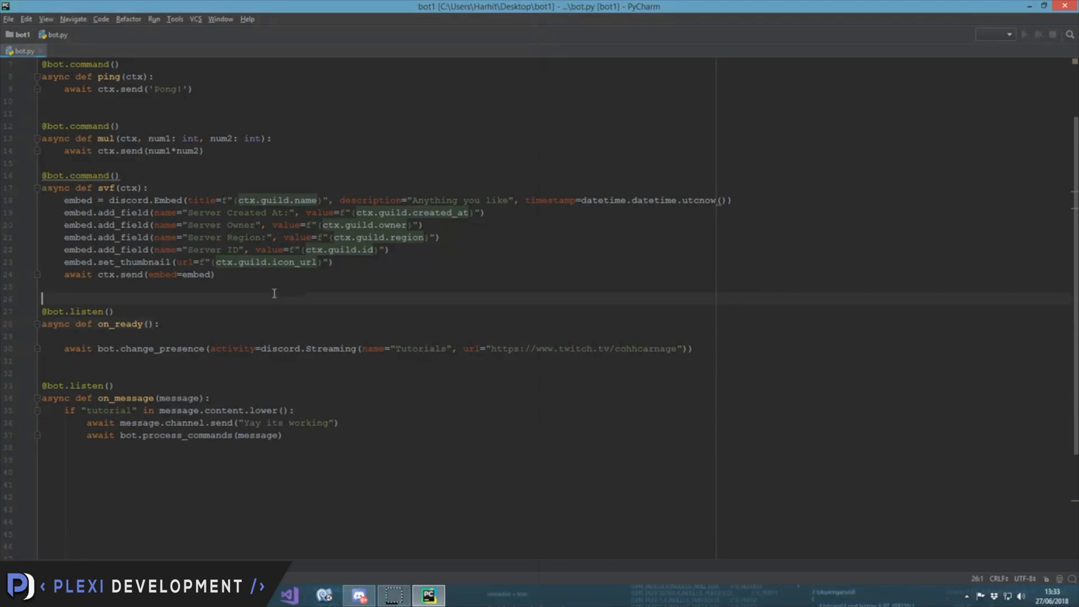
pyautogui.moveTo(416, 302)
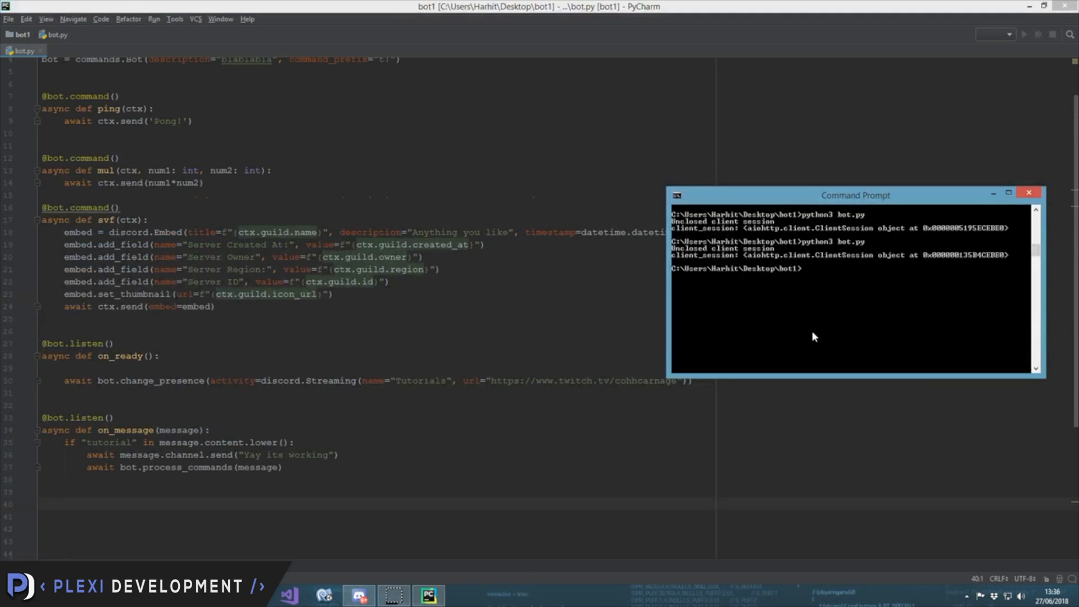
# Step: Run 'python3 bot.py' in the bot1 folder and bring up Discord
pyautogui.write('bot.py')
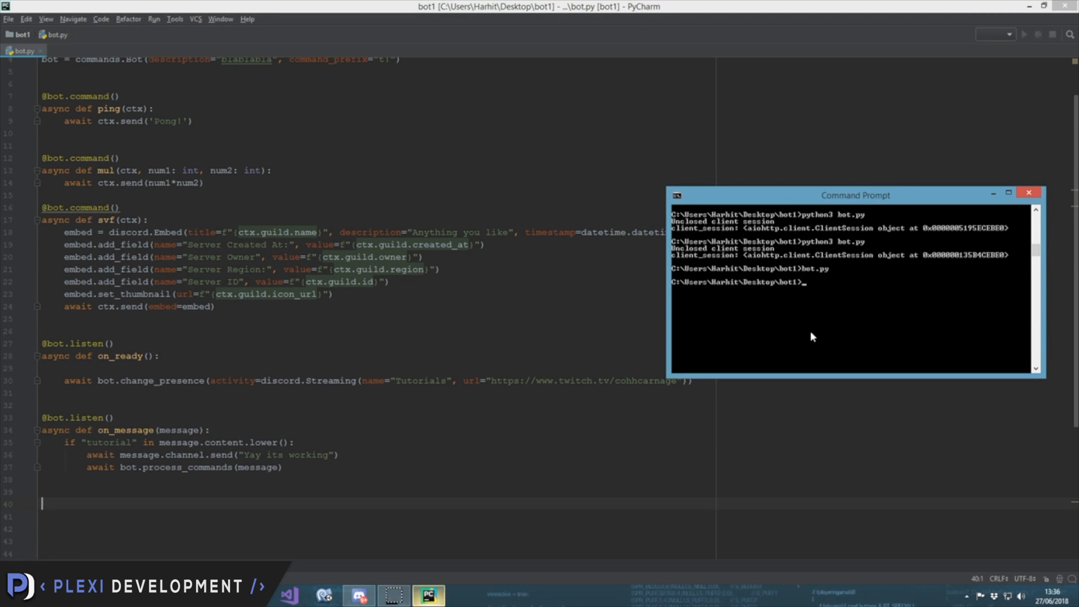
pyautogui.write('python')
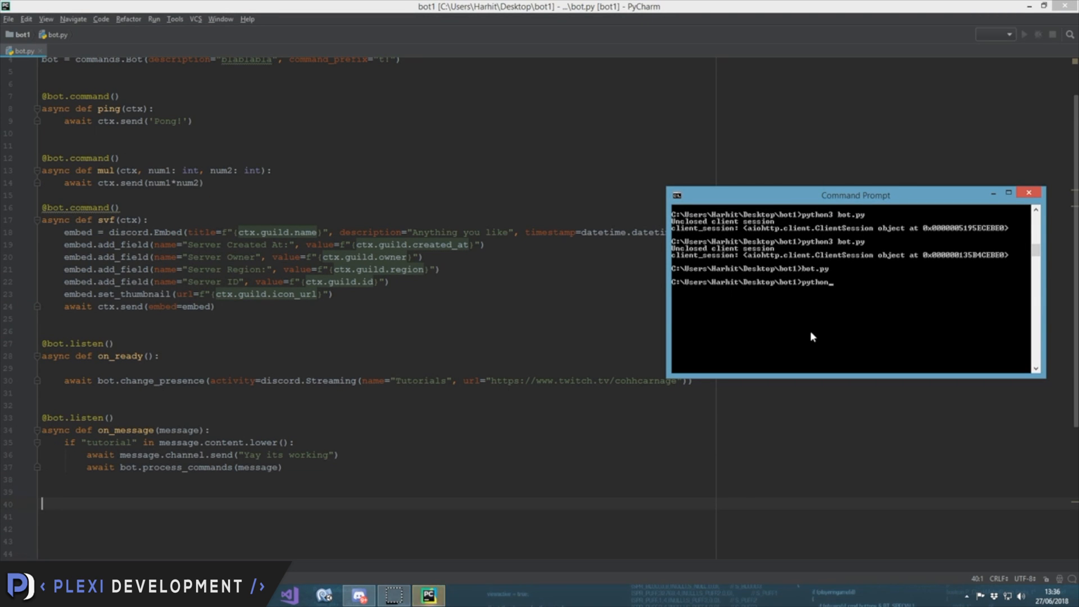
pyautogui.write('3 bot.py')
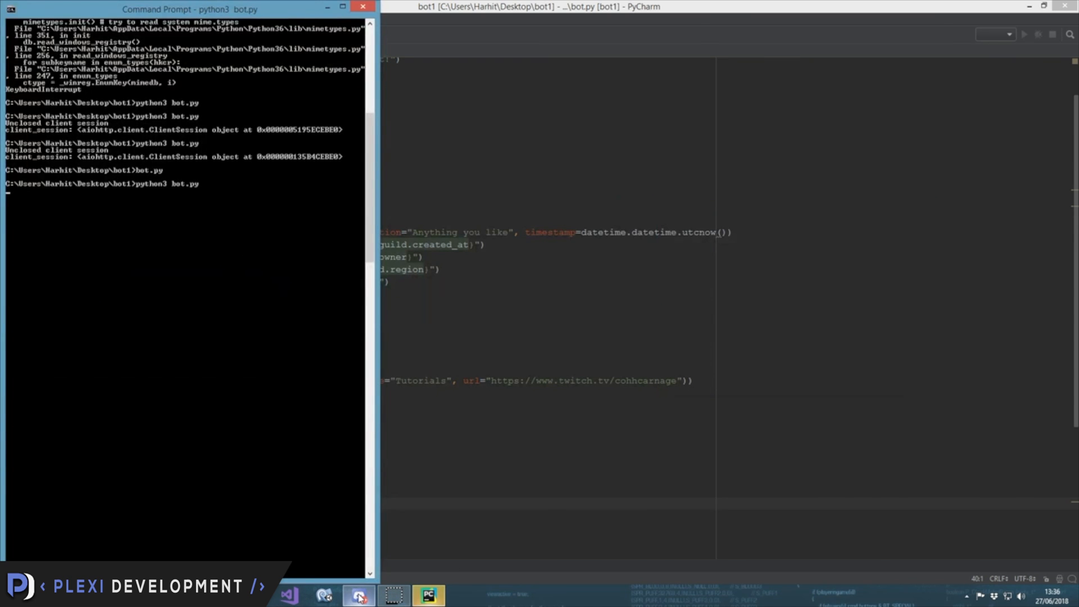
pyautogui.click(358, 594)
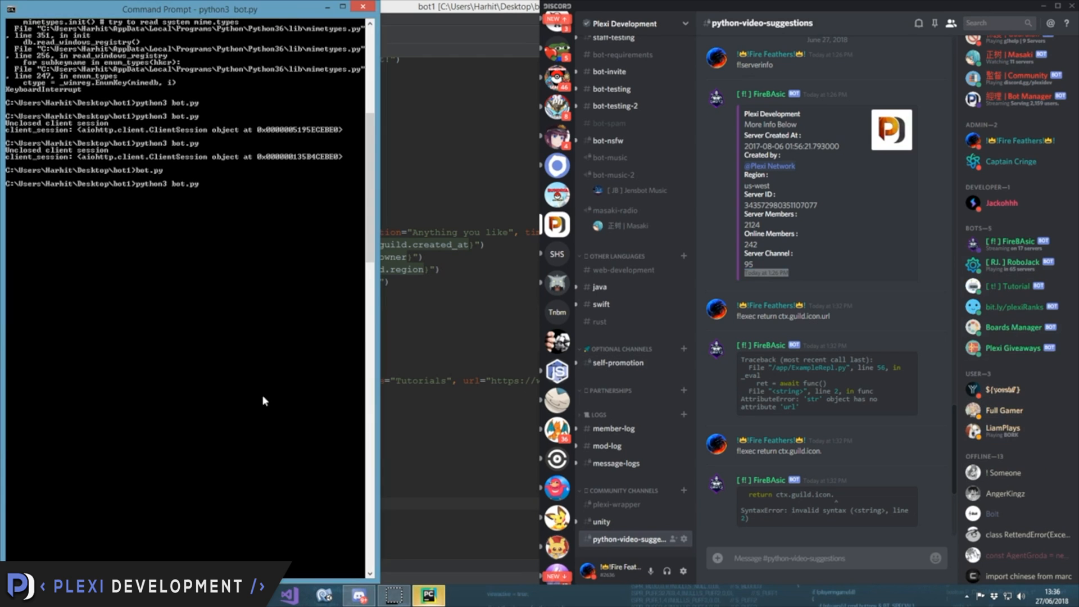
# Step: Send t!svf in #python-video-suggestions and review the server-info embed reply
pyautogui.click(1013, 285)
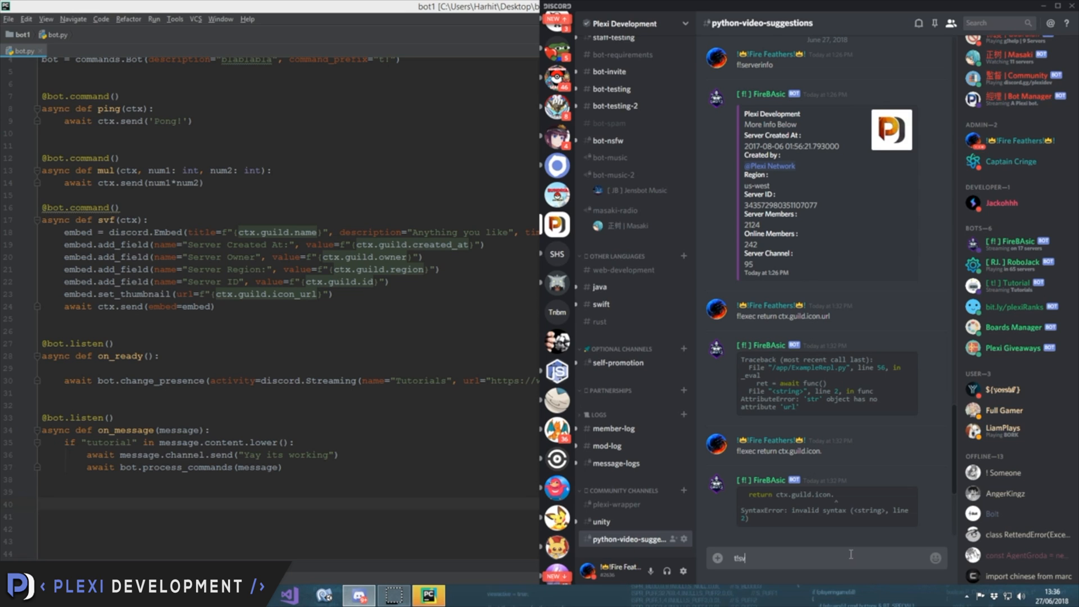
pyautogui.write('vf')
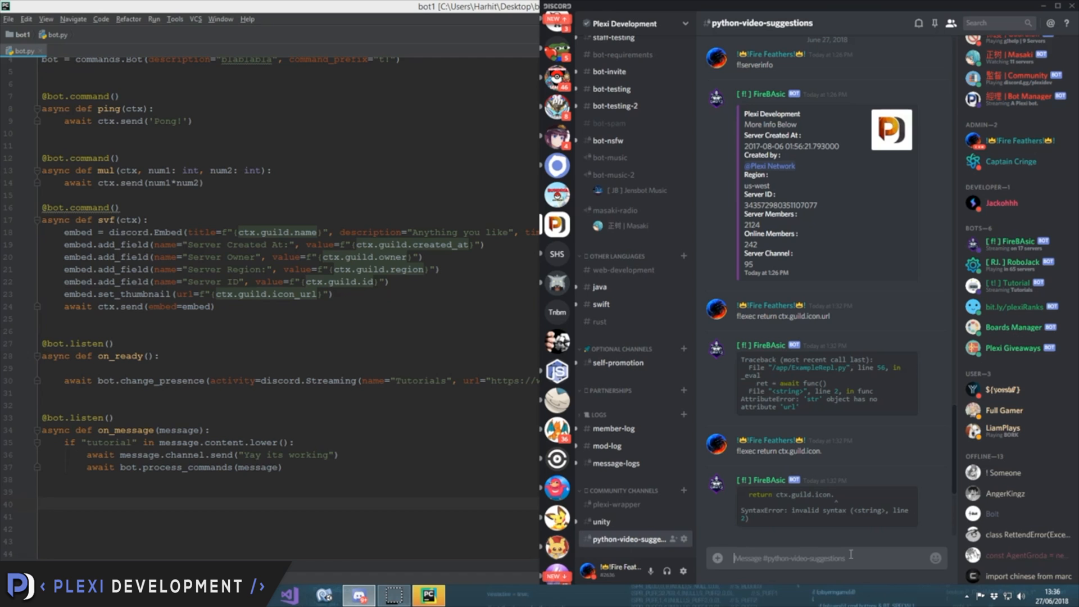
pyautogui.scroll(-3)
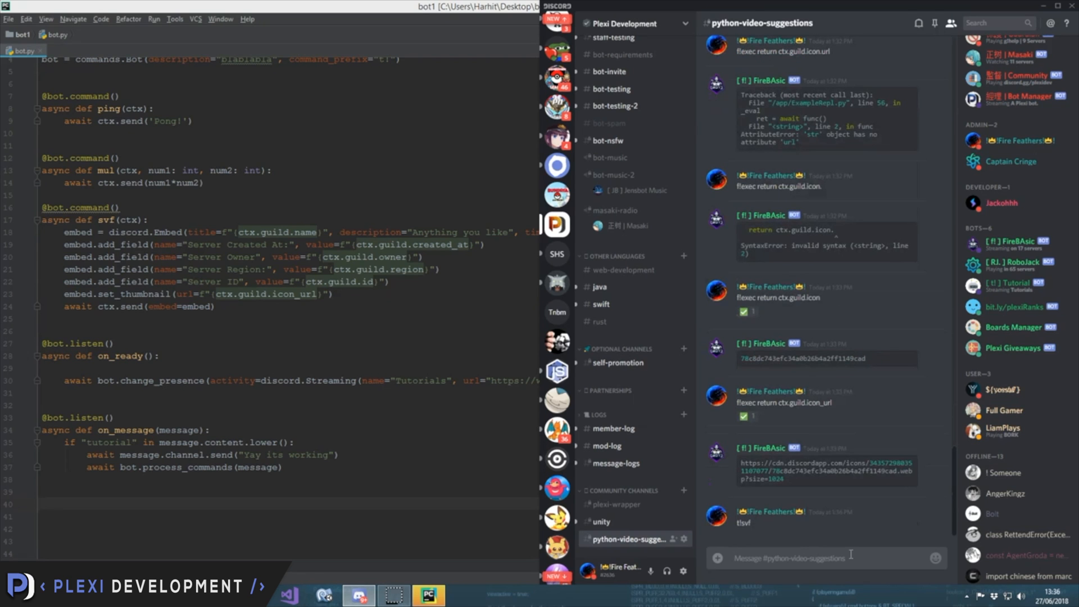
pyautogui.scroll(-3)
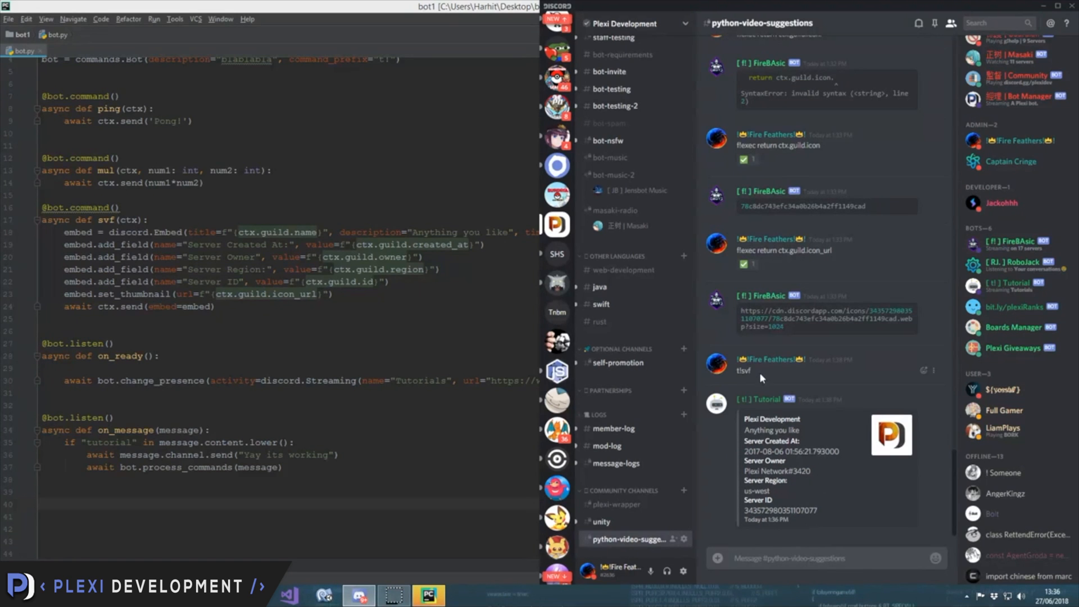
pyautogui.moveTo(723, 444)
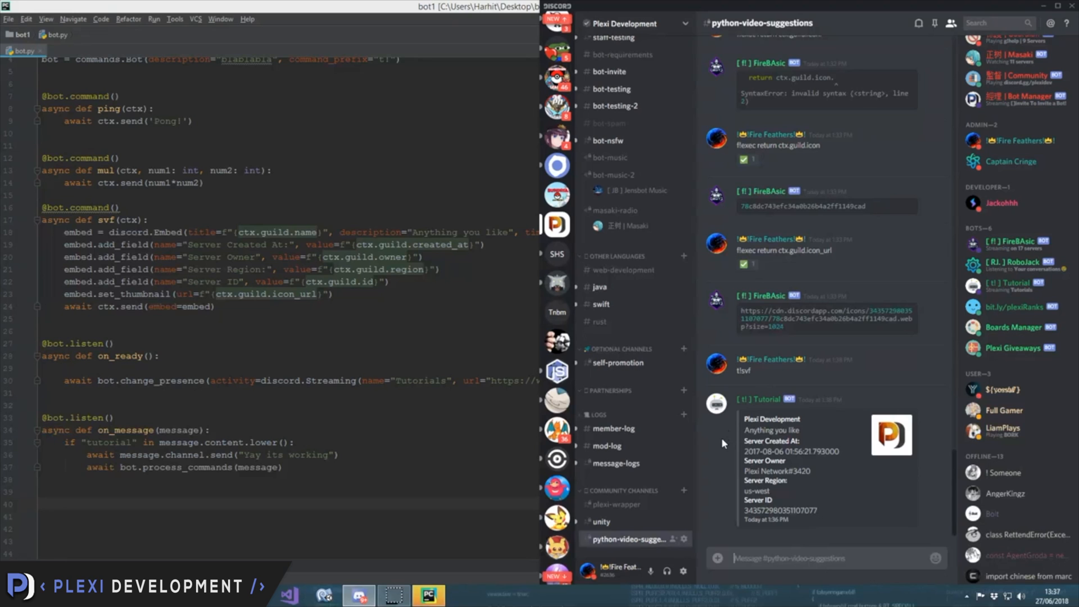
pyautogui.moveTo(735, 494)
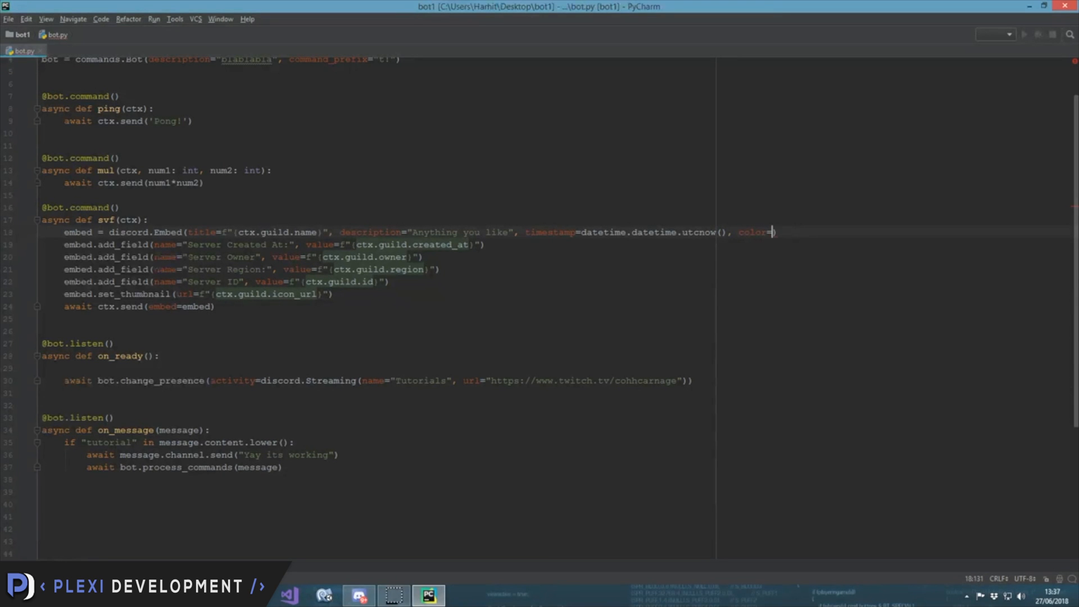
# Step: Add color=discord.Color.blue() to the svf embed constructor using autocomplete
pyautogui.write('discord.')
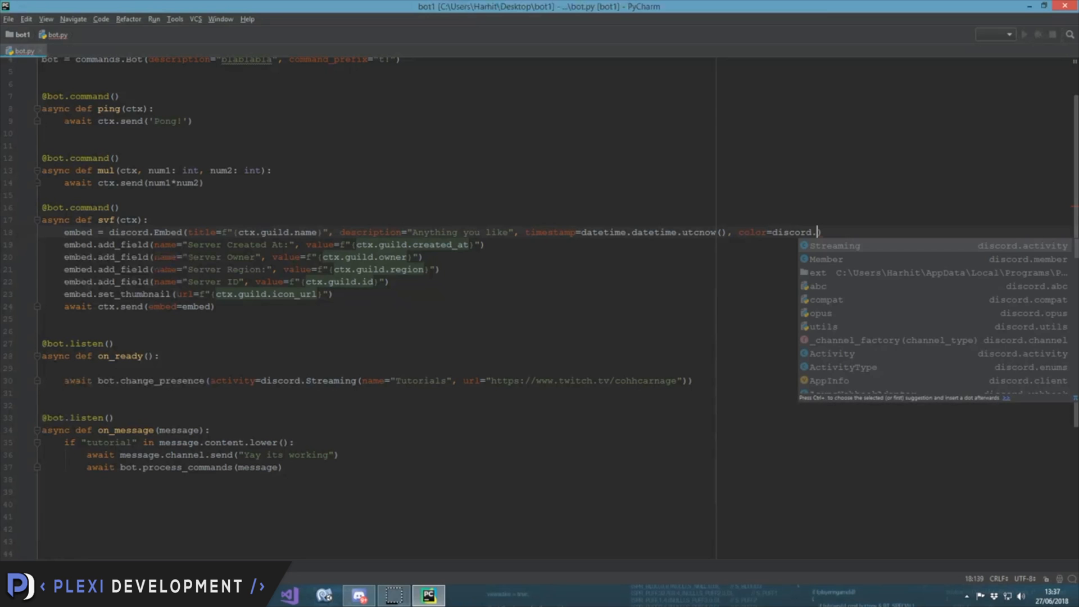
pyautogui.write('Col')
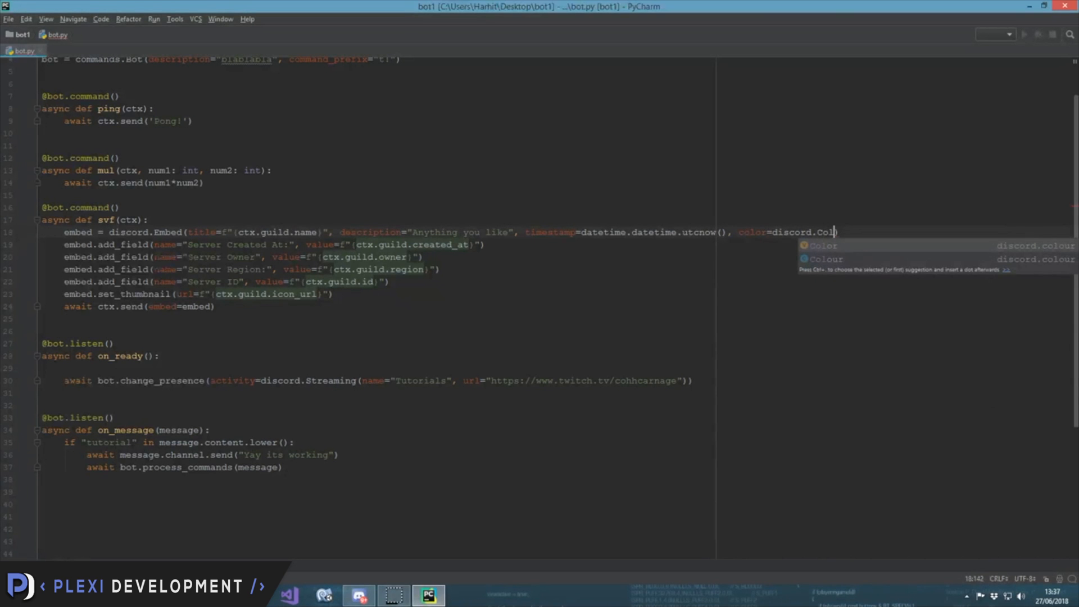
pyautogui.write('.')
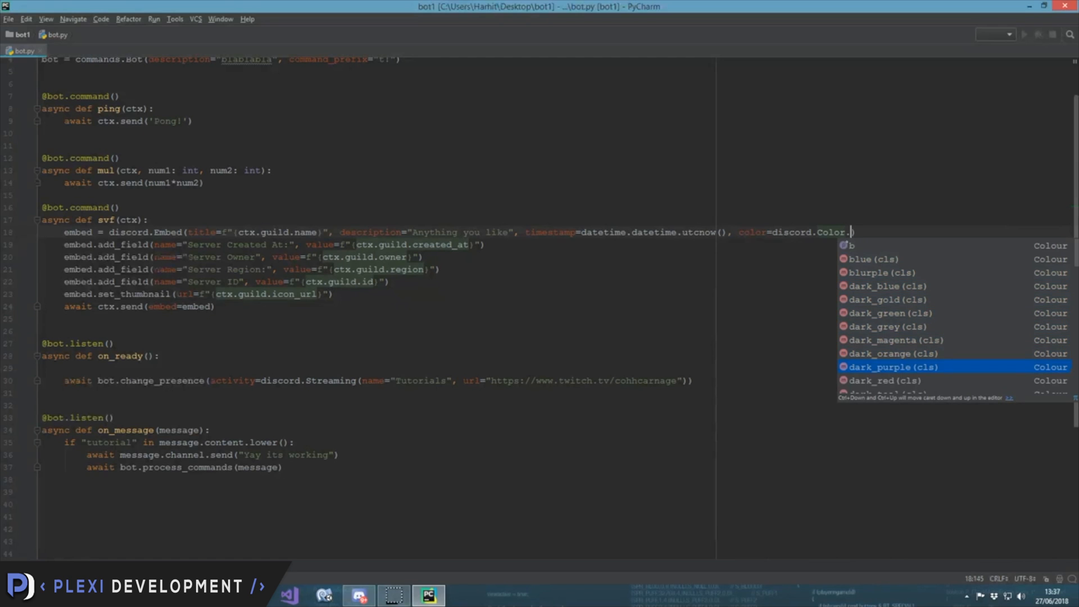
pyautogui.scroll(-3)
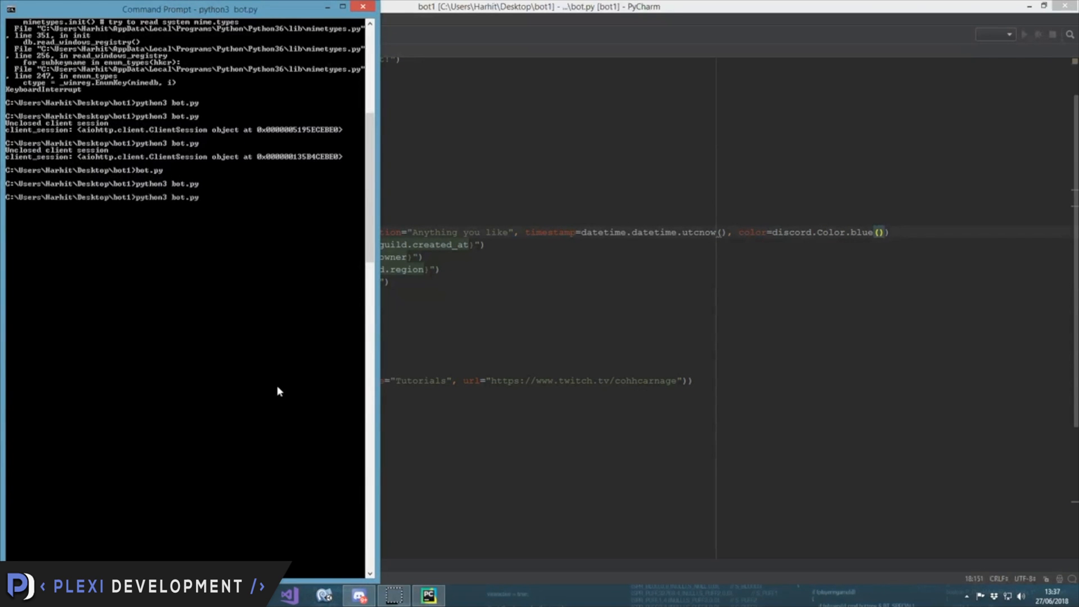
# Step: Send t!svf twice in the channel and inspect the blue, timestamped embed replies
pyautogui.click(358, 595)
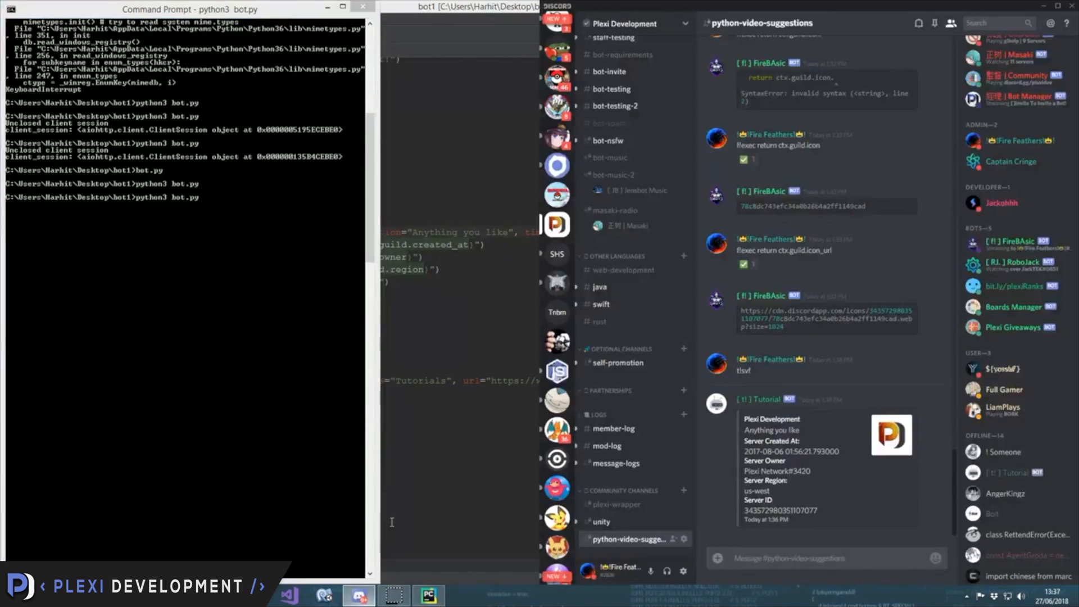
pyautogui.click(427, 596)
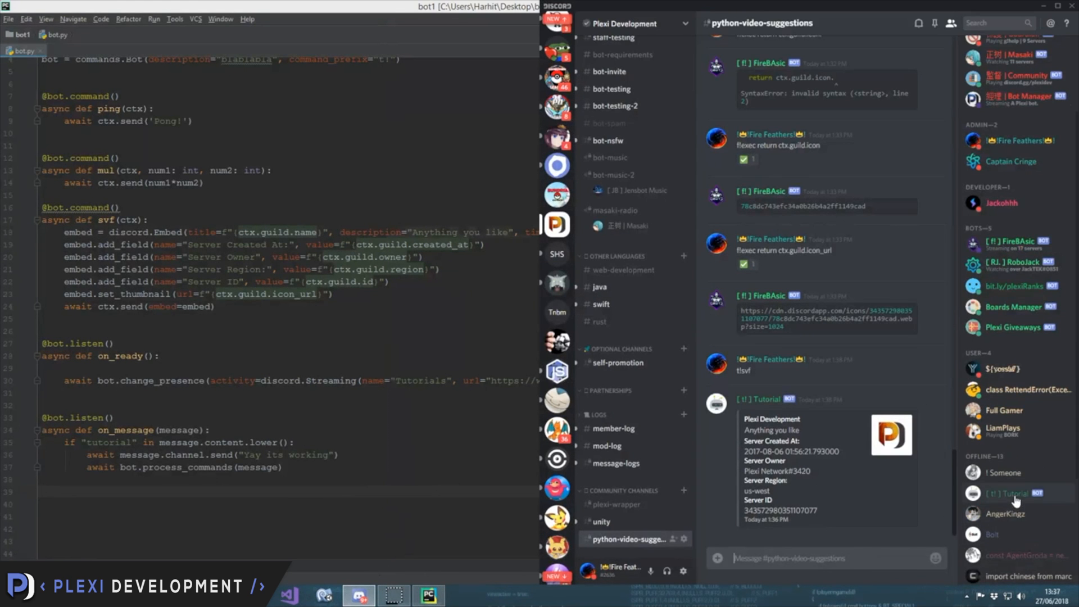
pyautogui.write('t')
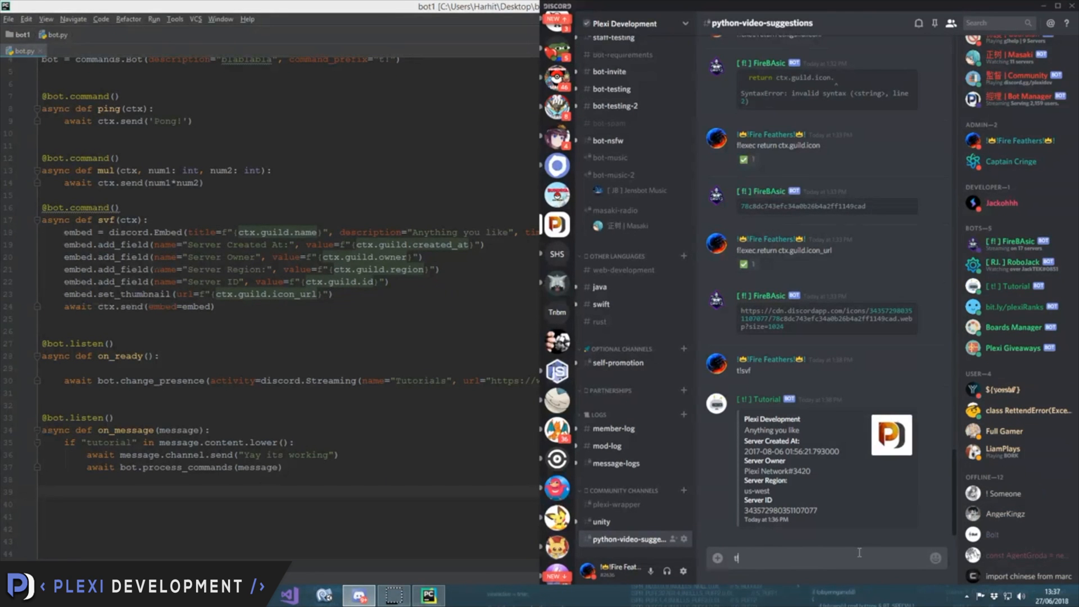
pyautogui.write('!svf')
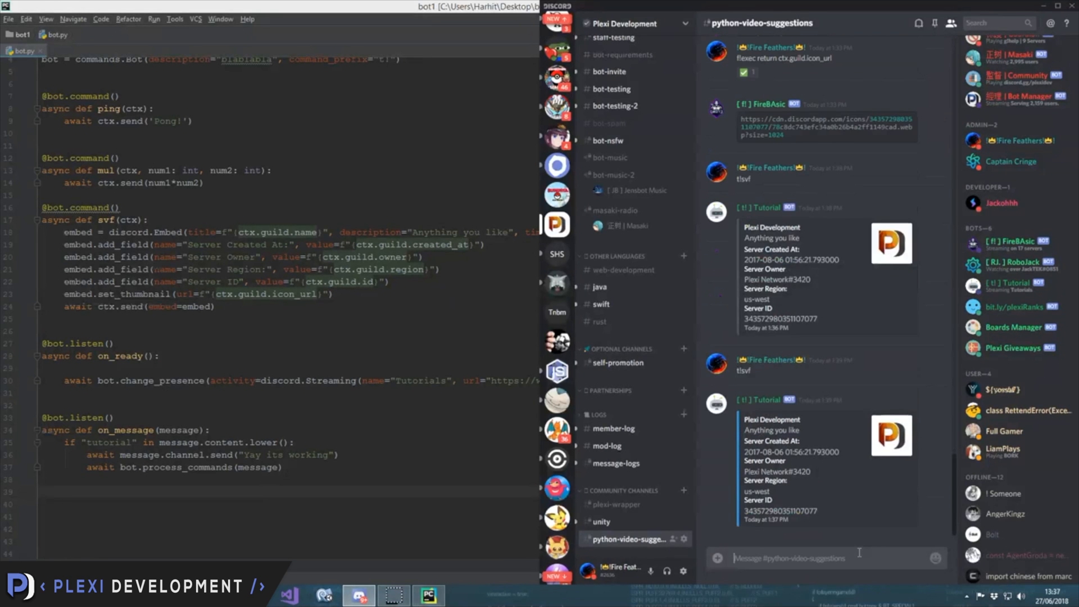
pyautogui.moveTo(733, 448)
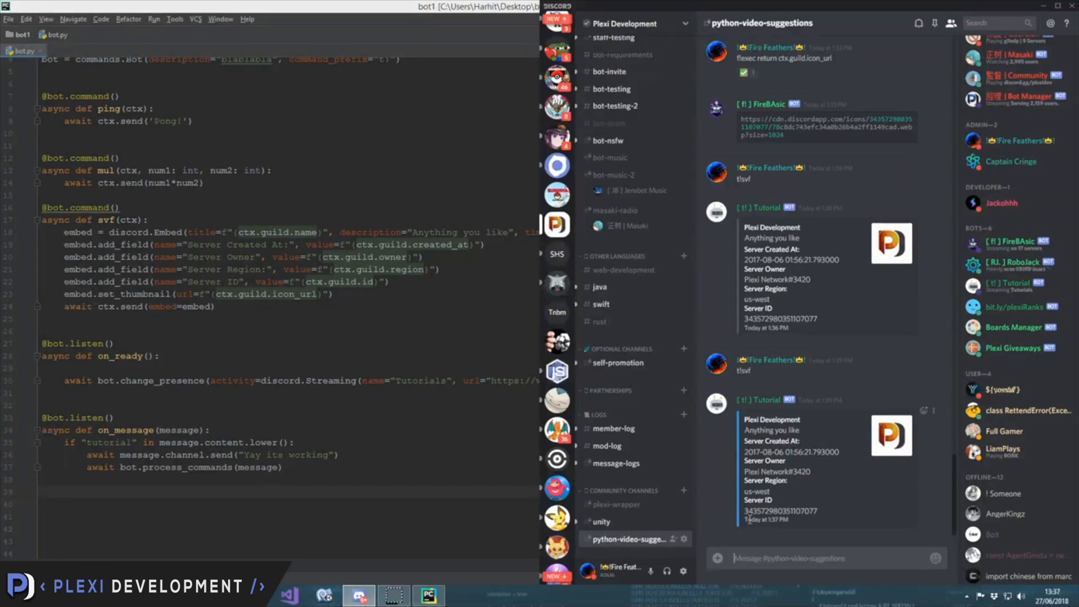
pyautogui.moveTo(821, 413)
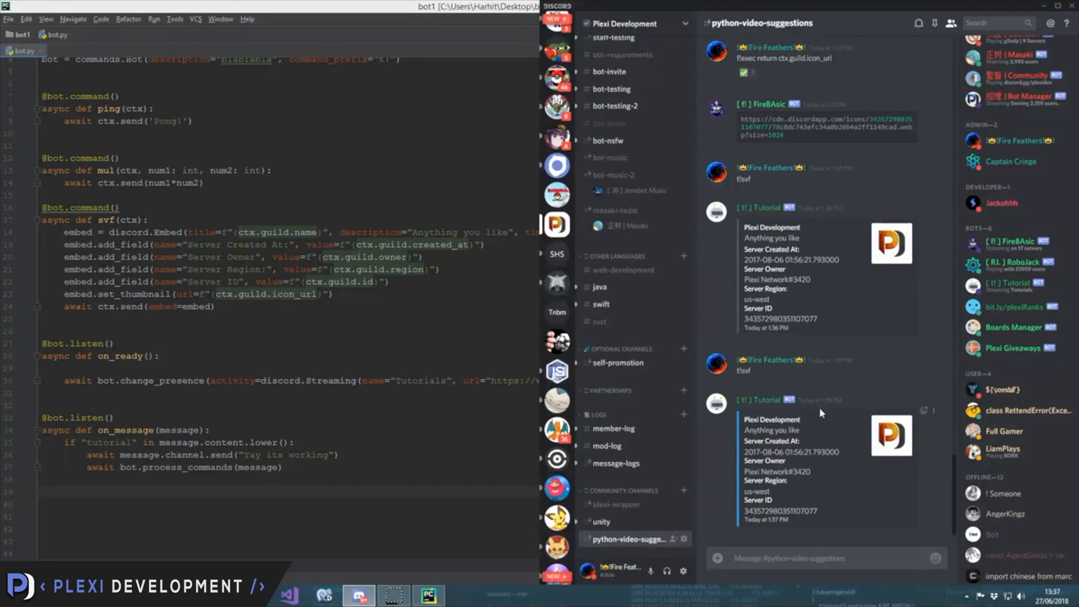
pyautogui.moveTo(793, 532)
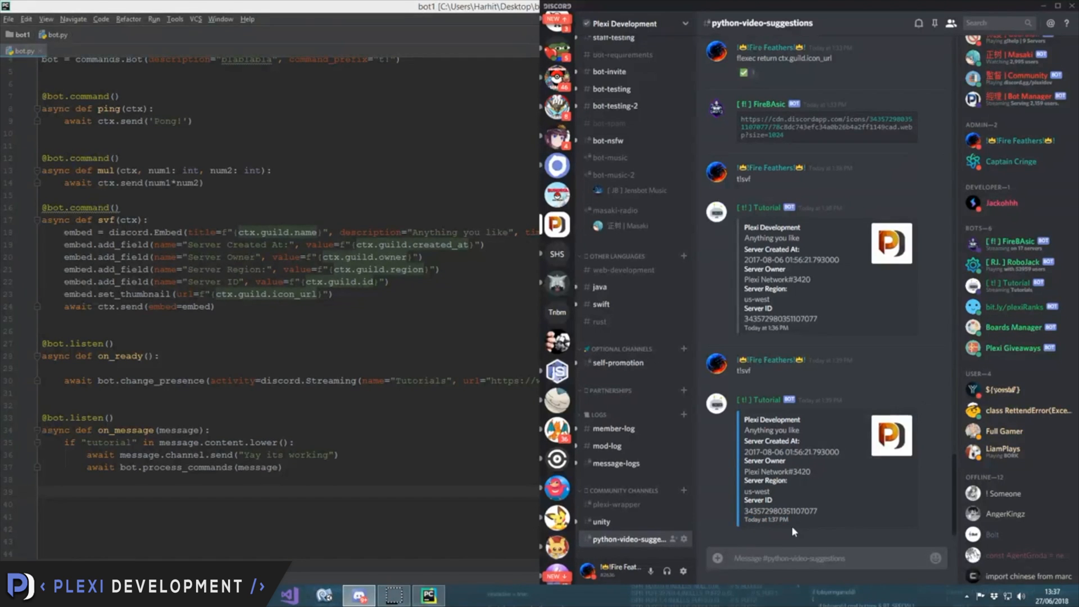
pyautogui.moveTo(859, 481)
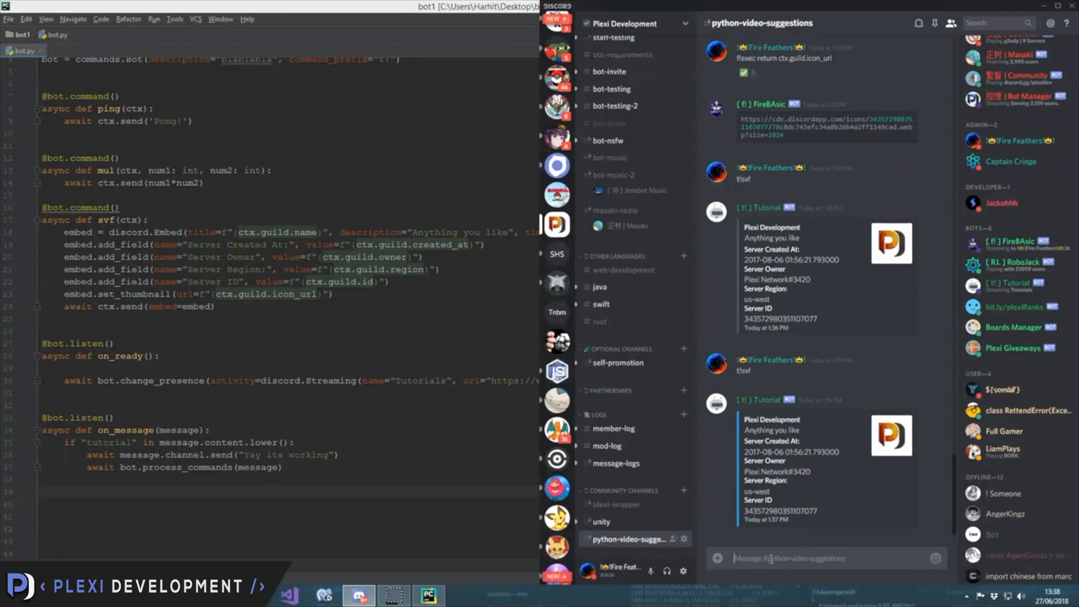
pyautogui.scroll(3)
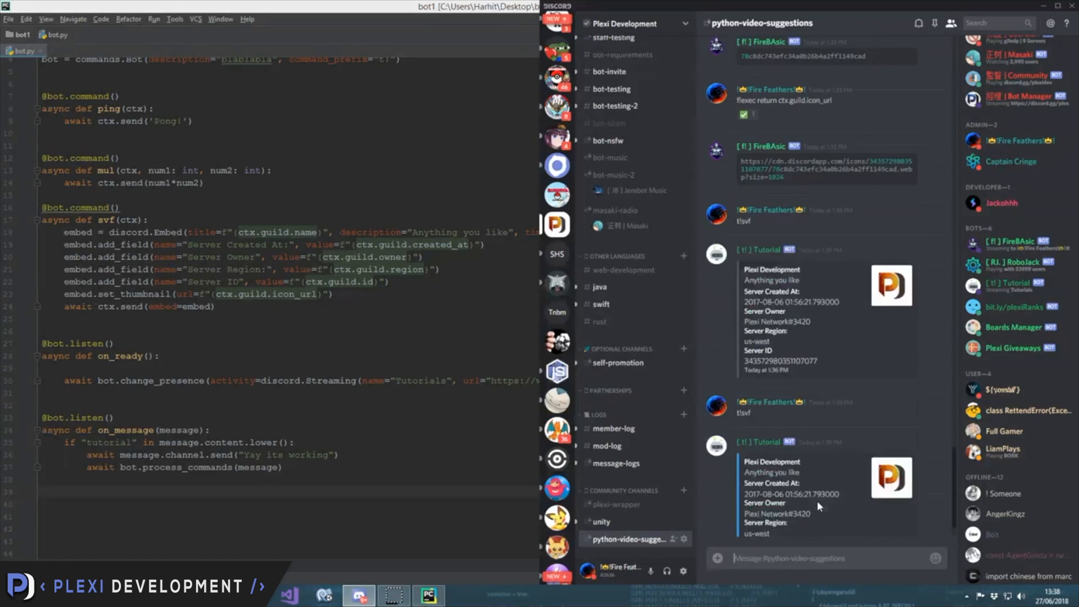
pyautogui.scroll(-3)
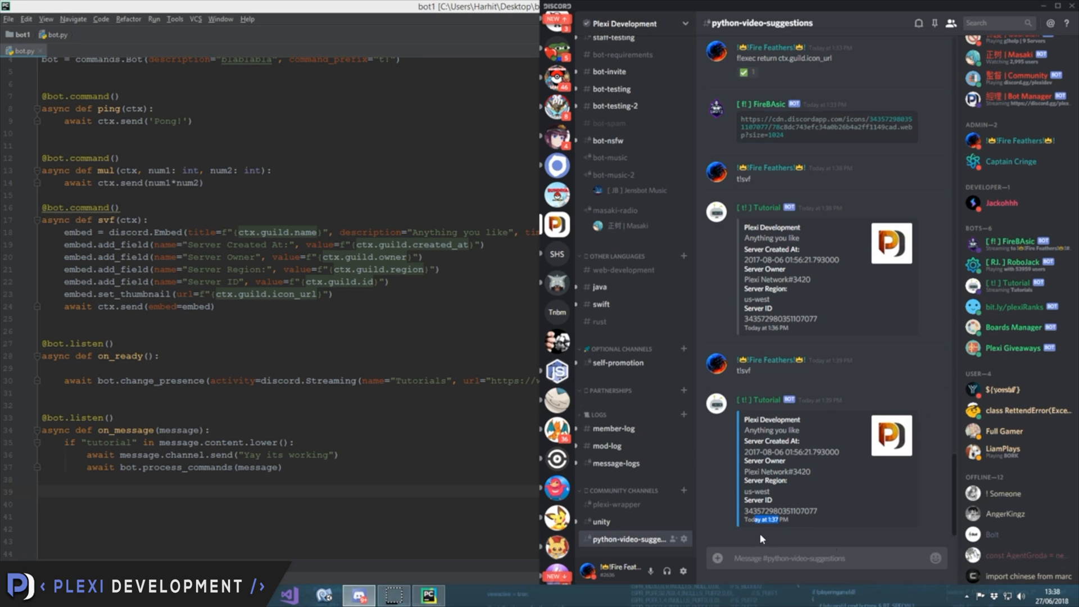
pyautogui.moveTo(844, 544)
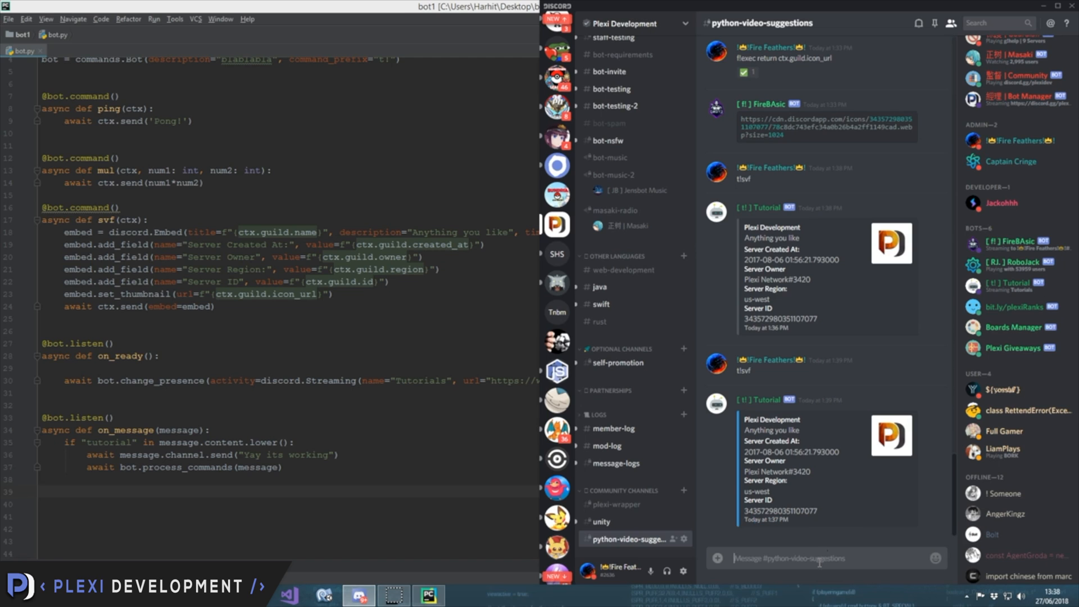
pyautogui.write('t!svf')
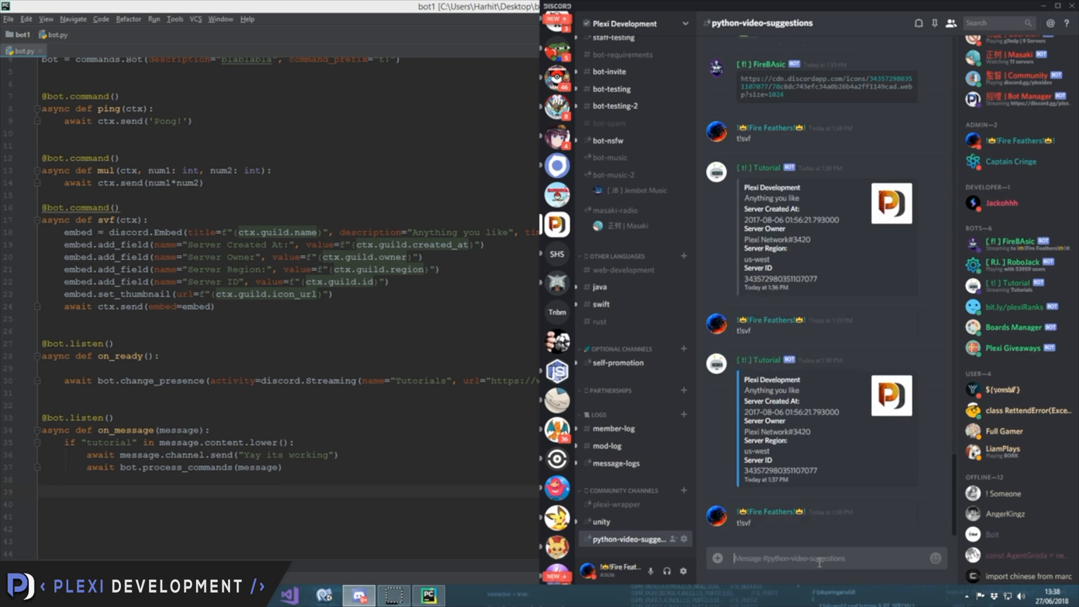
pyautogui.scroll(-3)
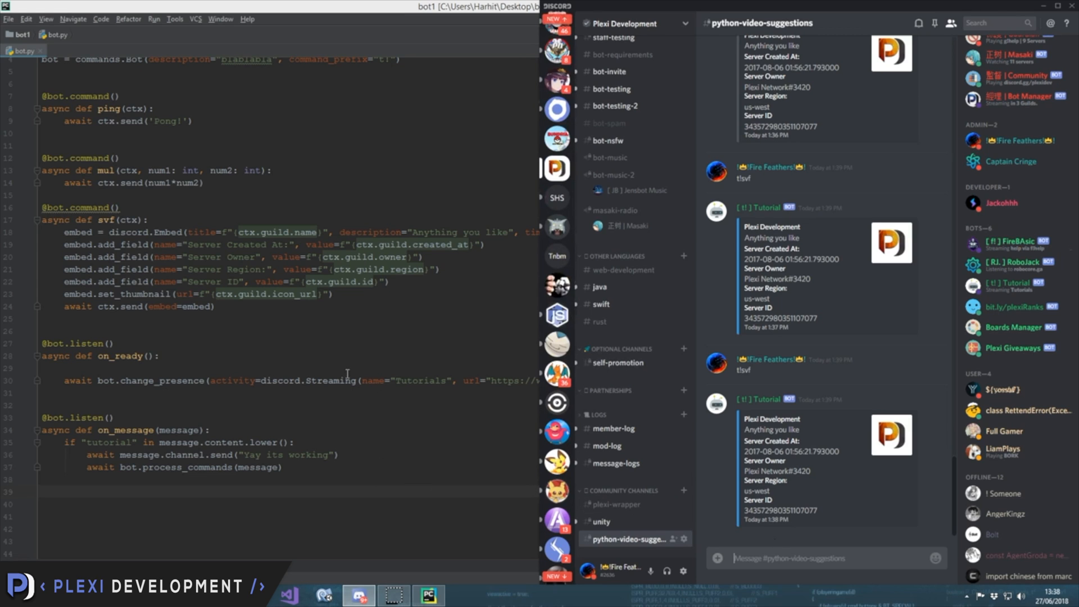
pyautogui.moveTo(243, 333)
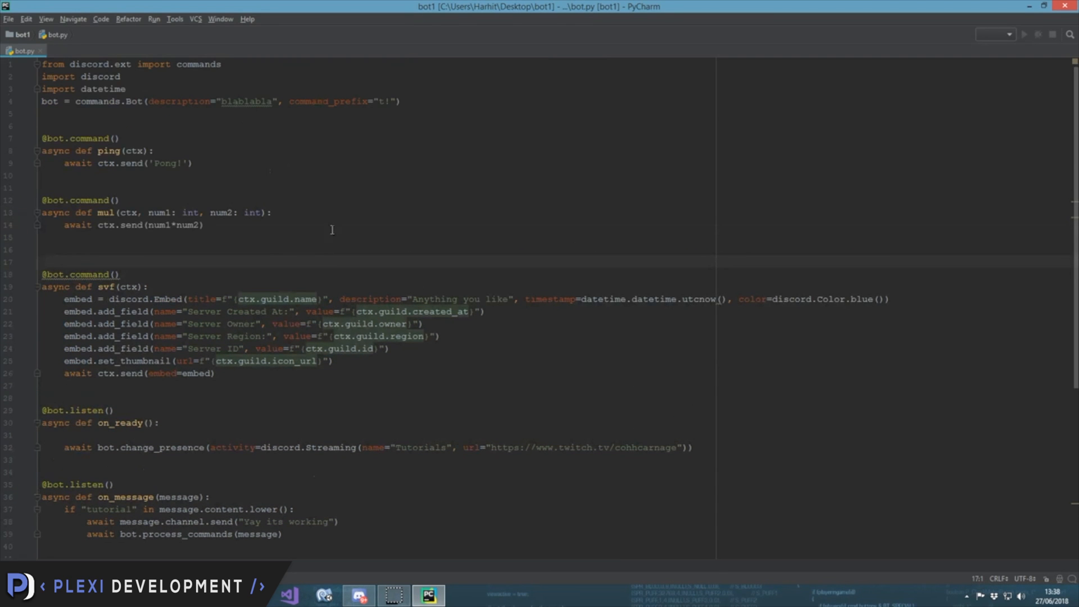
# Step: Click the blank line below the svf command and scroll through bot.py
pyautogui.click(199, 398)
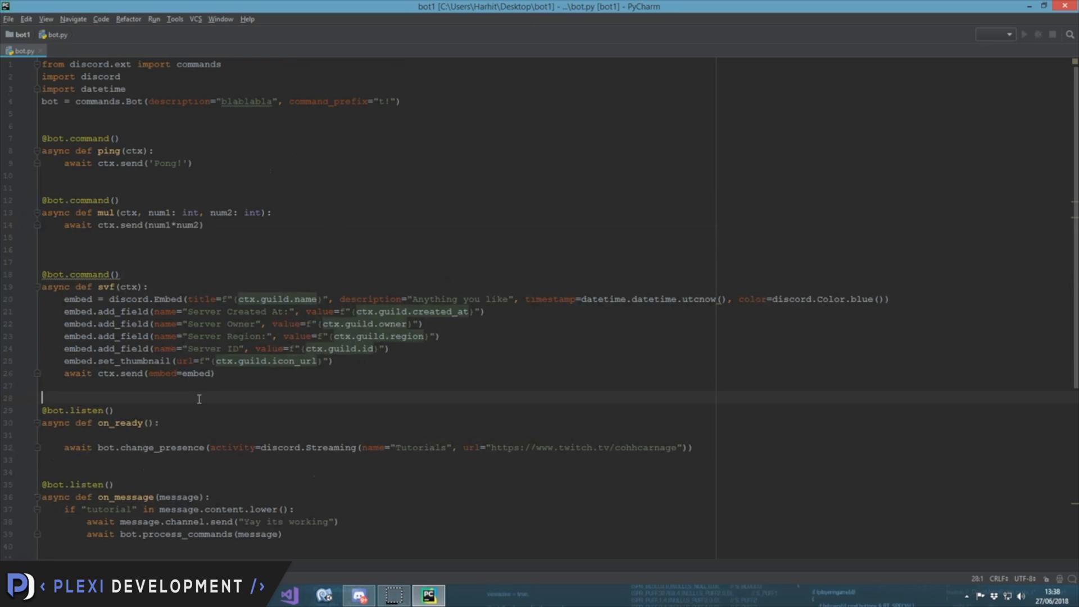
pyautogui.scroll(-3)
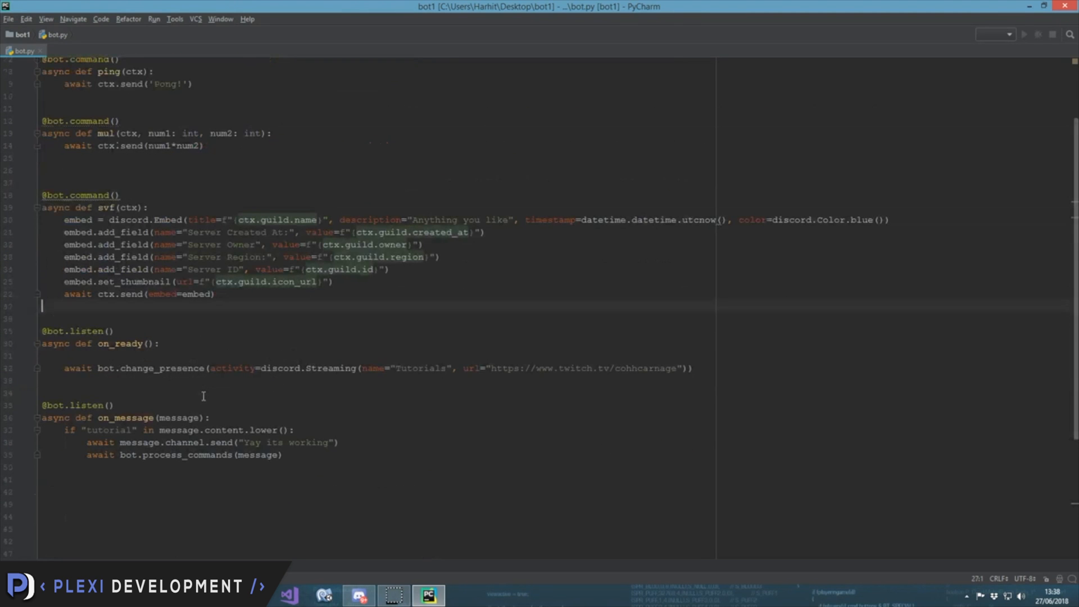
pyautogui.moveTo(622, 34)
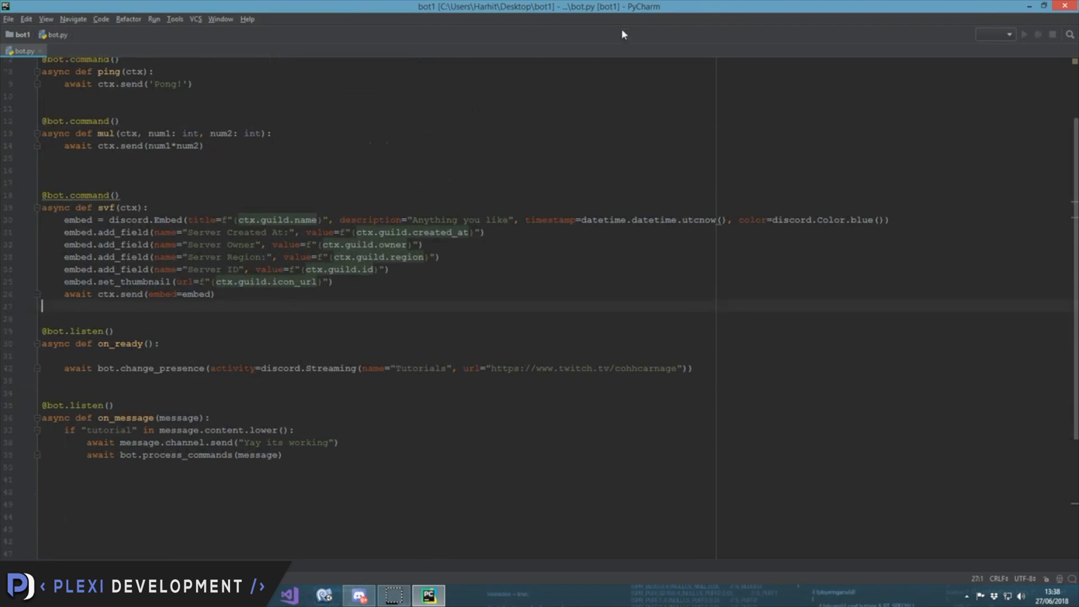